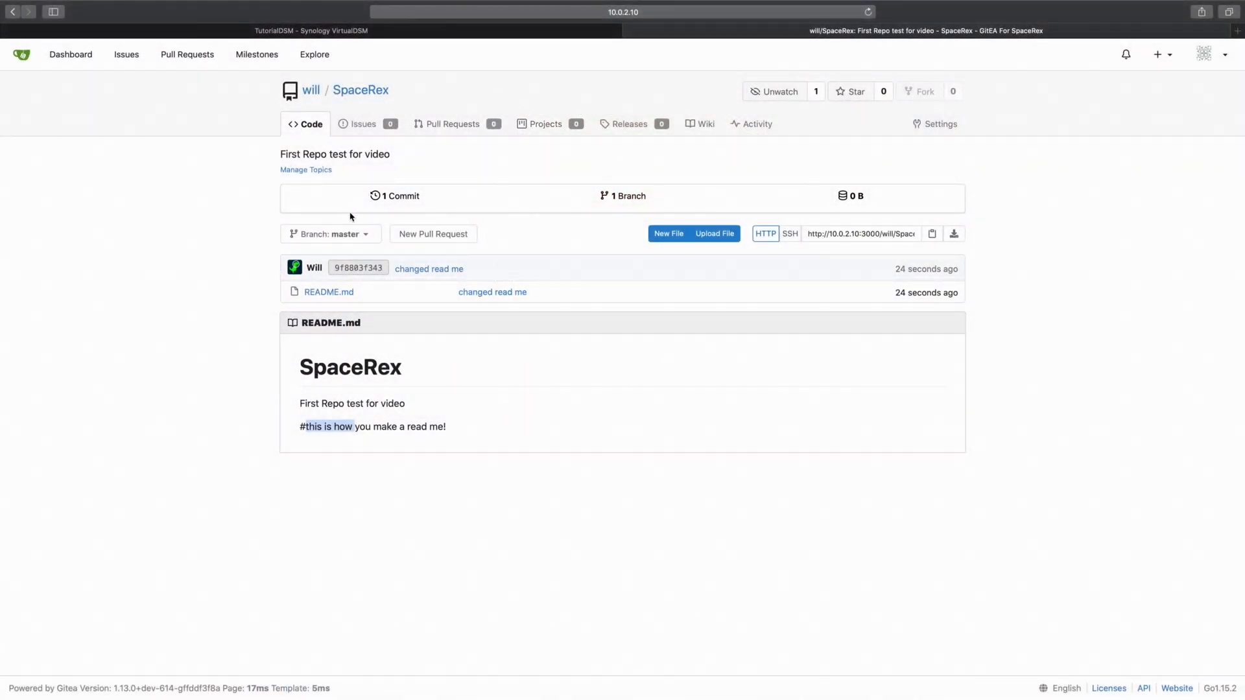
mouse_move(435, 250)
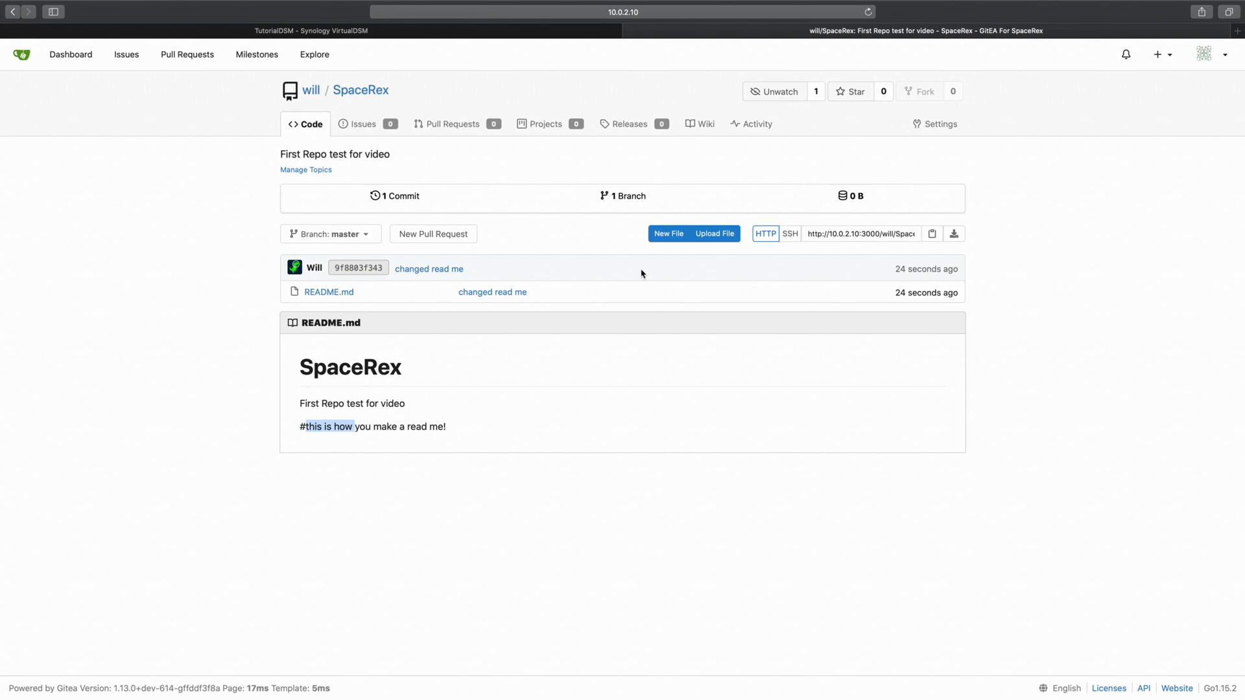
mouse_move(606, 233)
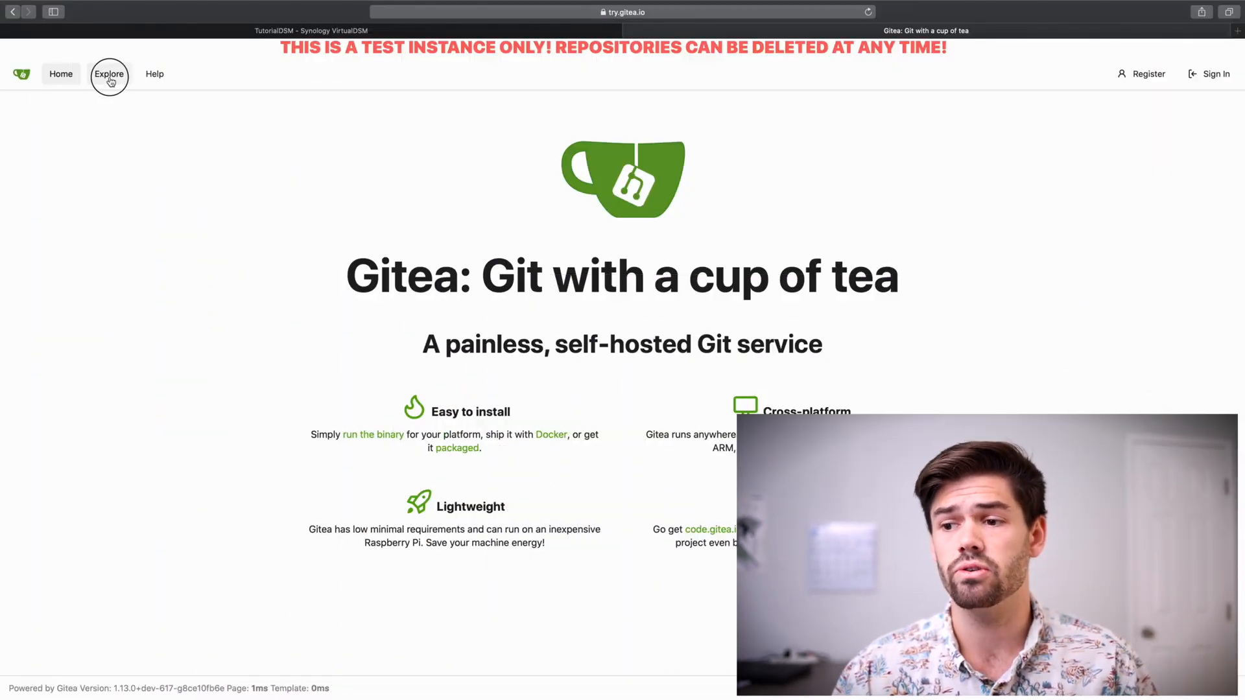
Browse try.gitea.io's public repositories and open keks24/l4d2-configuration.
click(109, 74)
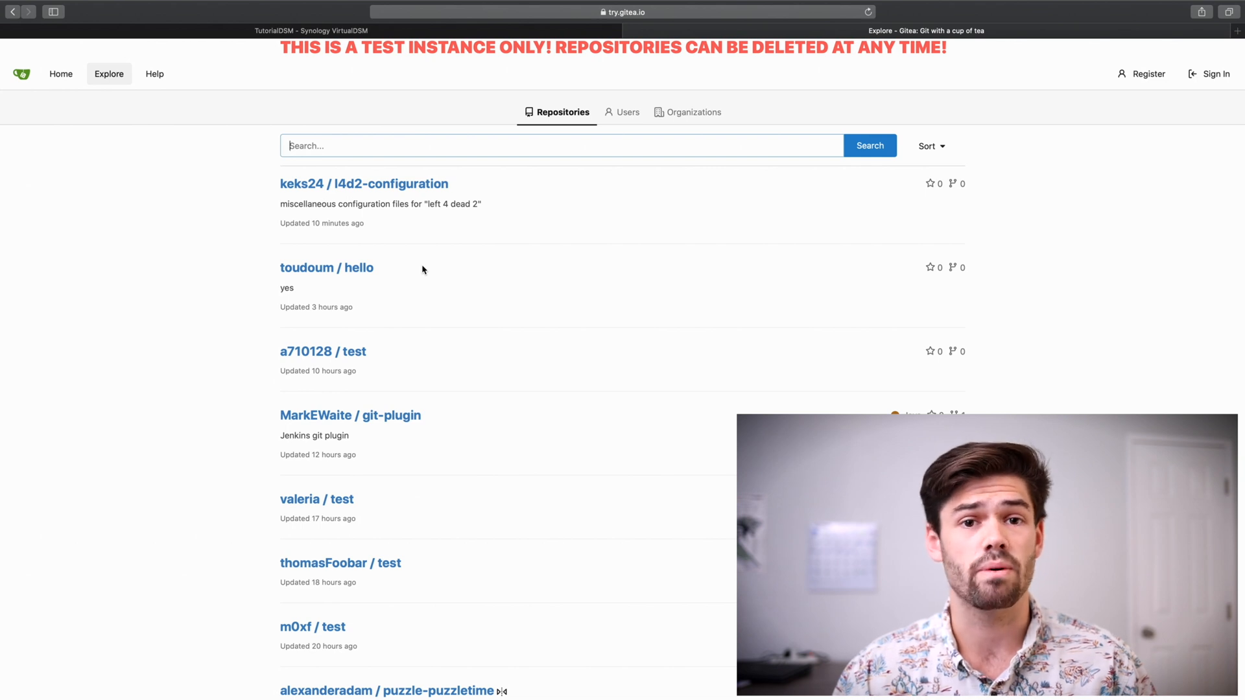
click(363, 184)
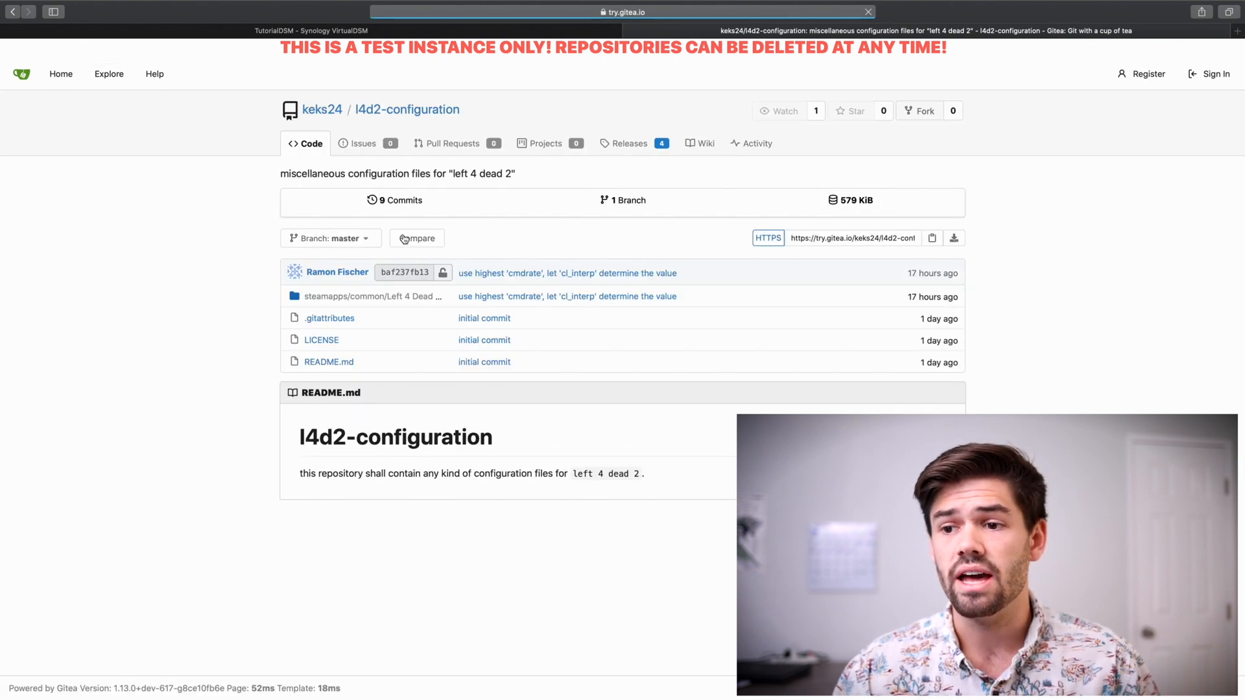
mouse_move(492, 335)
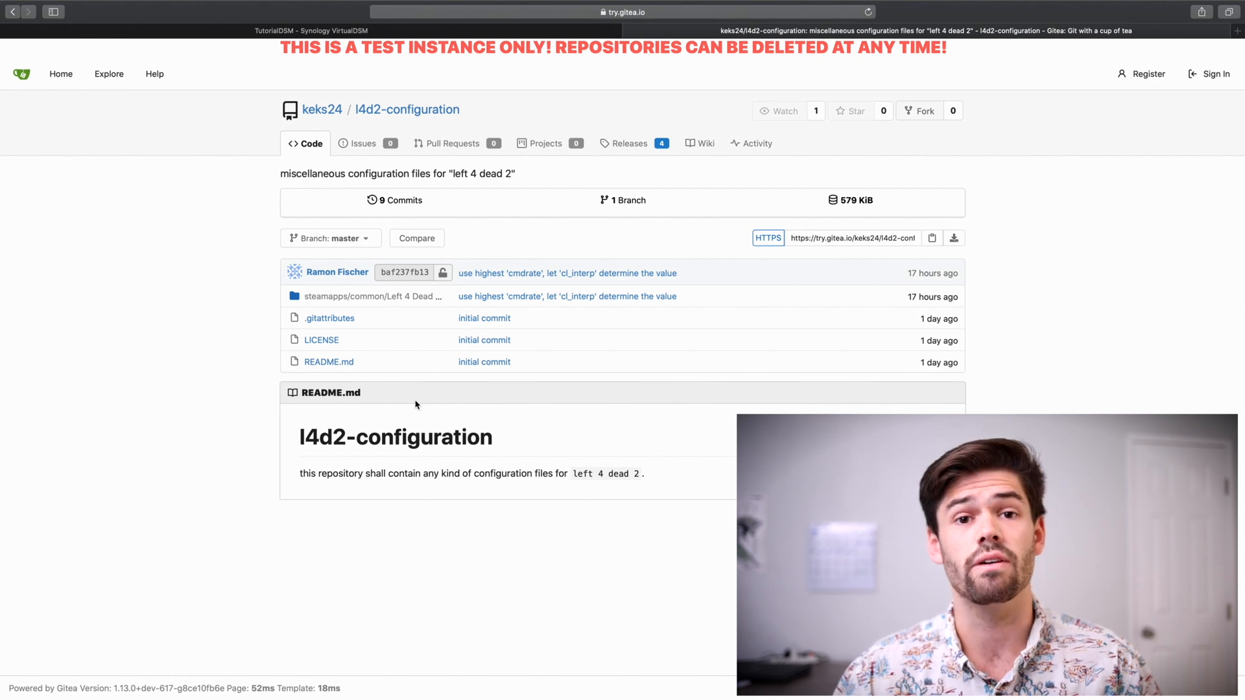
mouse_move(409, 413)
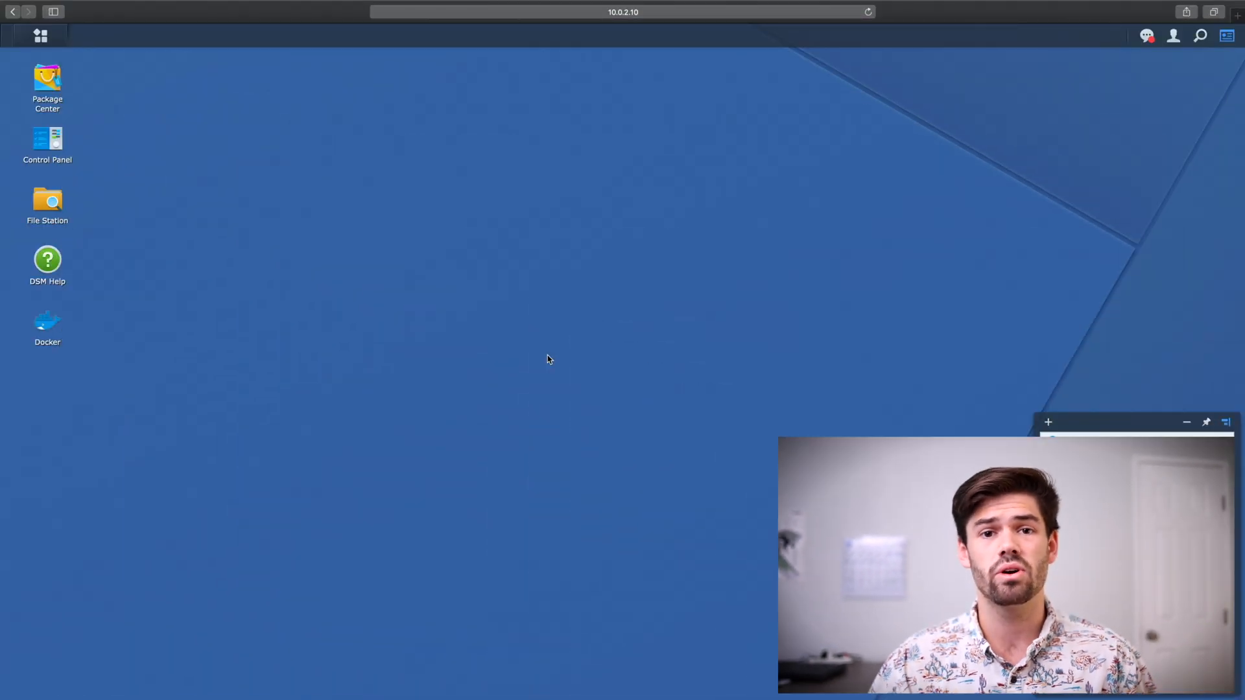
mouse_move(546, 358)
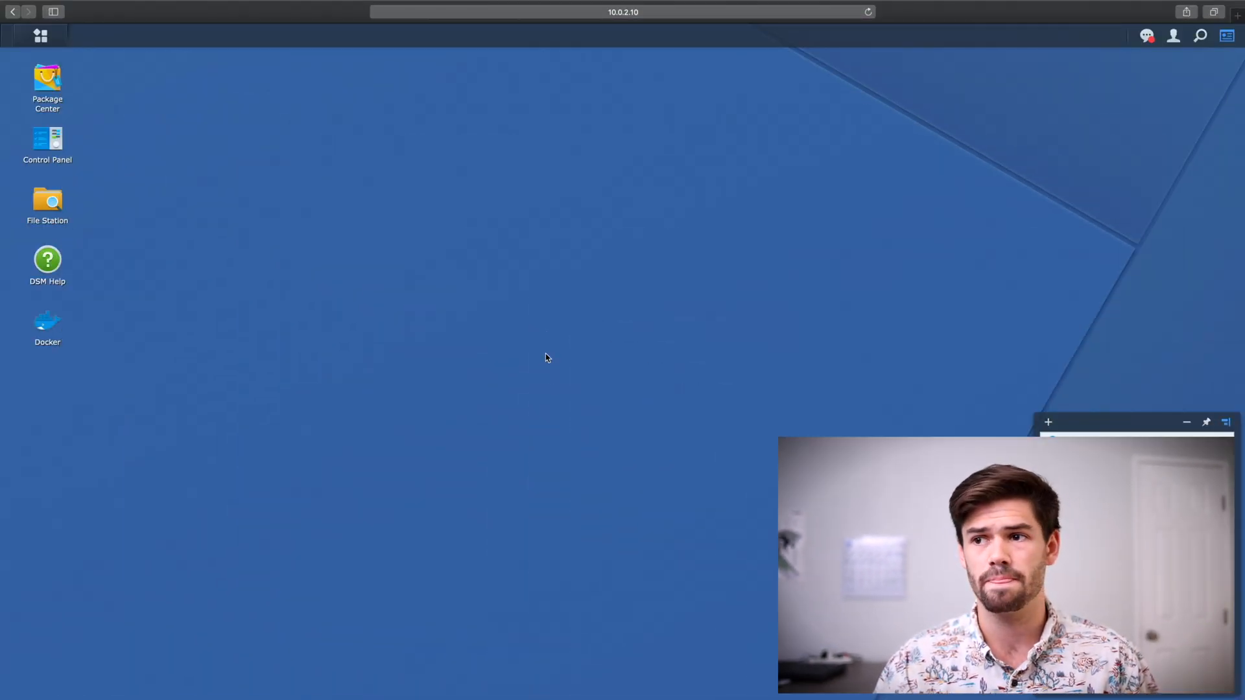
mouse_move(435, 298)
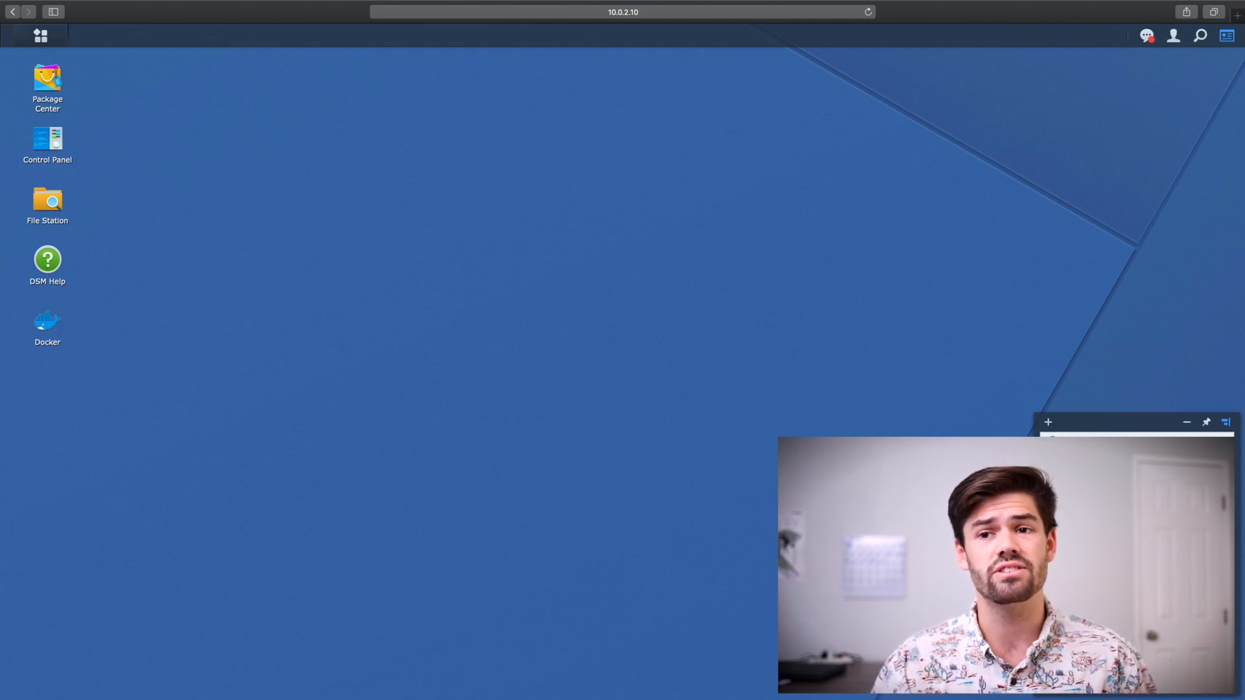
Search Package Center for docker, then launch the Docker app from the desktop.
double_click(47, 84)
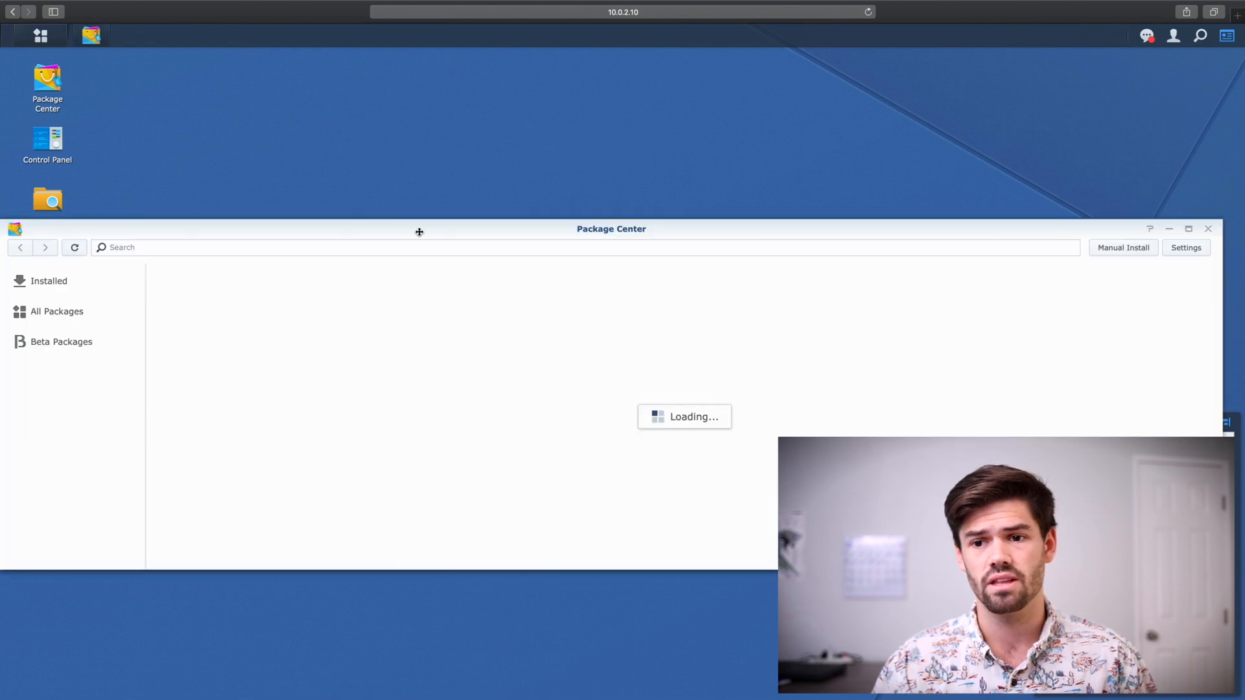
text(docker)
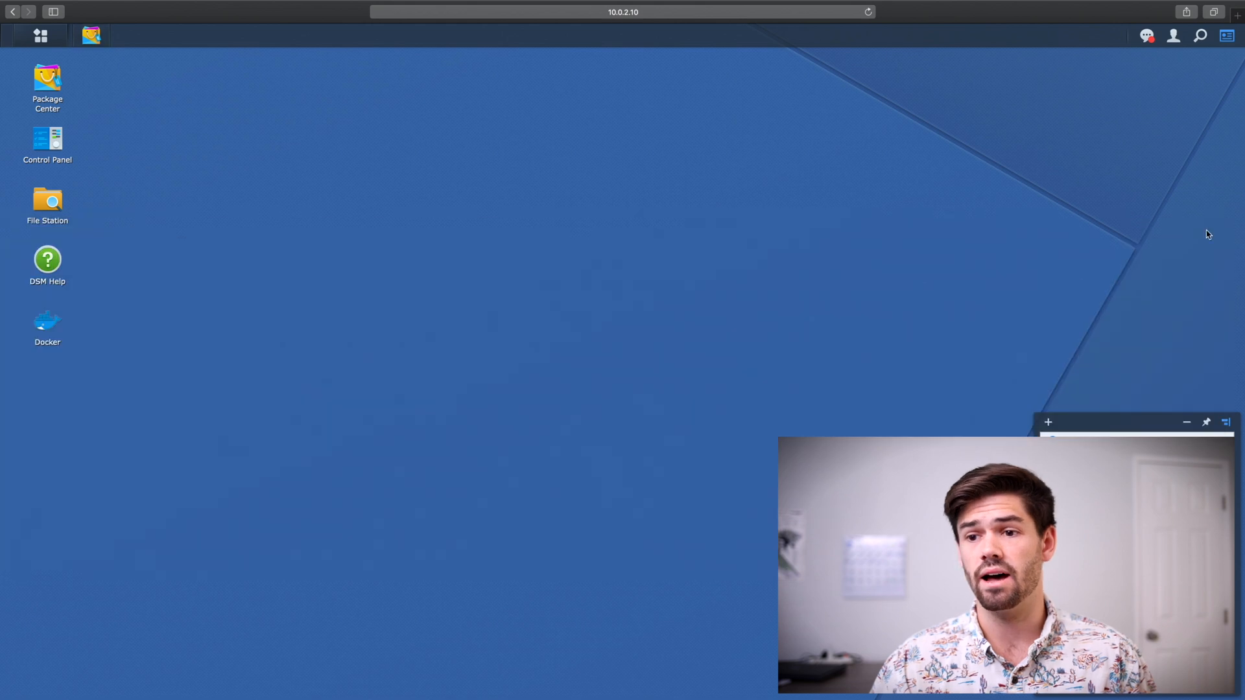
double_click(46, 322)
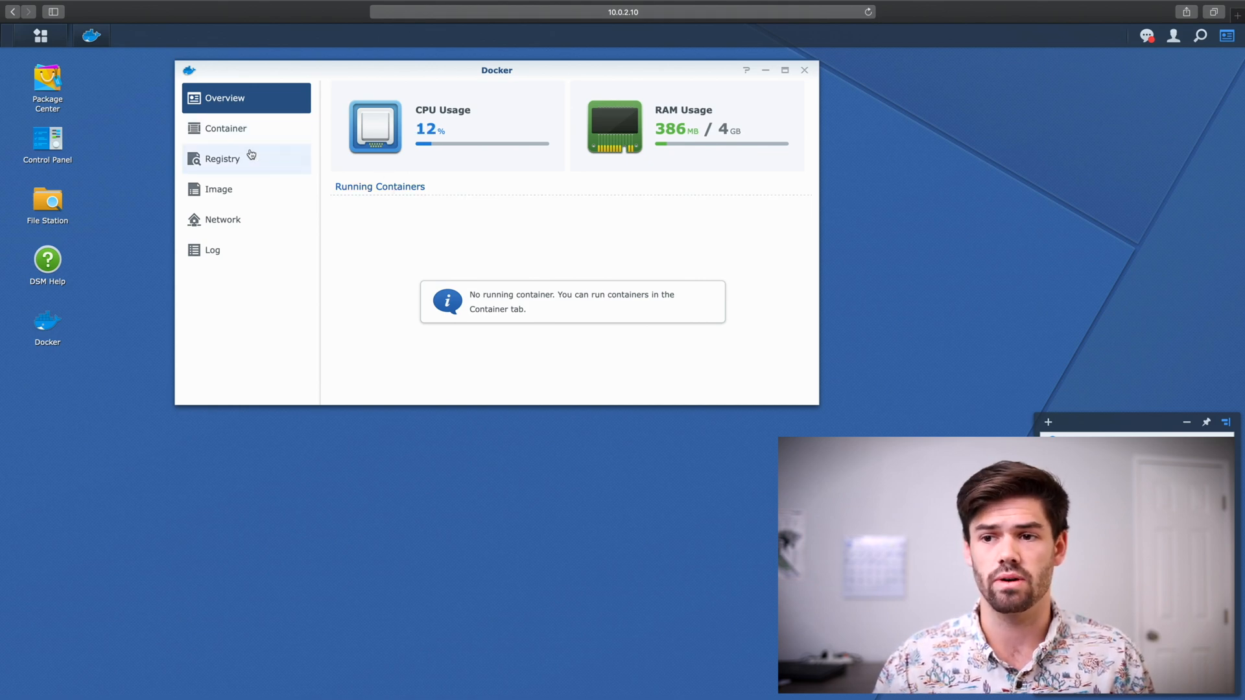
Search the Docker registry for gitea images.
click(222, 158)
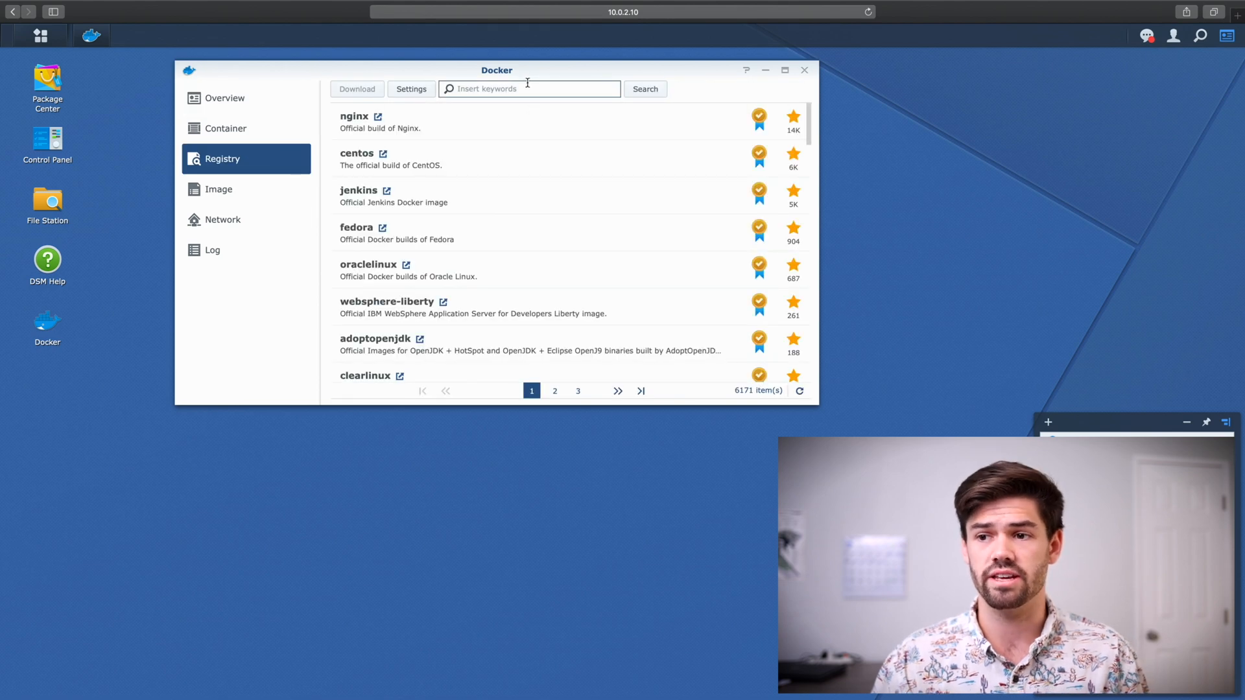
text(gitea)
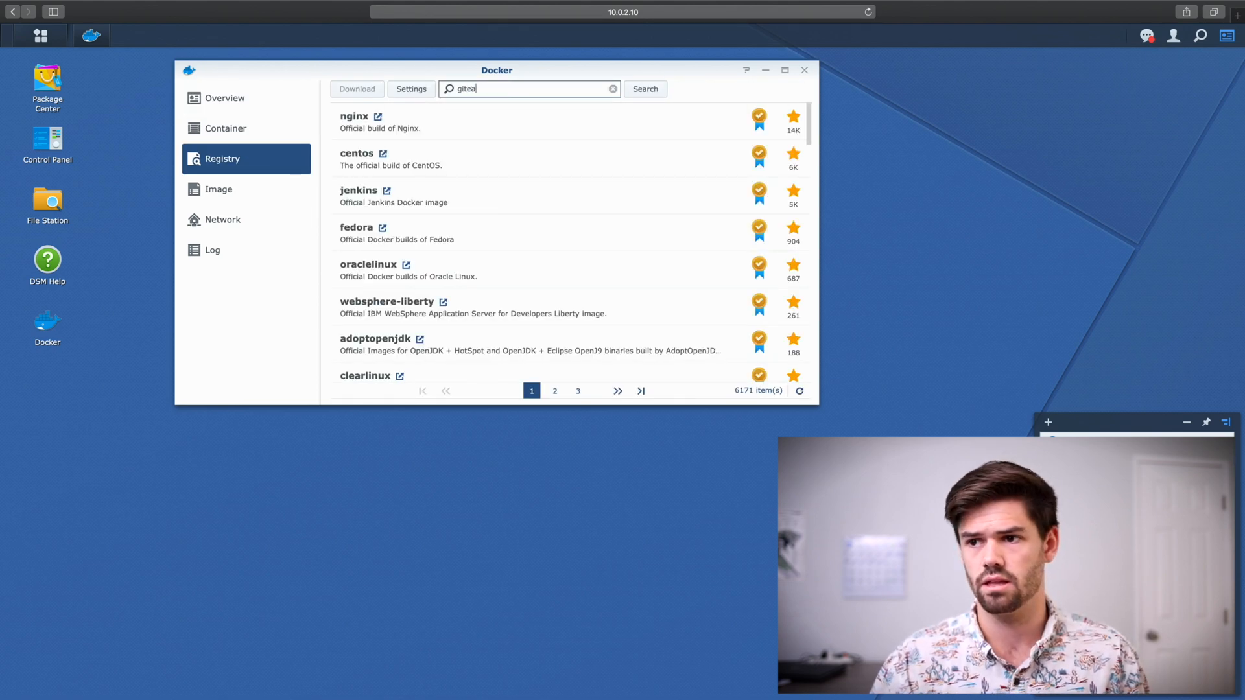
click(644, 89)
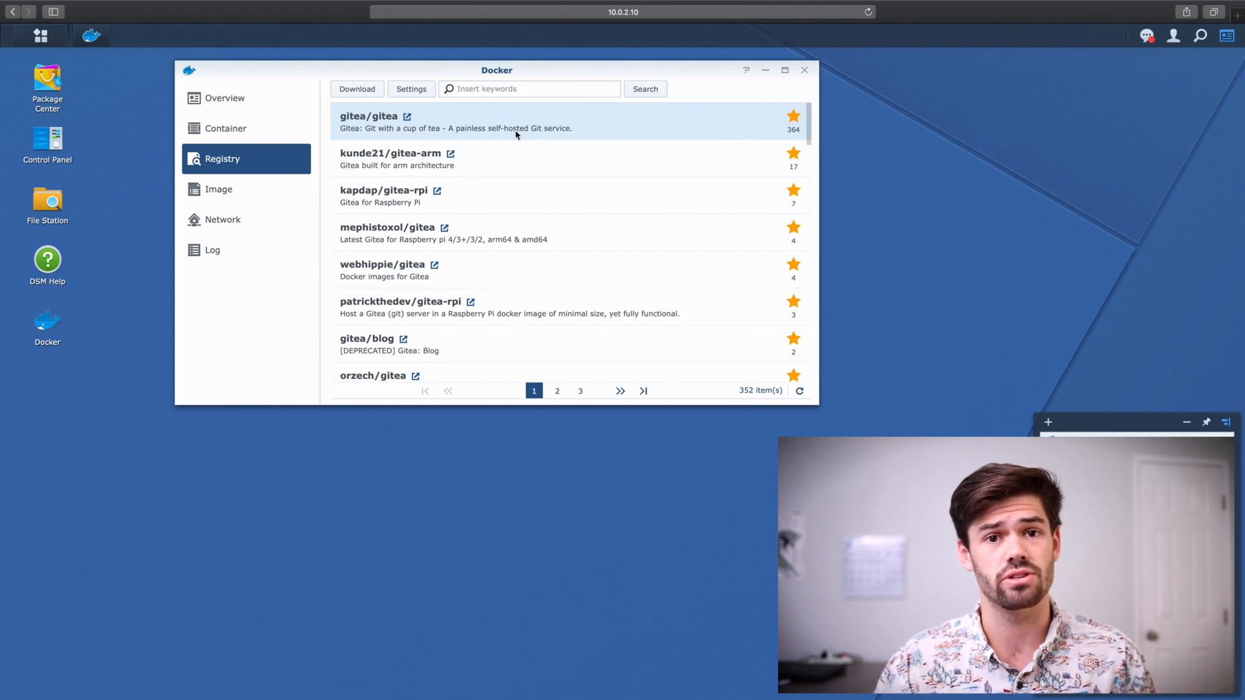
mouse_move(508, 131)
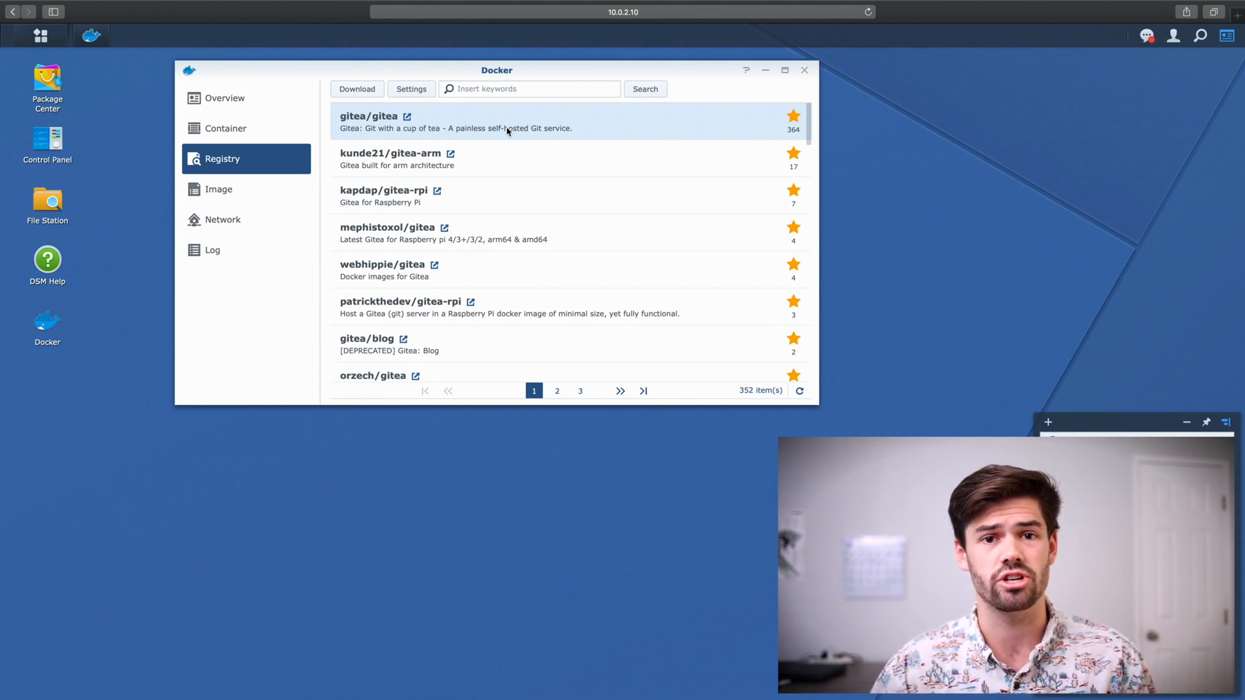
mouse_move(218, 189)
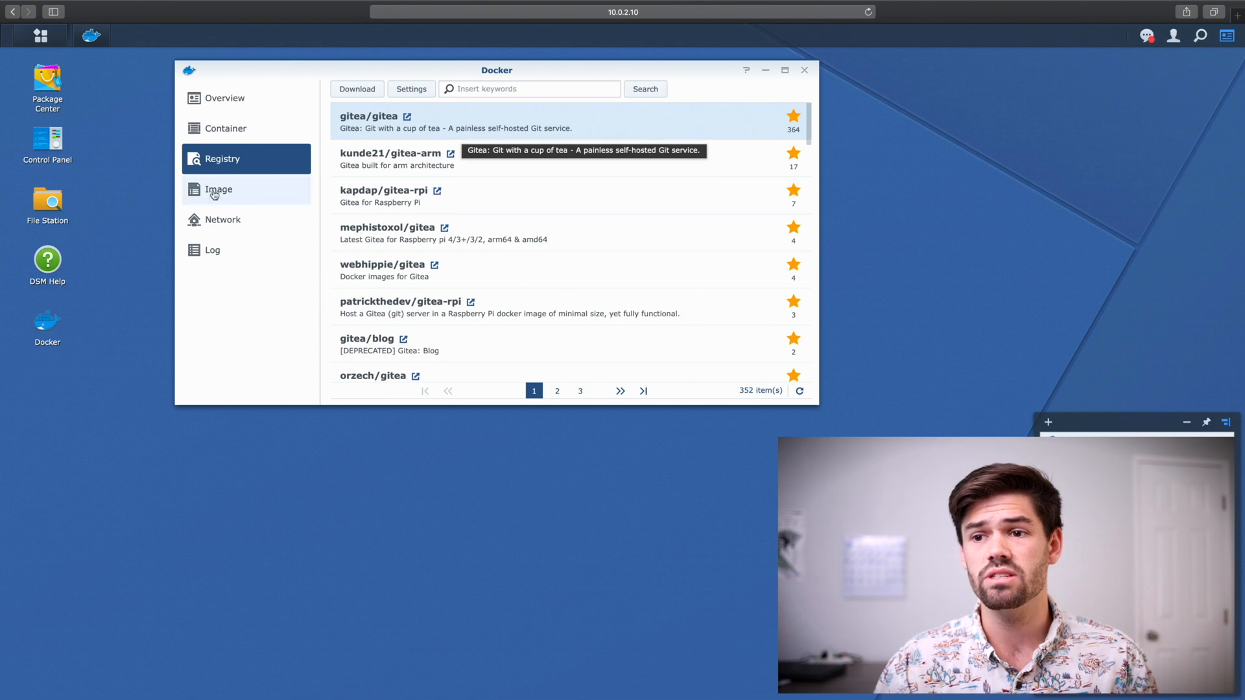
Launch a container from gitea/gitea:latest named GitEA and open its advanced settings.
click(219, 189)
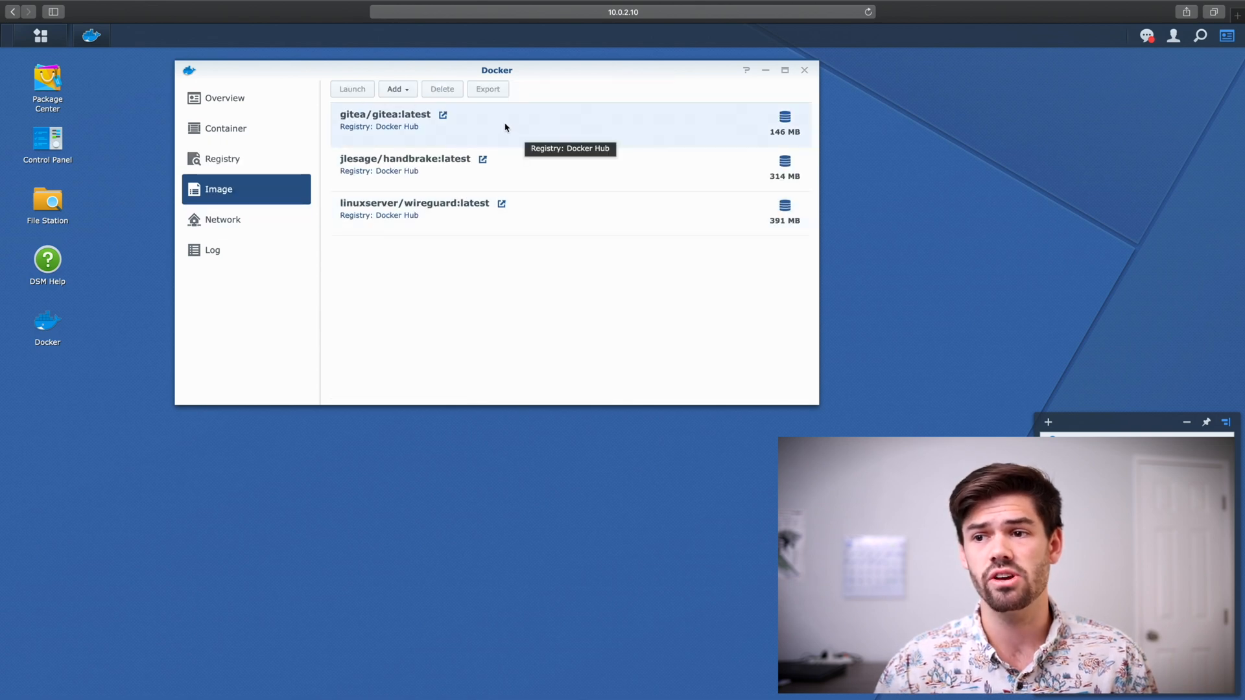
click(508, 123)
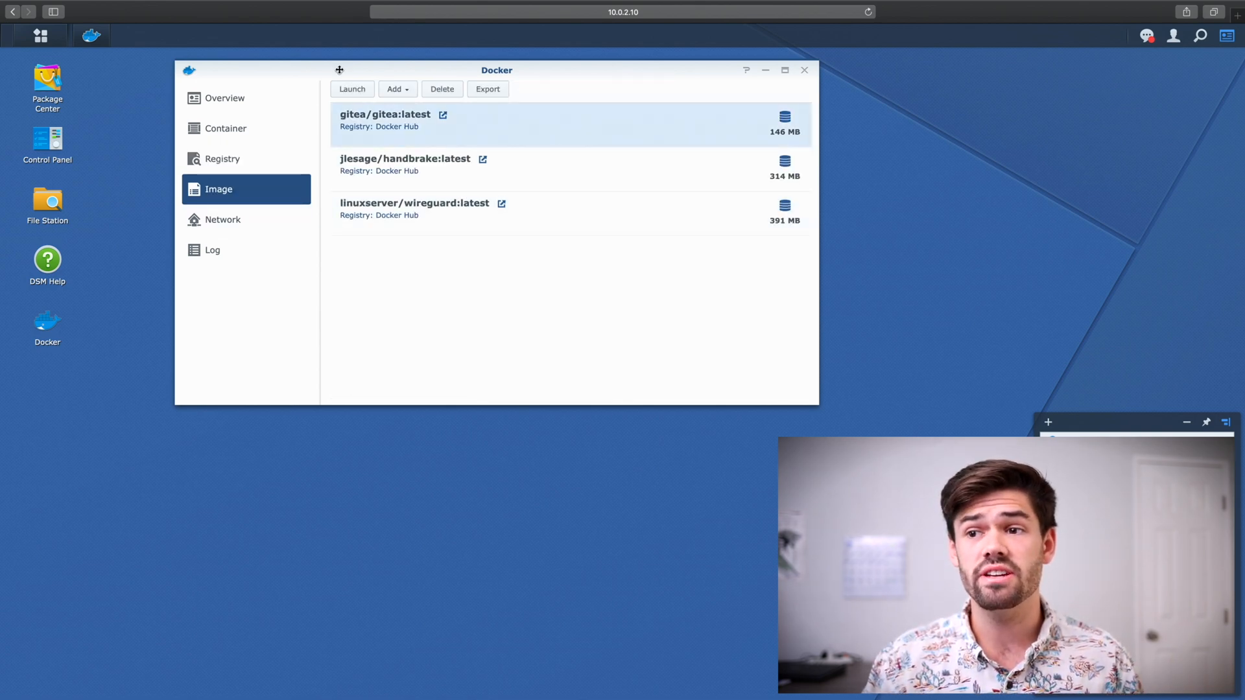
click(352, 88)
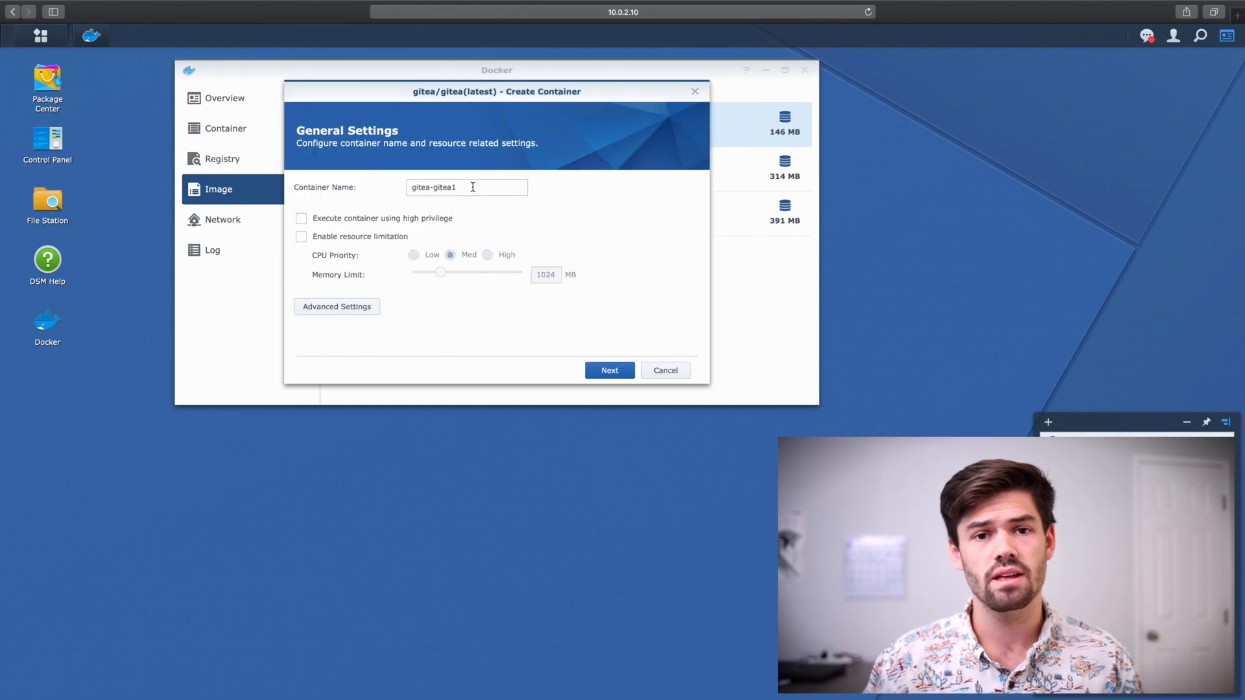
double_click(434, 187)
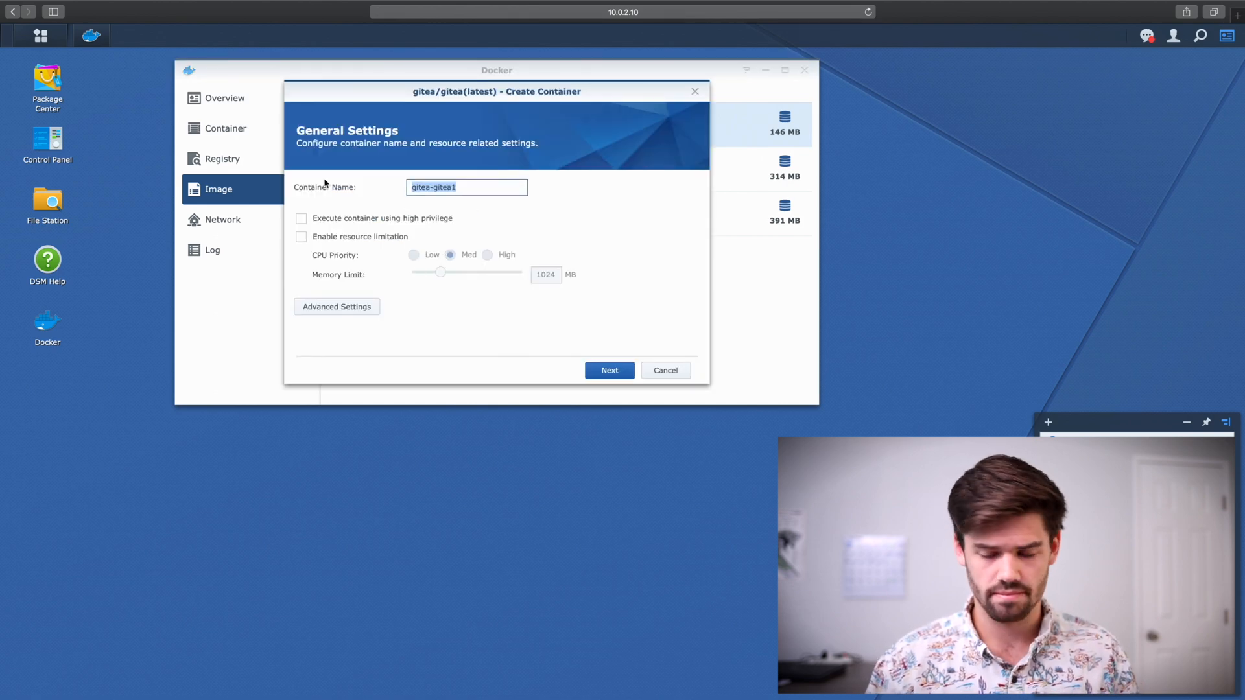
text(GitEA)
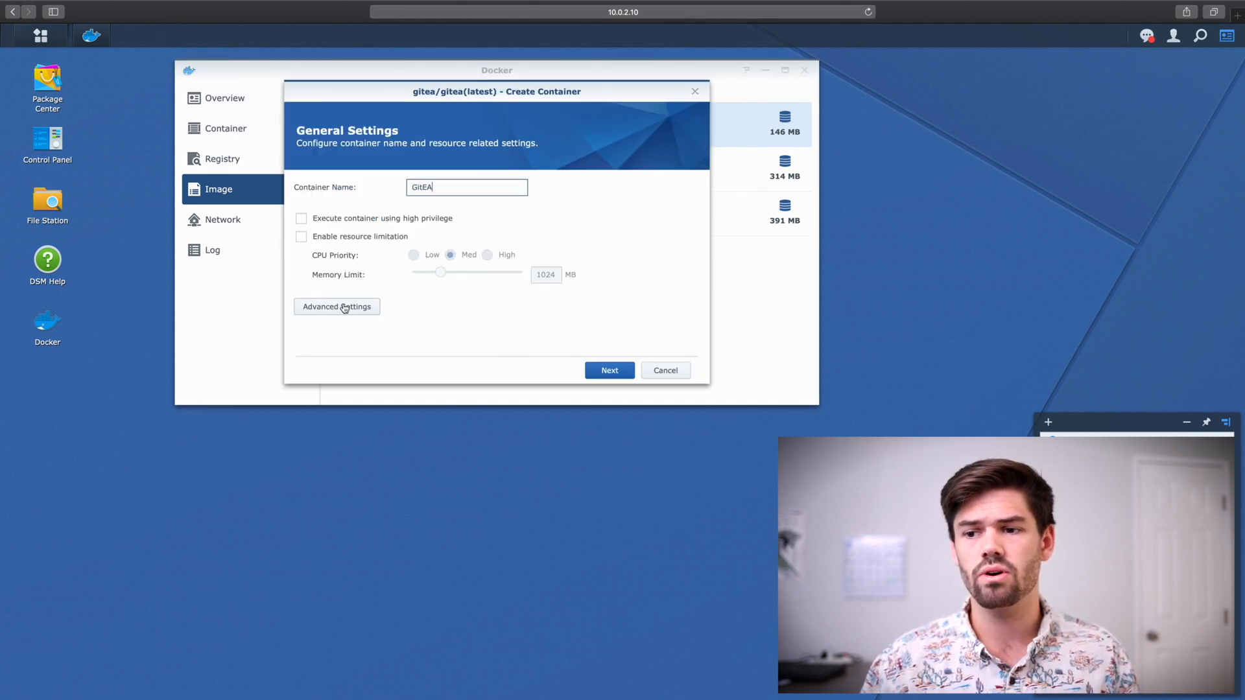
click(336, 307)
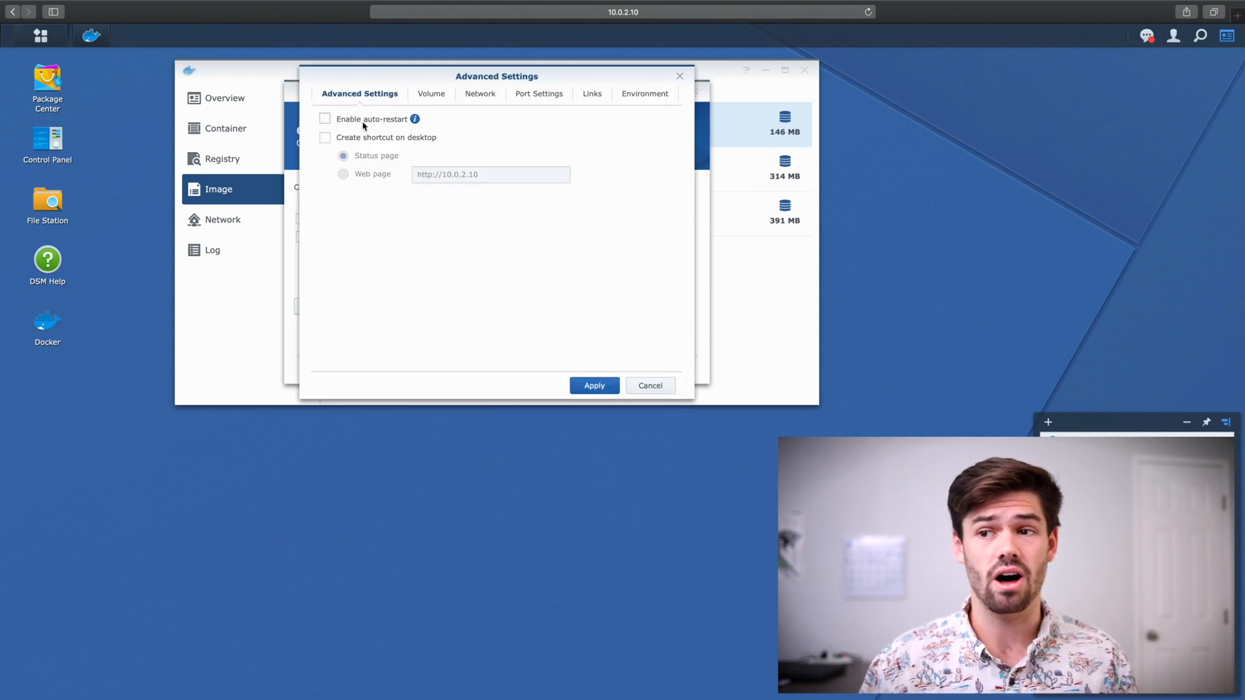
Review the GitEA container's volume, network and port mapping settings.
click(424, 93)
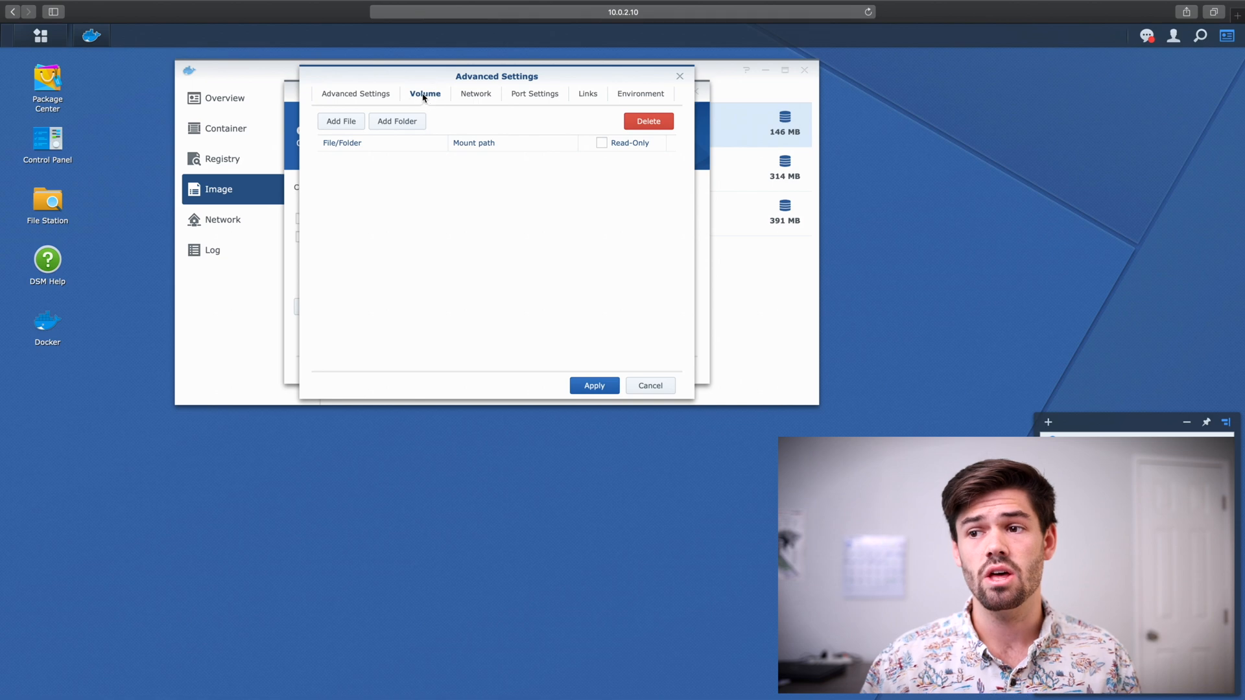
mouse_move(470, 231)
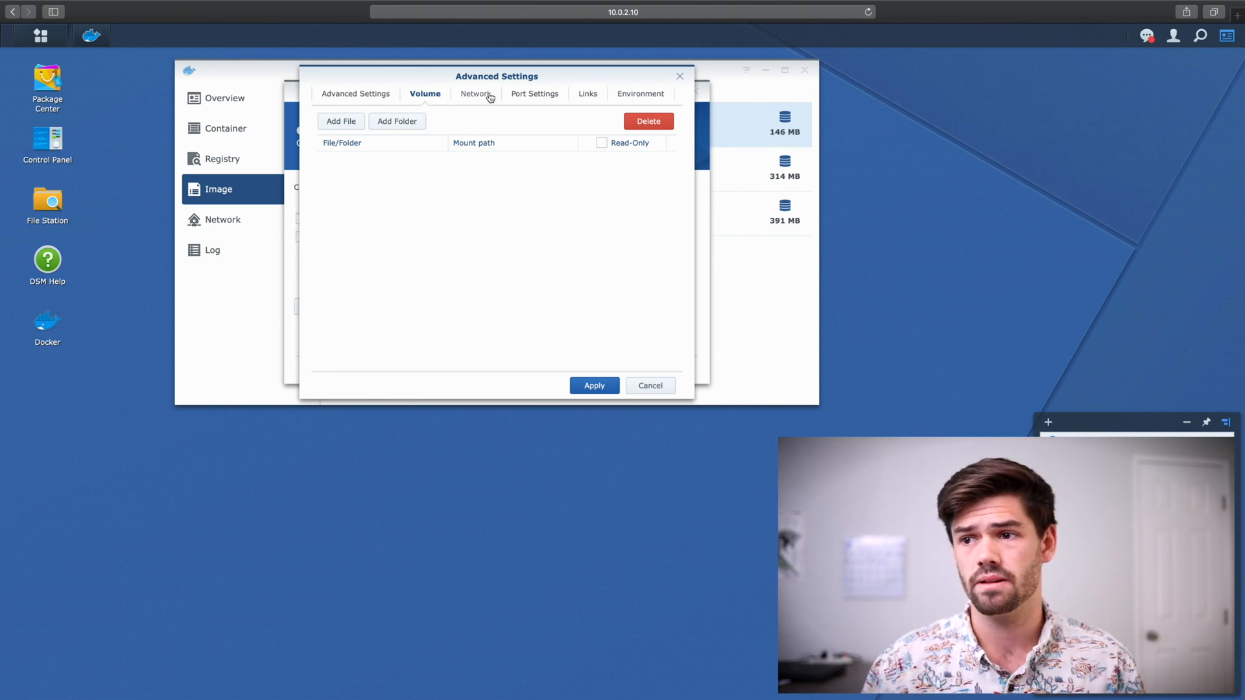
click(474, 93)
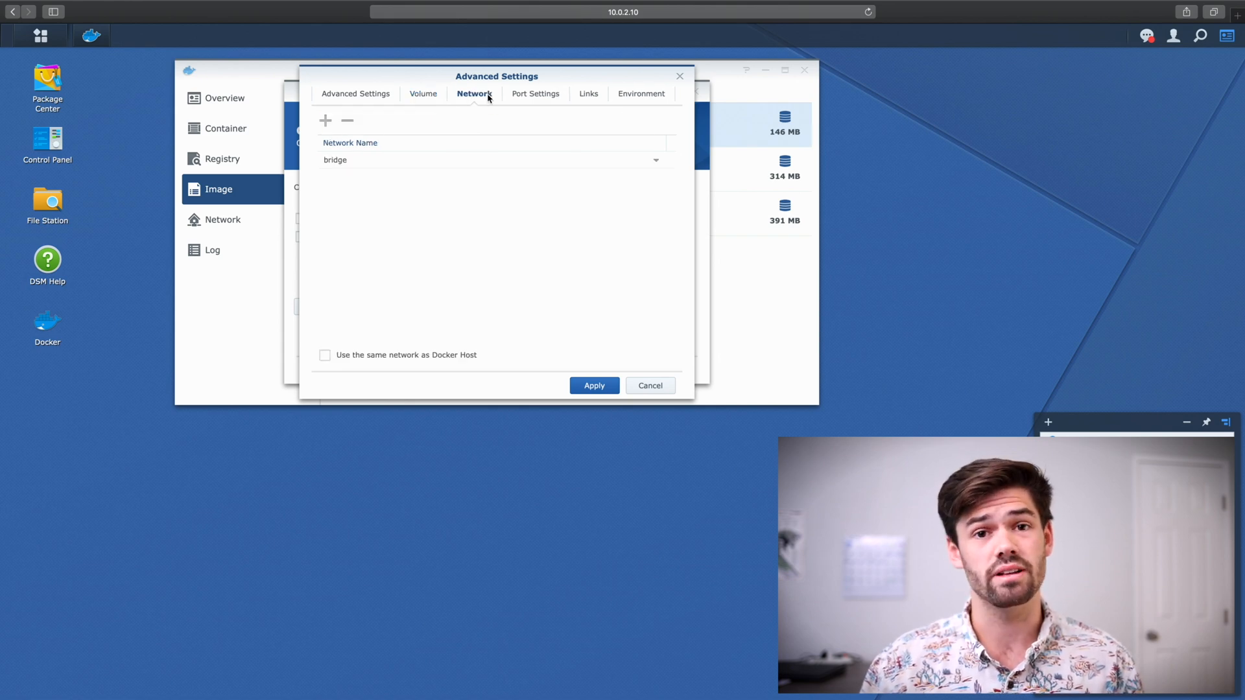
click(535, 93)
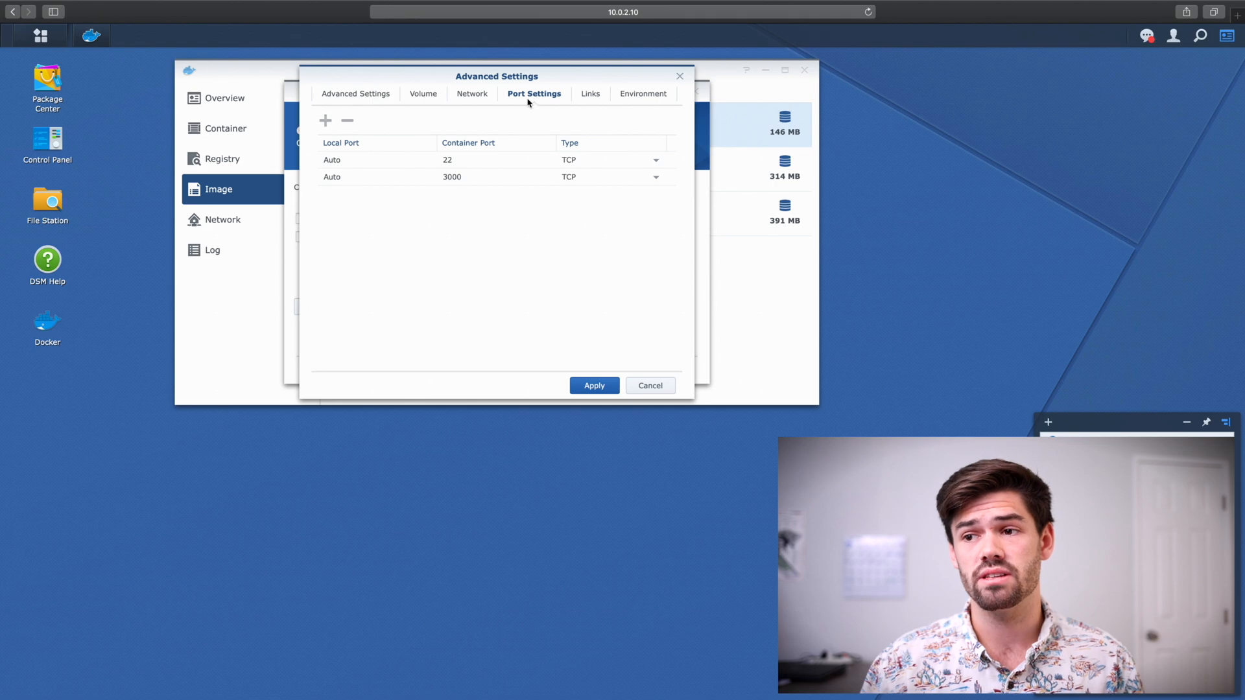
Set local ports 220 and 3000 for container ports 22 and 3000.
click(375, 159)
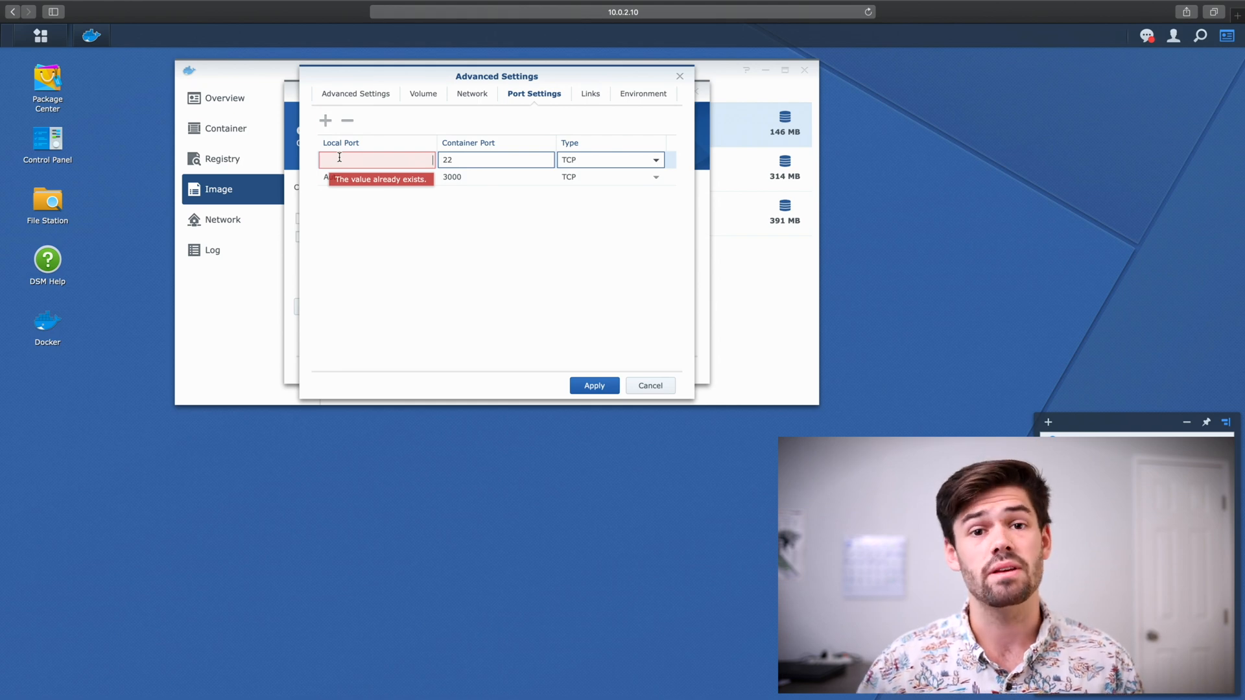
text(220)
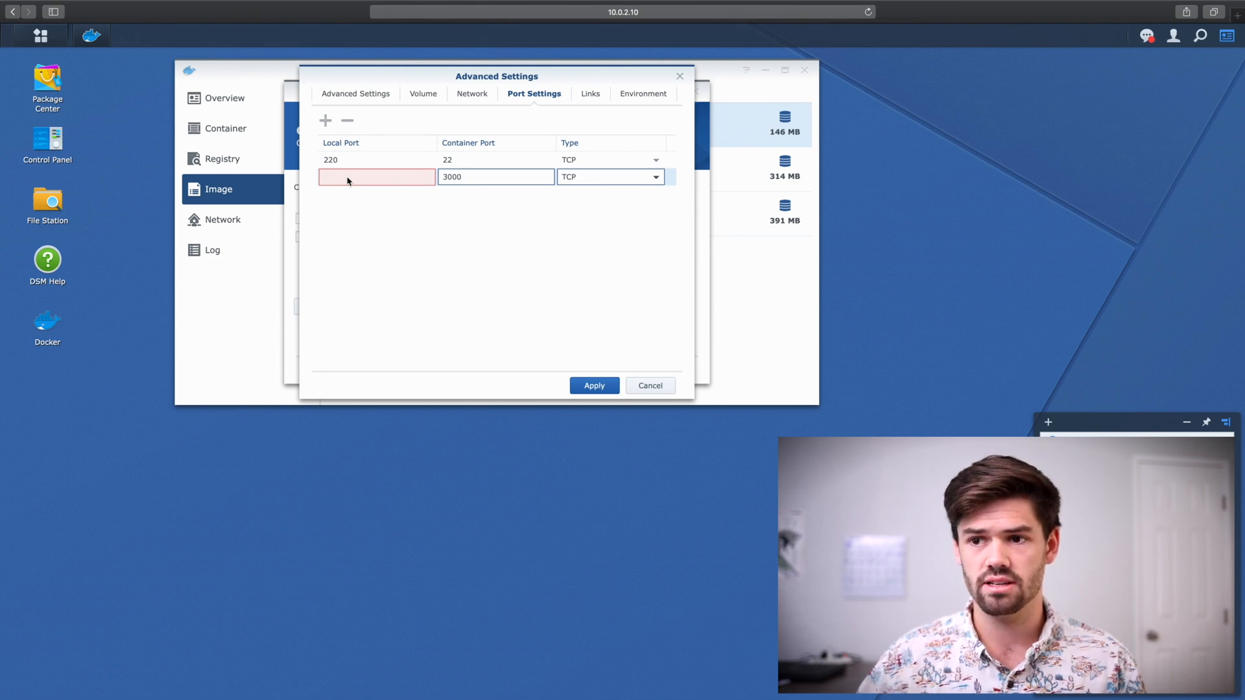
text(3000)
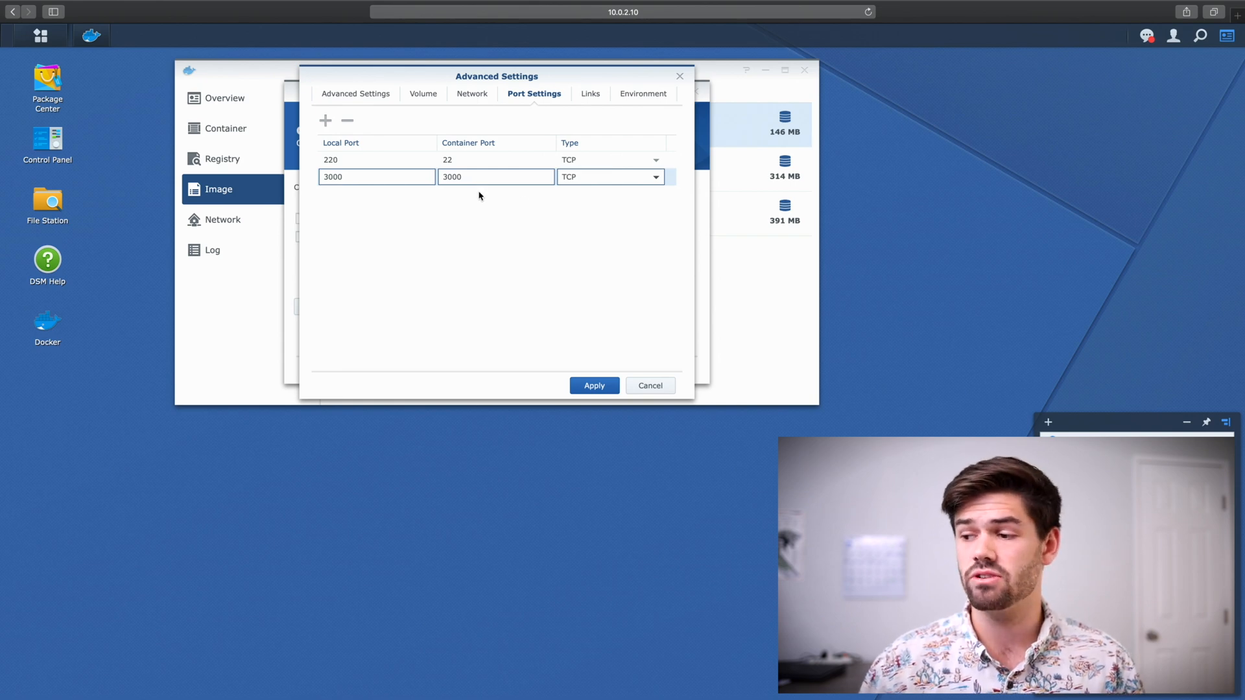
mouse_move(556, 340)
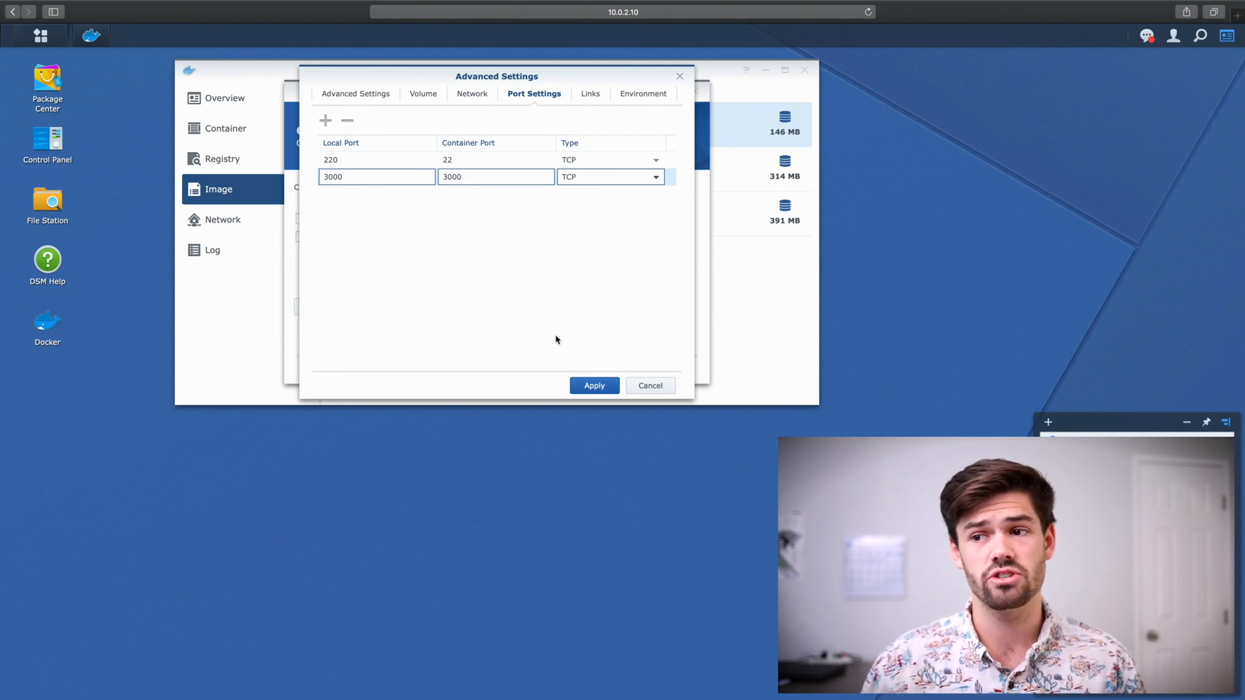
mouse_move(466, 191)
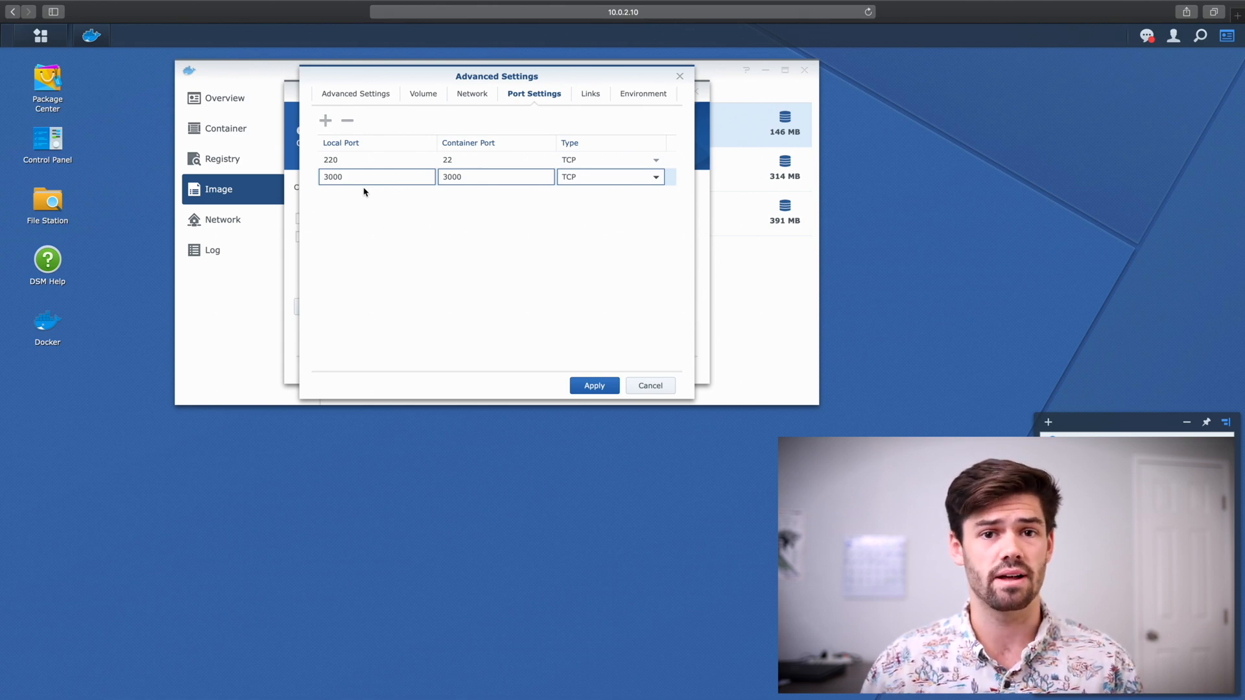
mouse_move(400, 247)
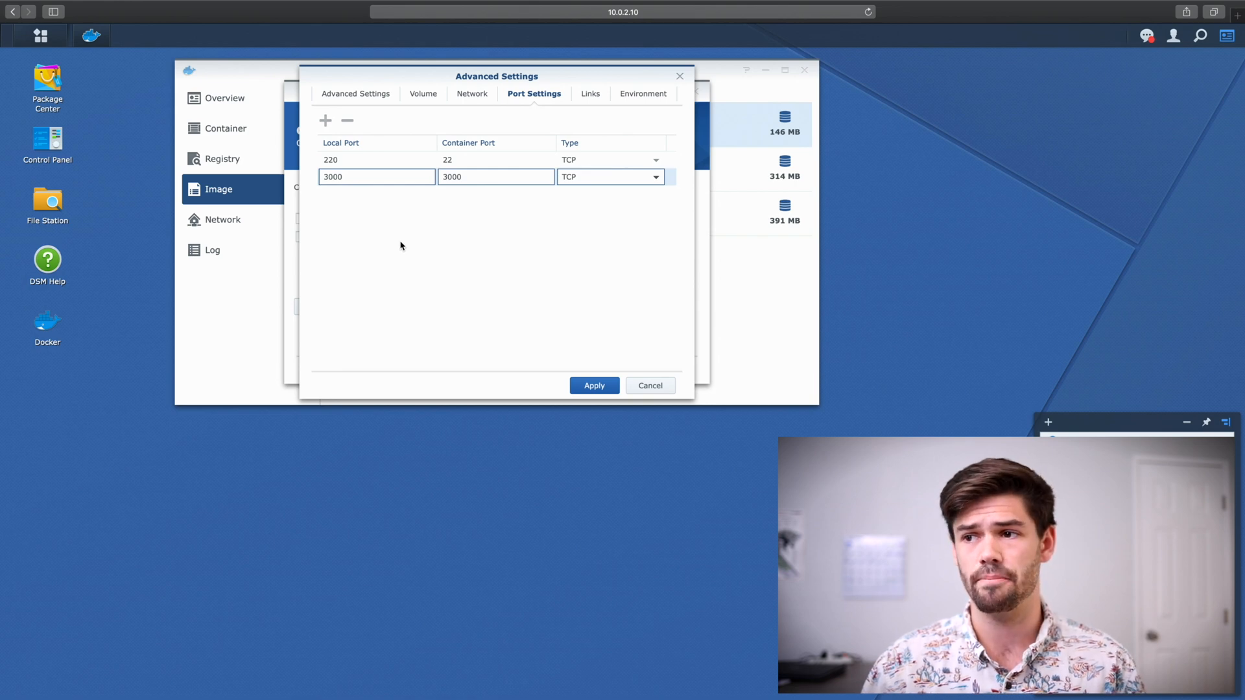
Apply the port mappings and confirm the summary to create the GitEA container.
click(594, 385)
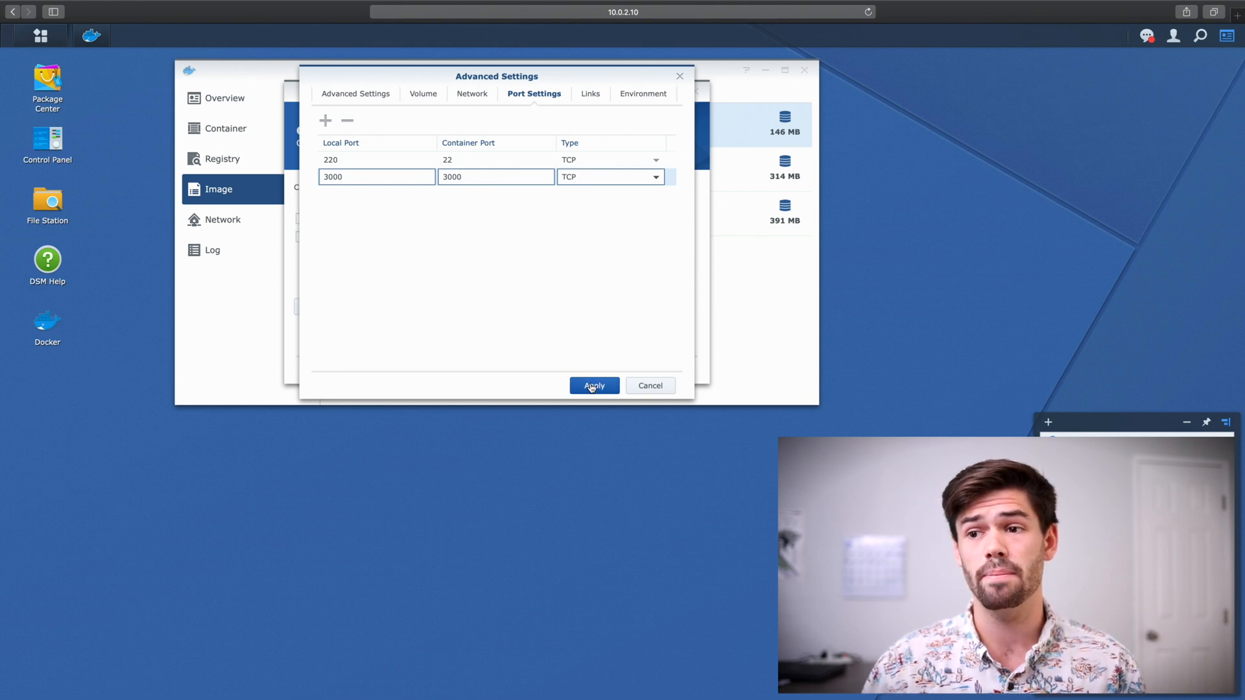
click(593, 385)
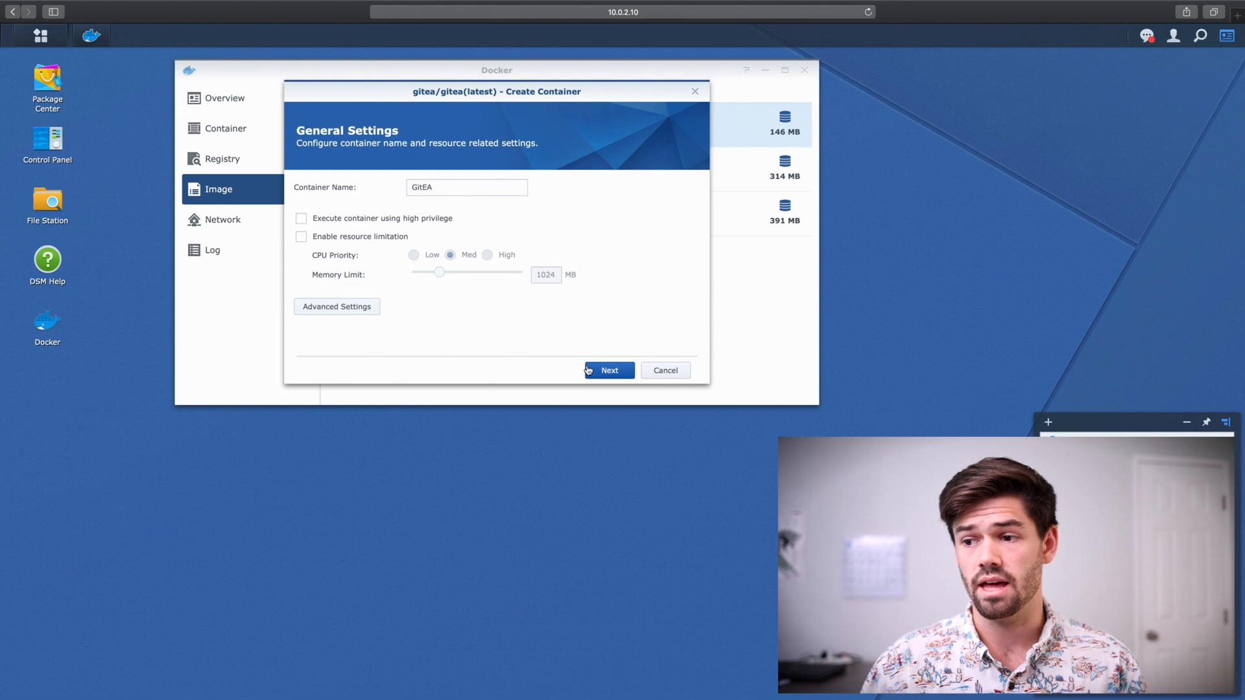
click(609, 370)
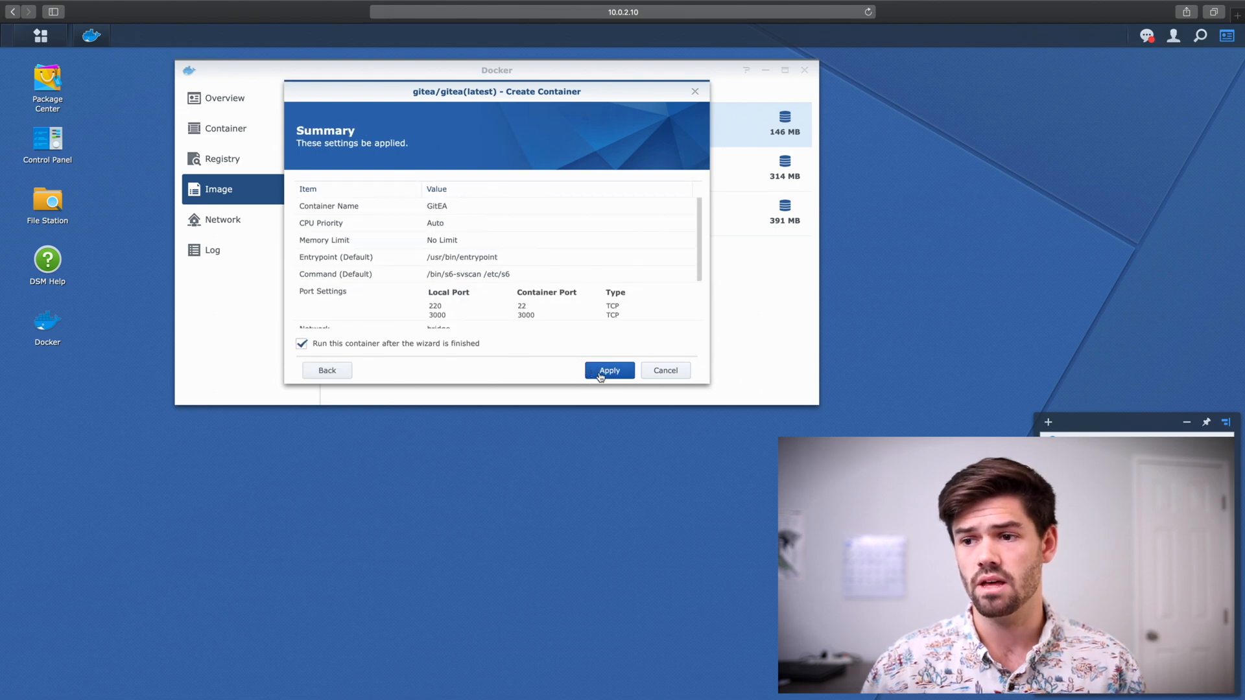
scroll(down, 3)
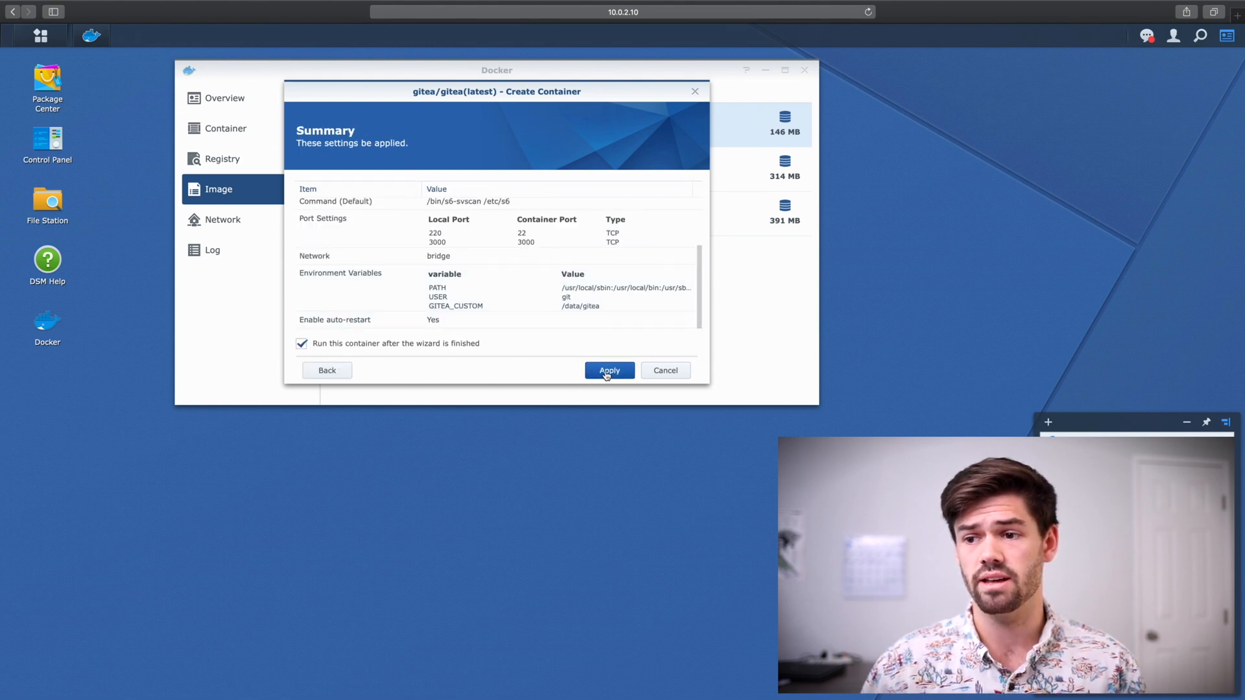
click(609, 370)
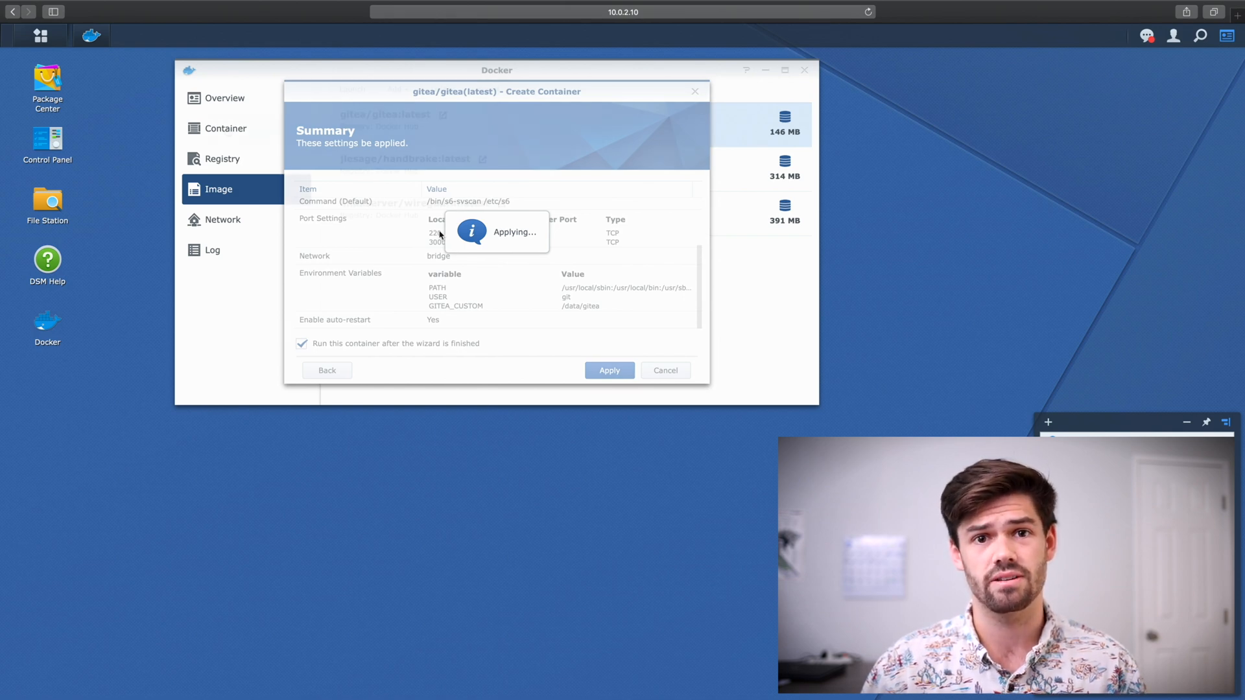
Open the running GitEA container's details from the Container list.
click(609, 370)
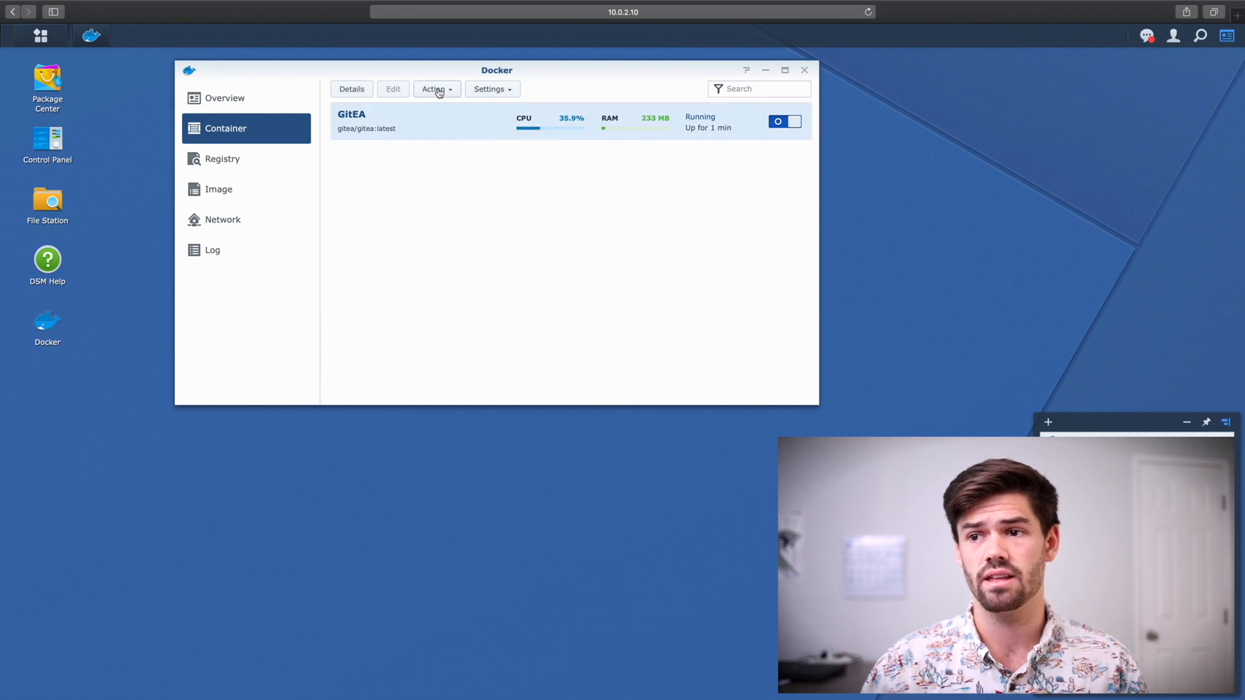
double_click(351, 120)
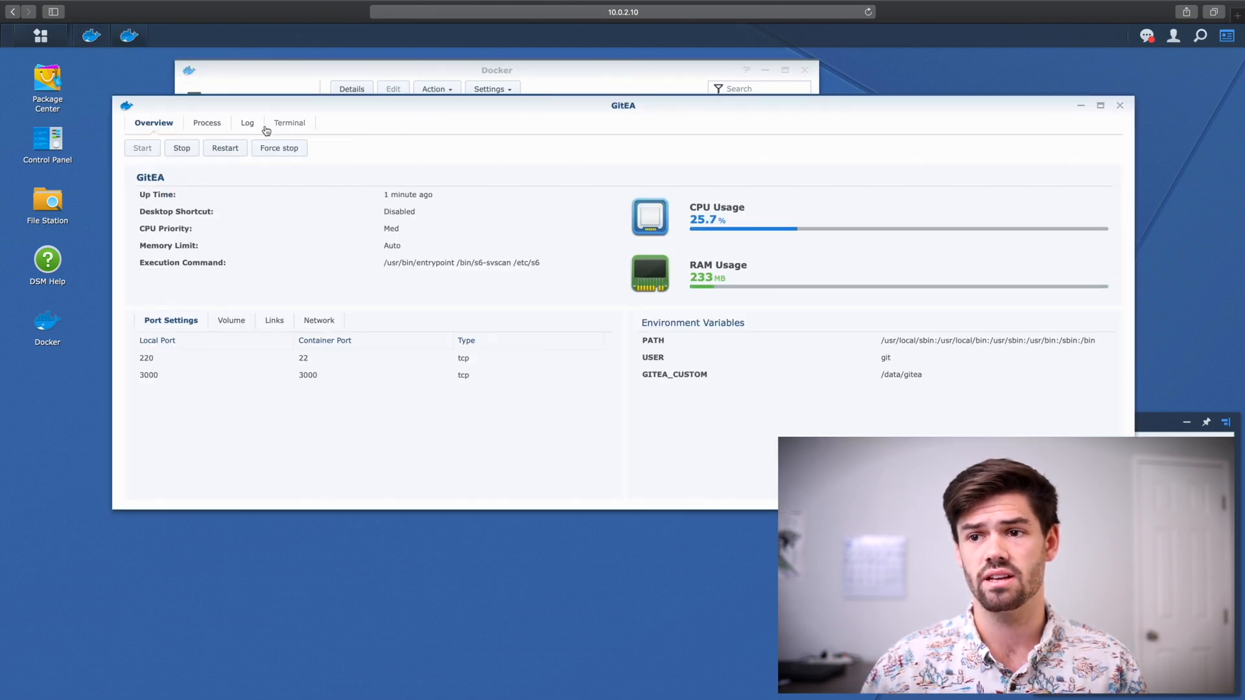
click(247, 123)
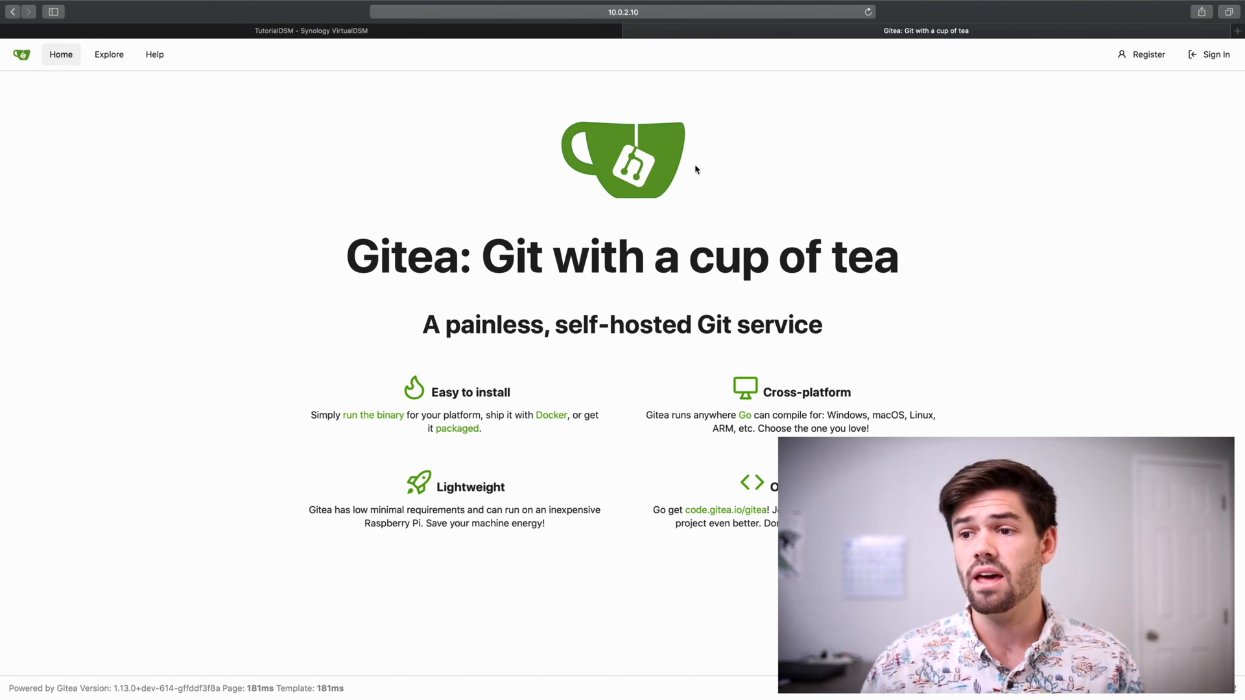
mouse_move(794, 257)
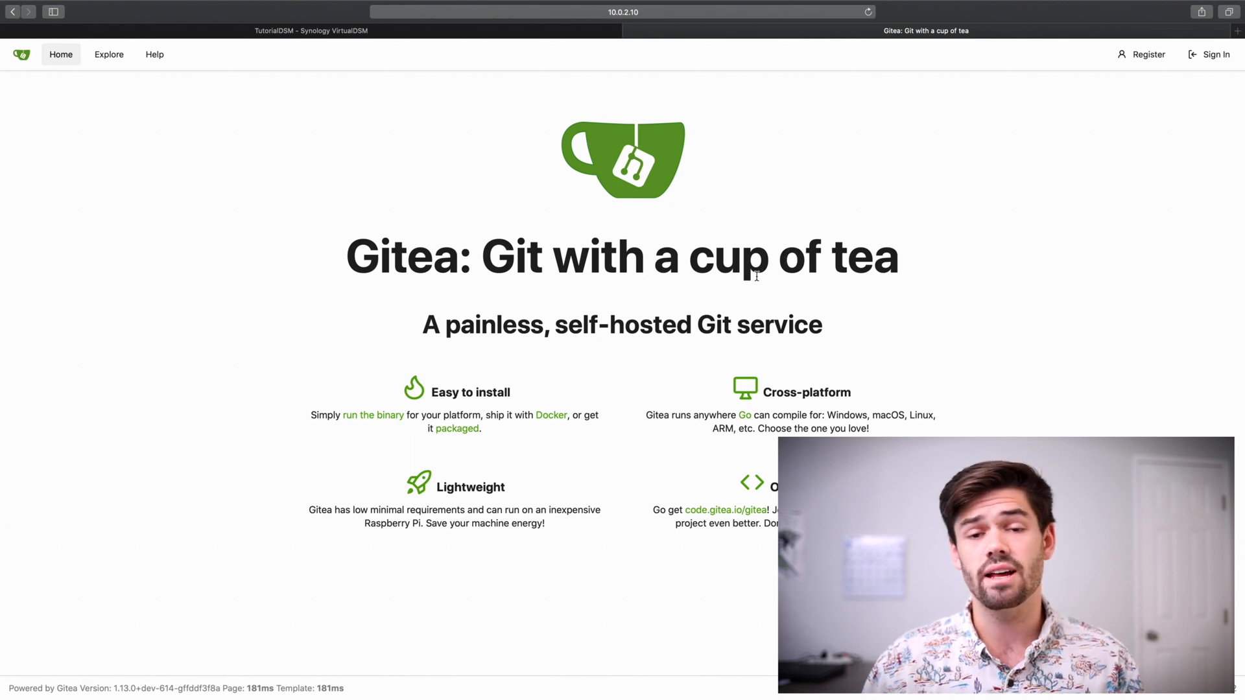
mouse_move(1147, 53)
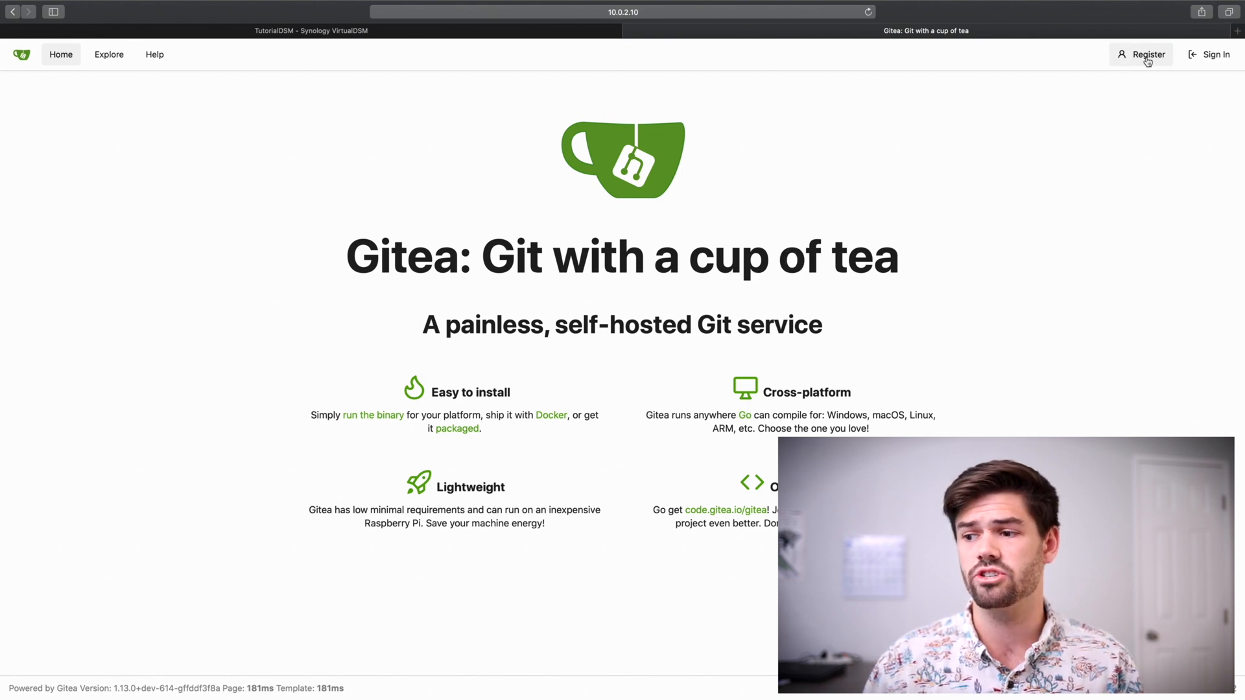
Start Gitea's initial configuration and set the site title to 'GitEA For SpaceRex'.
click(1147, 54)
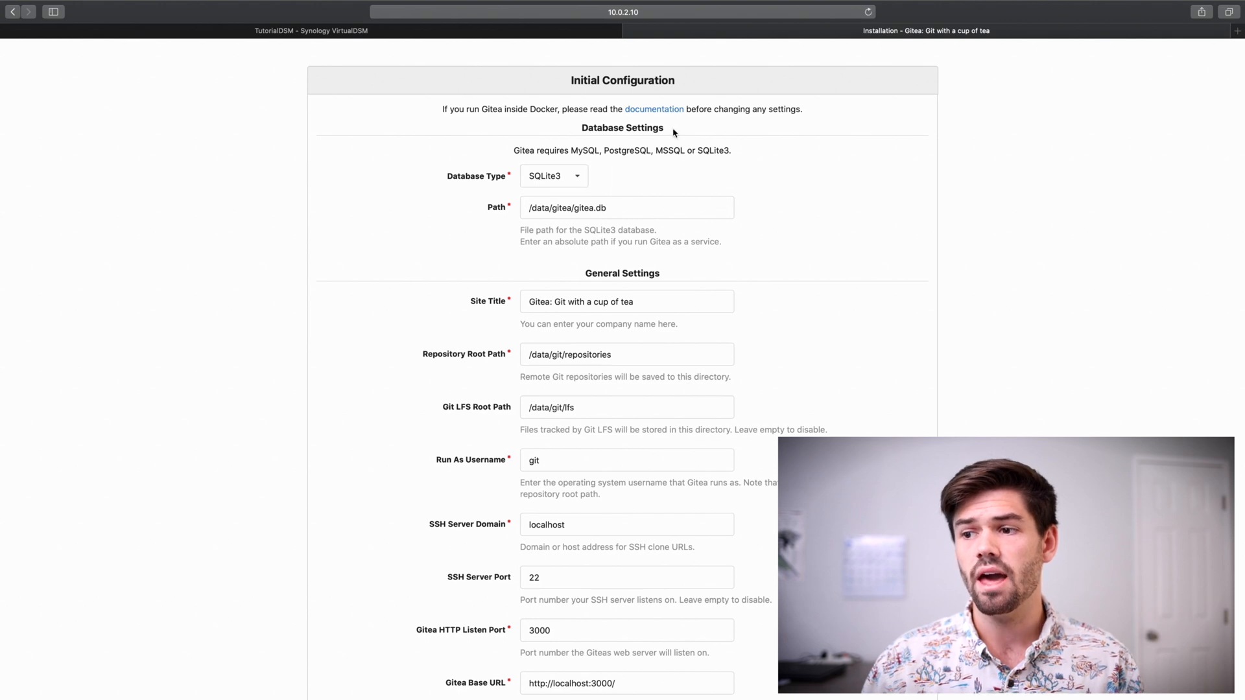
mouse_move(657, 189)
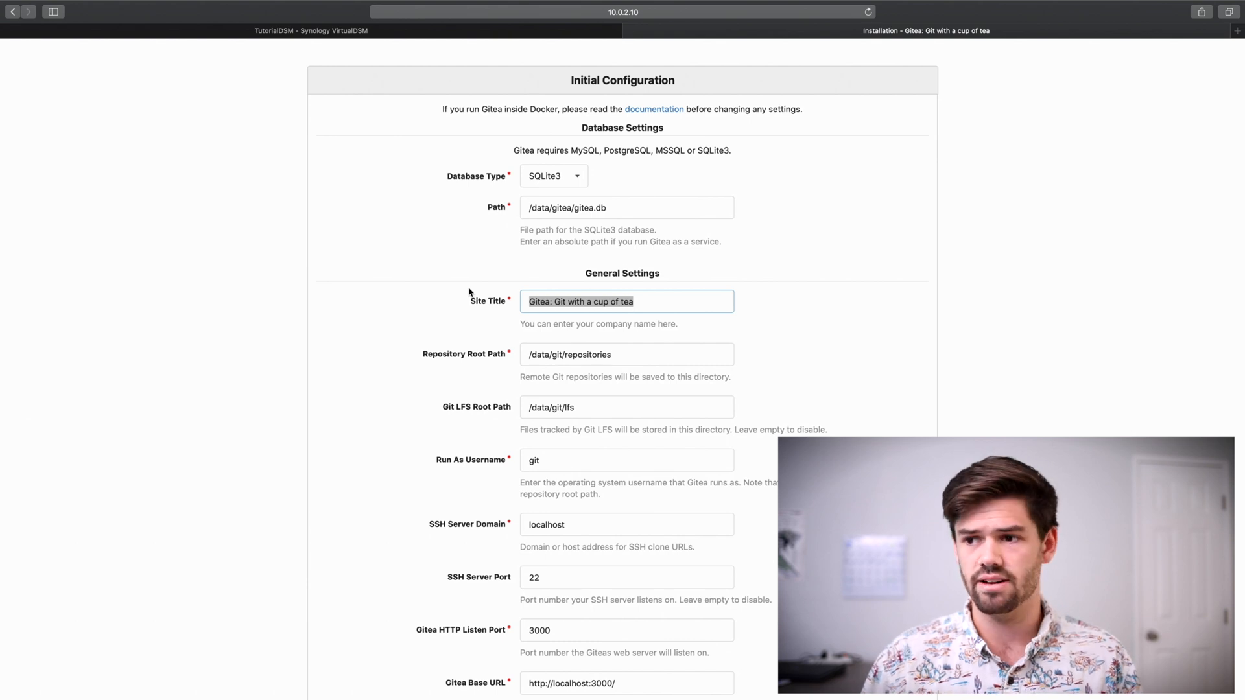
text(GitEA For Sp)
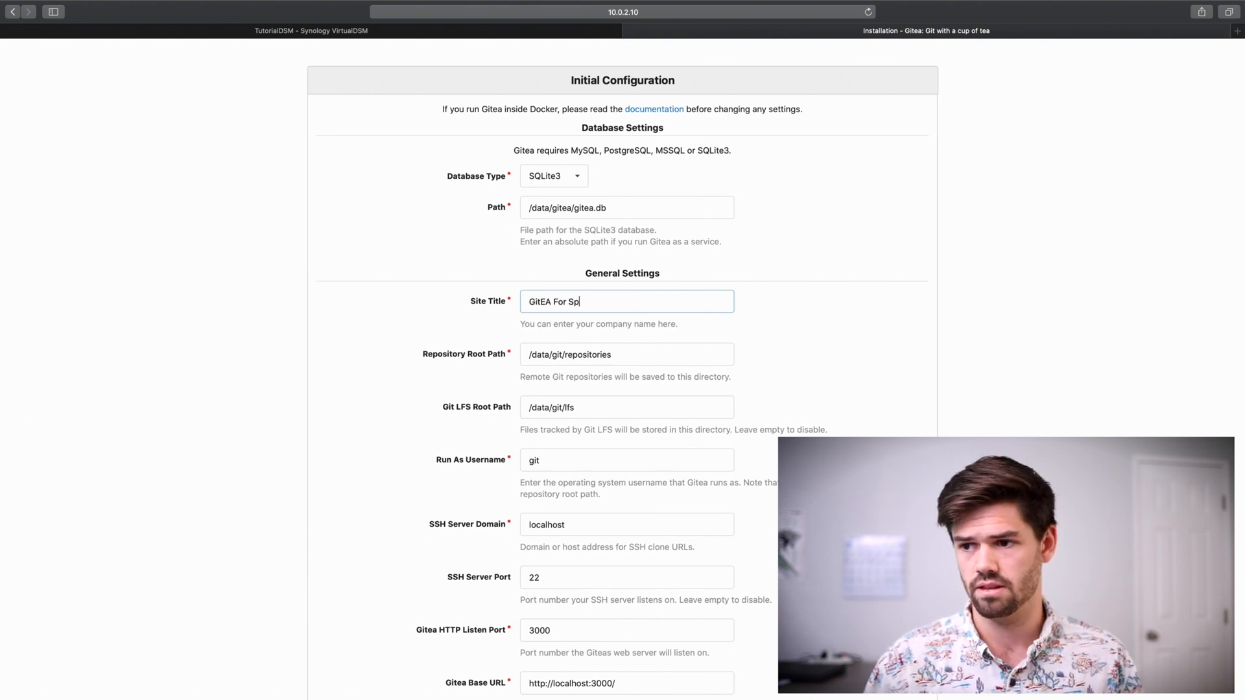
text(aceRex)
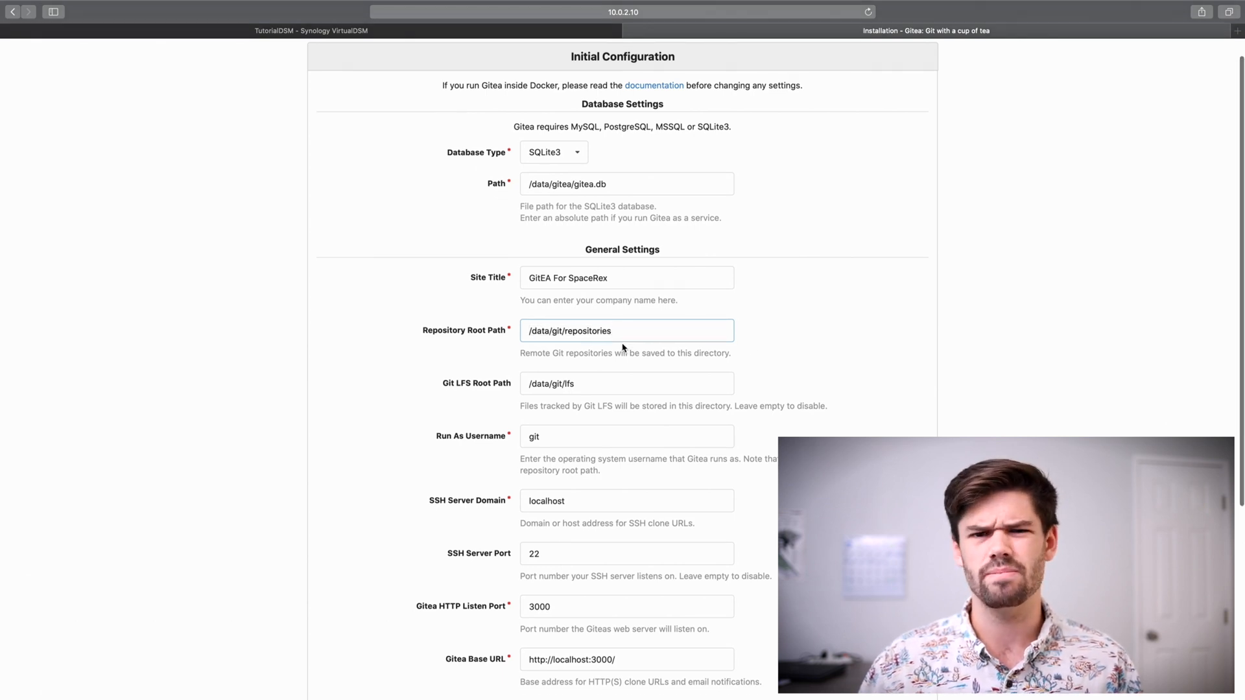
scroll(down, 3)
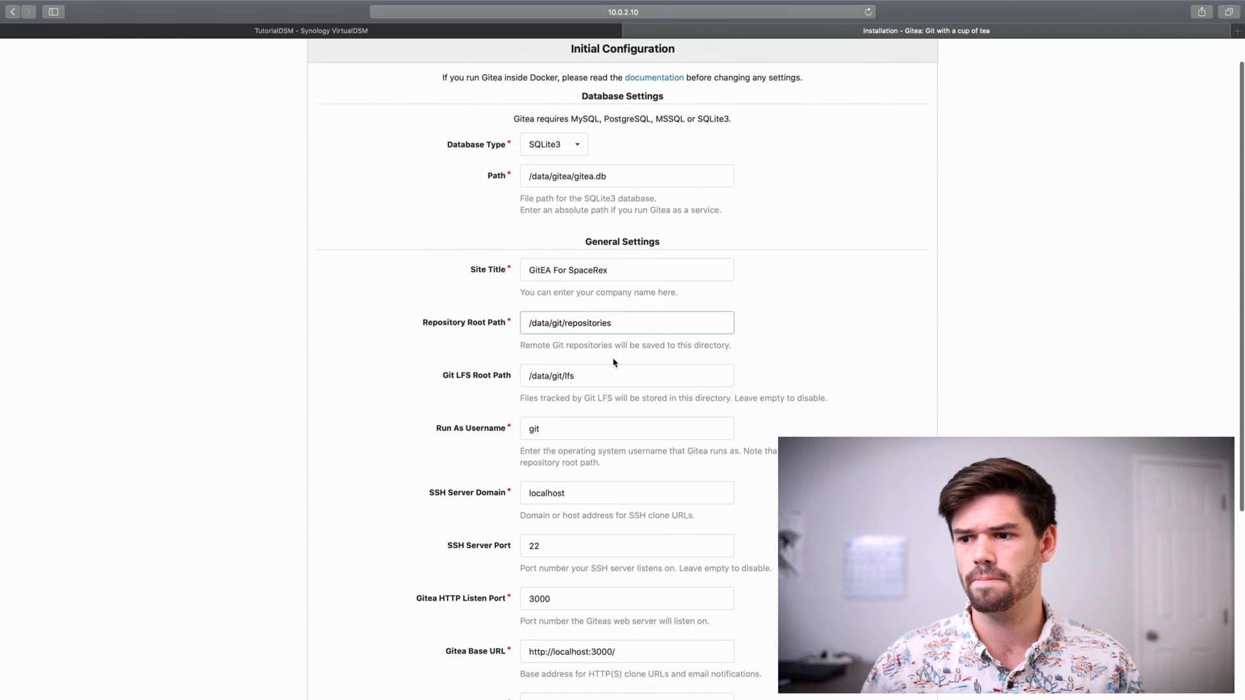
scroll(down, 3)
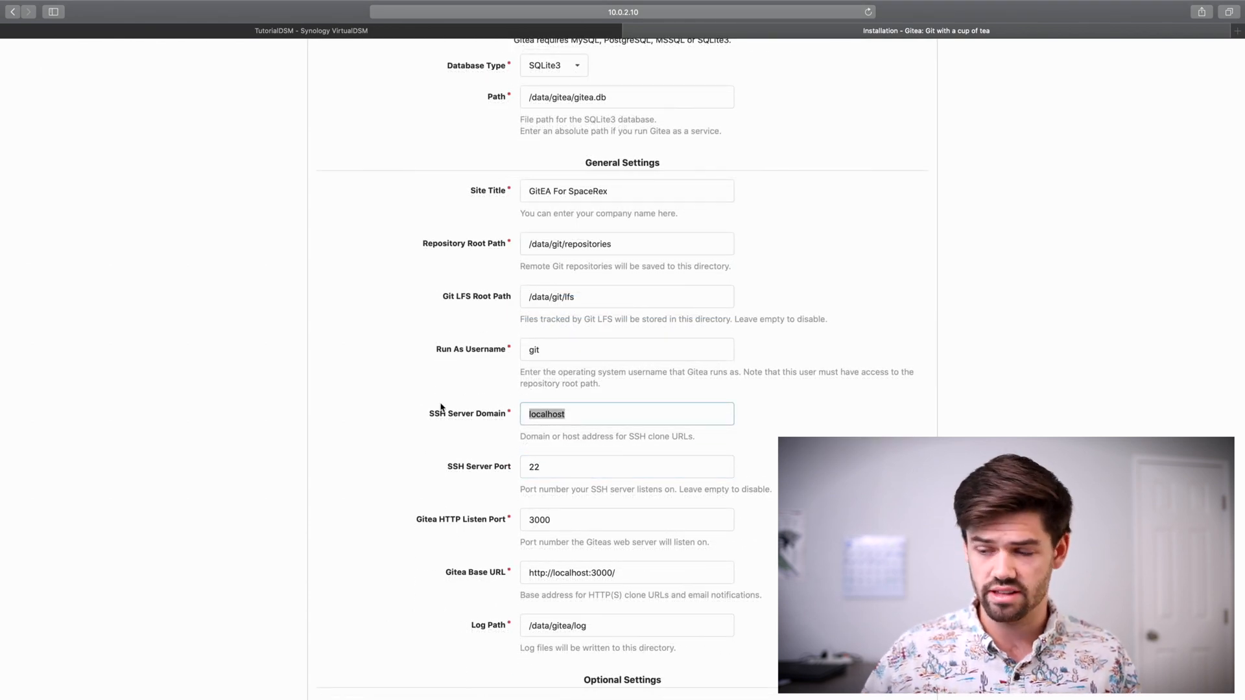
Choose the suggested 10.0.2.10 as SSH server domain and change SSH port to 220.
text(10.0.2.)
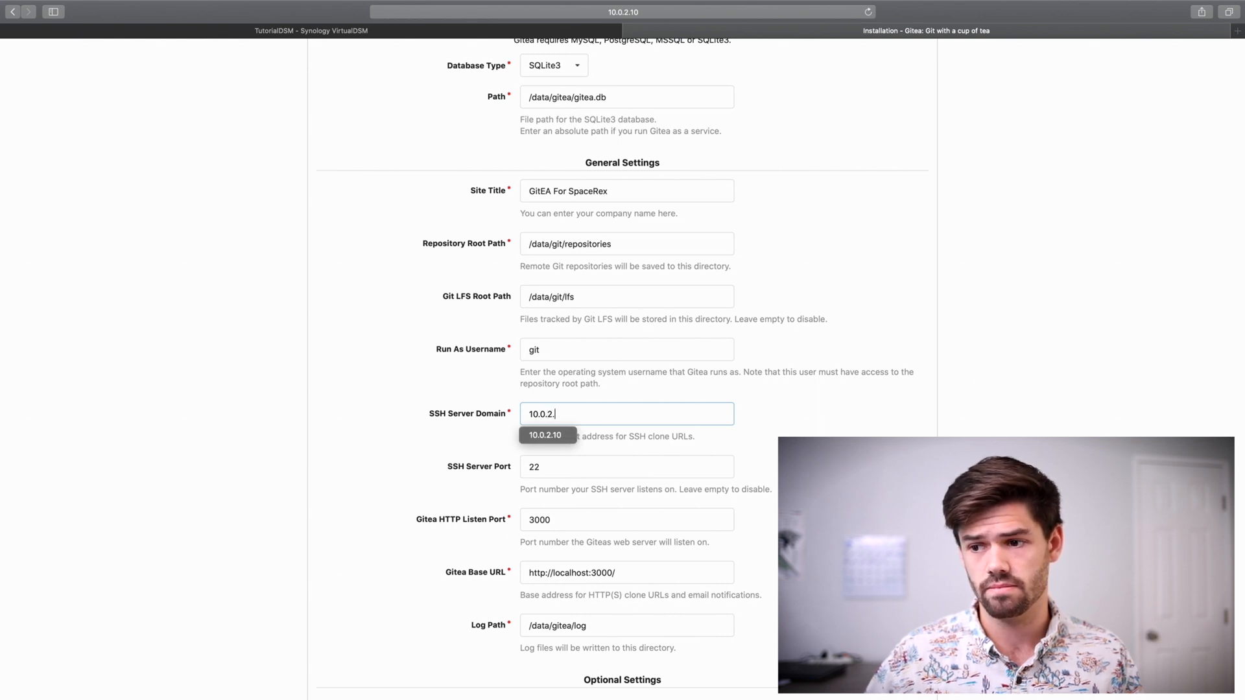
click(546, 435)
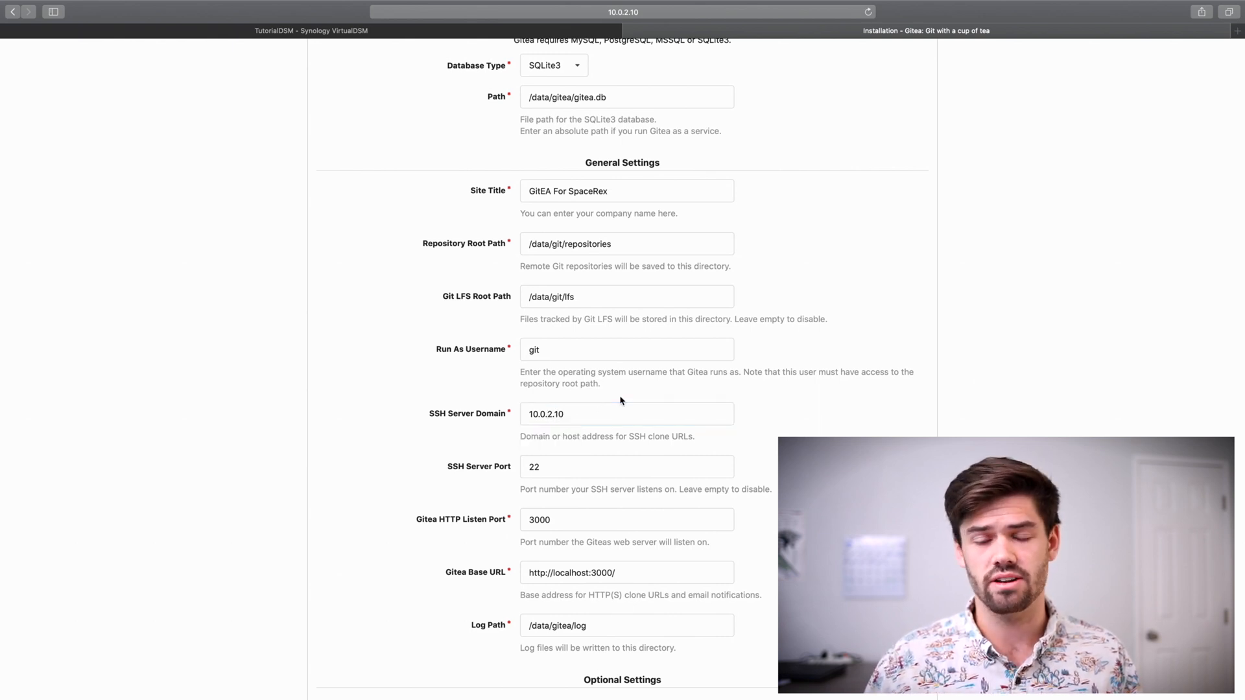
scroll(down, 3)
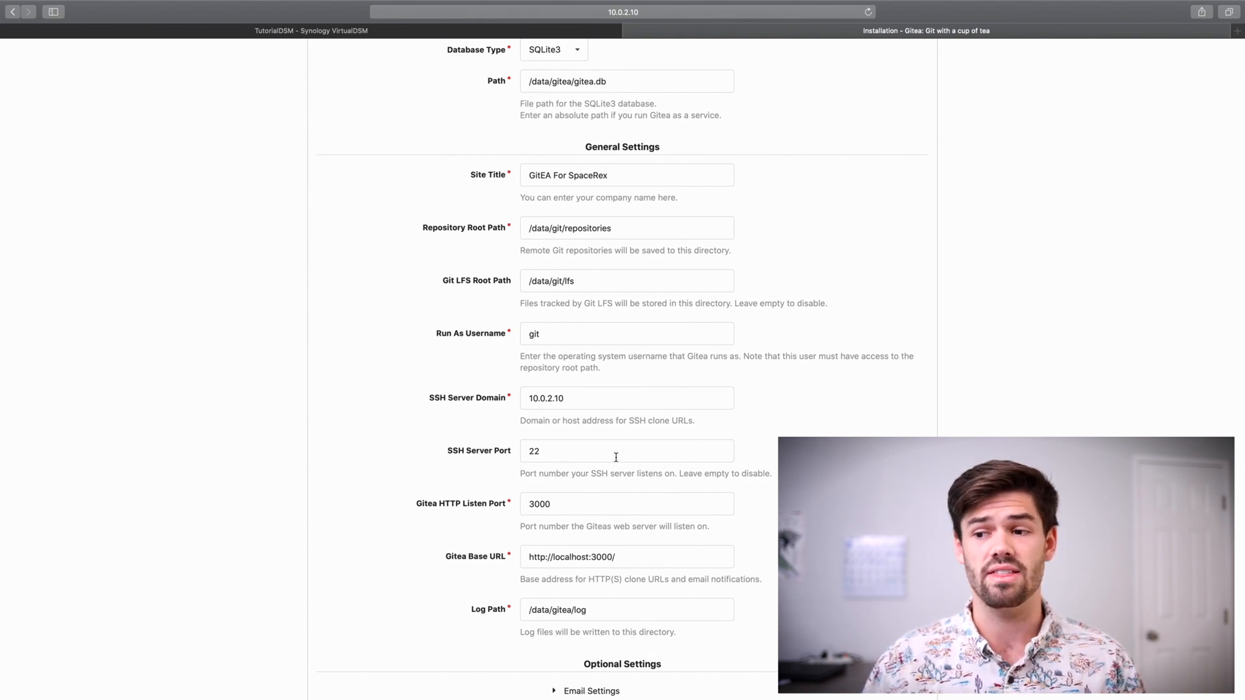
click(625, 451)
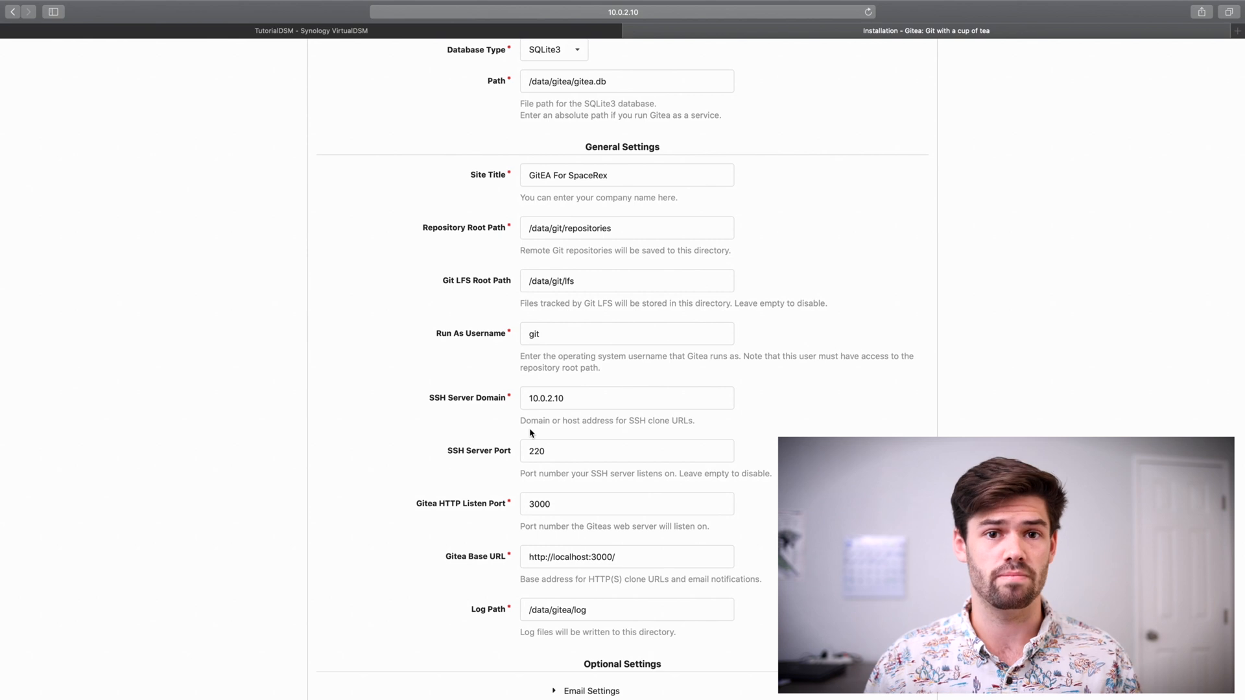
scroll(down, 3)
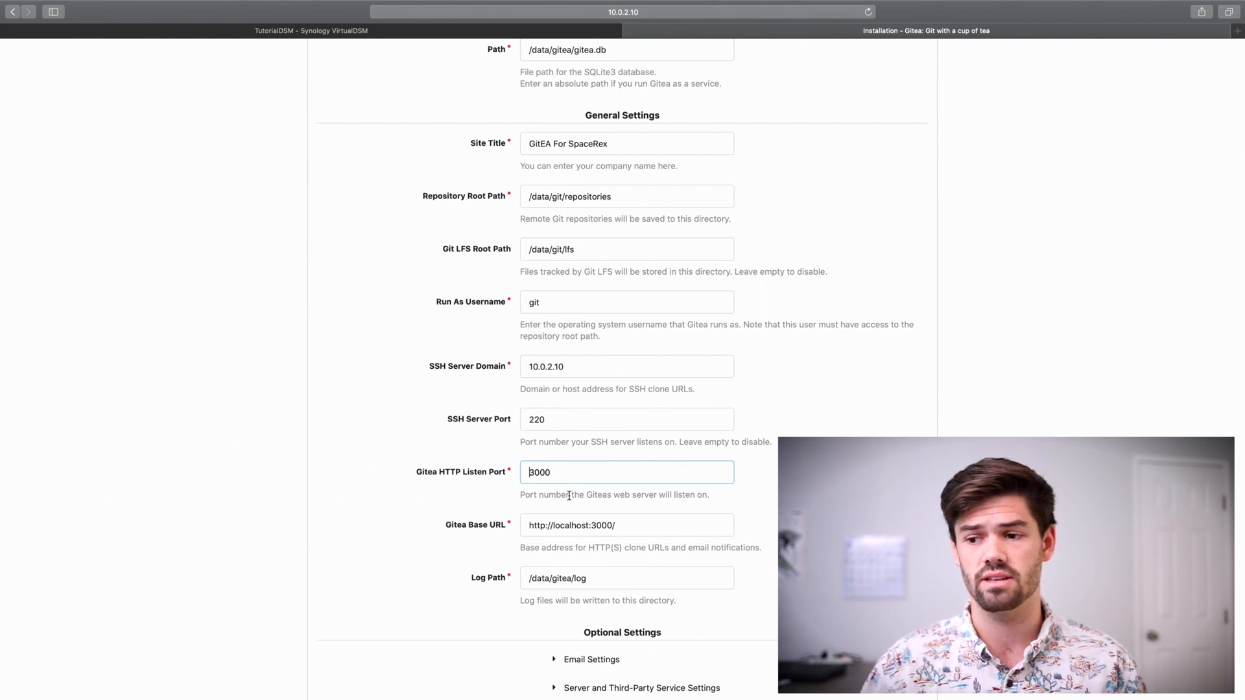
Change the base URL host to 10.0.2.10 and run Install Gitea.
scroll(down, 3)
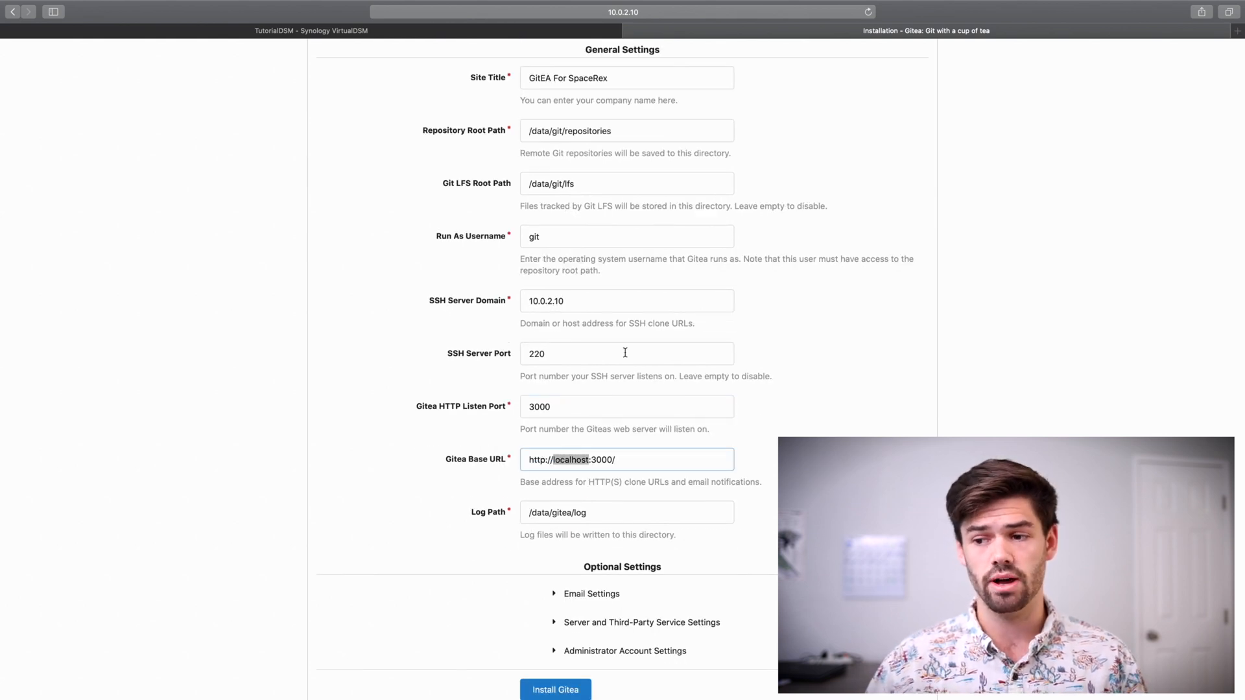
text(10.0.2.10)
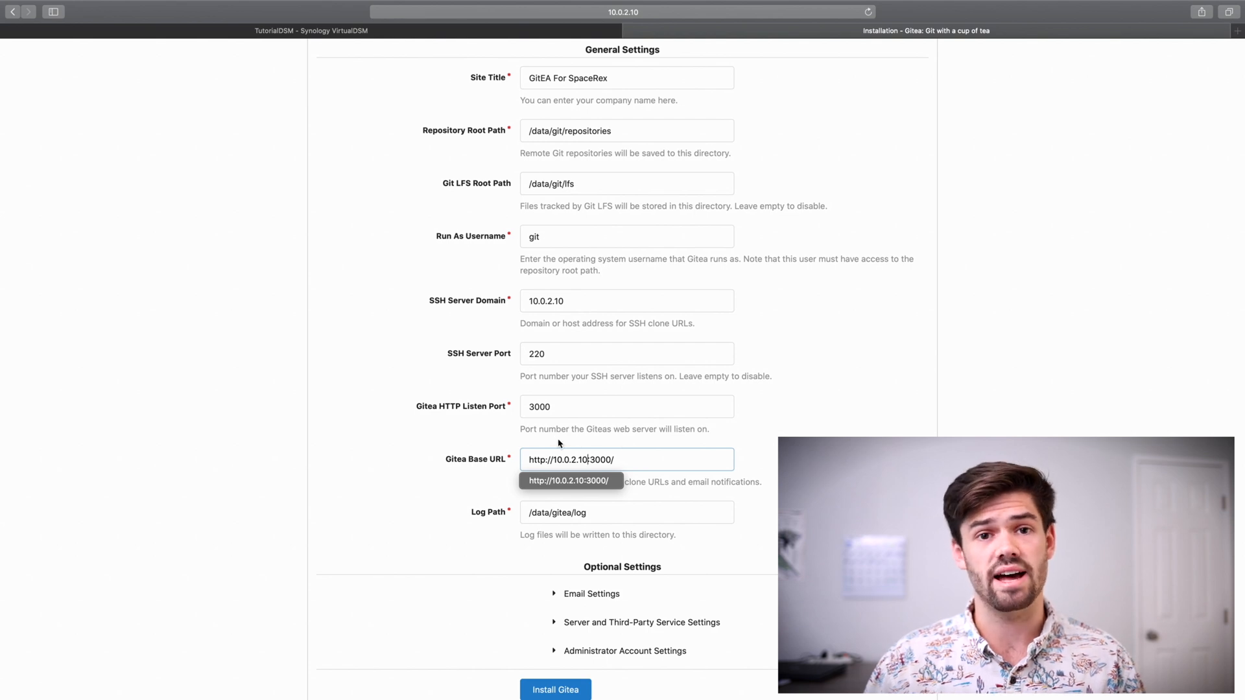
scroll(down, 3)
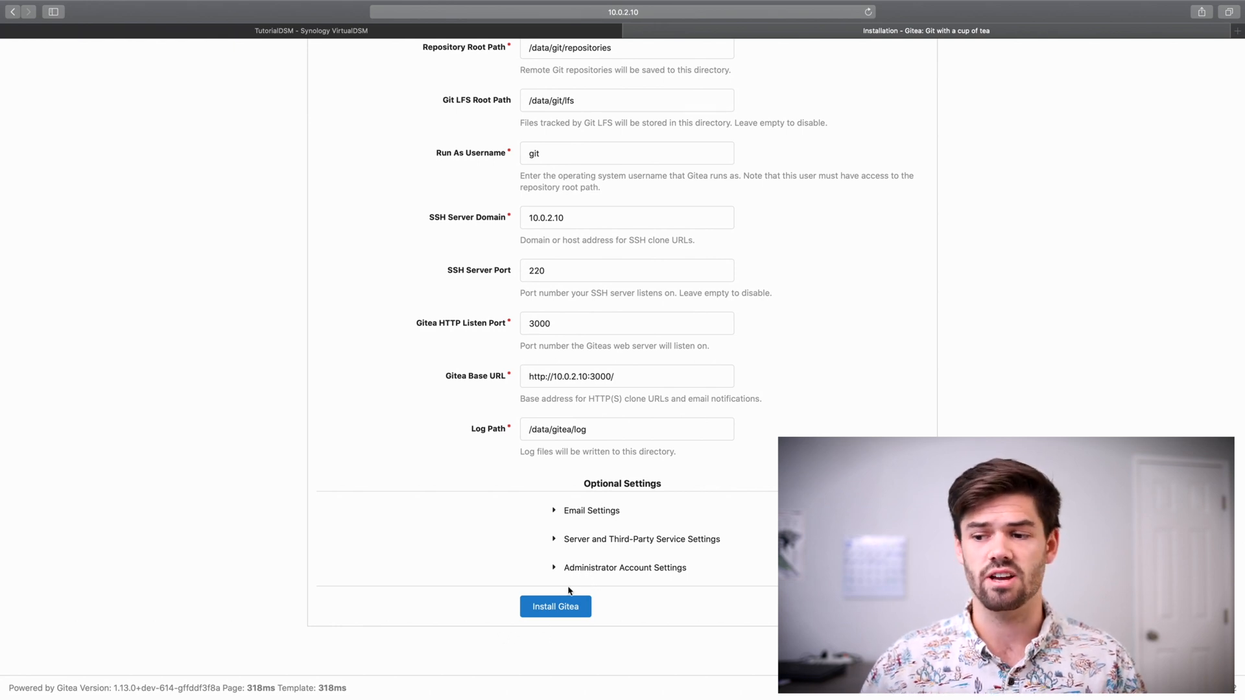
click(555, 606)
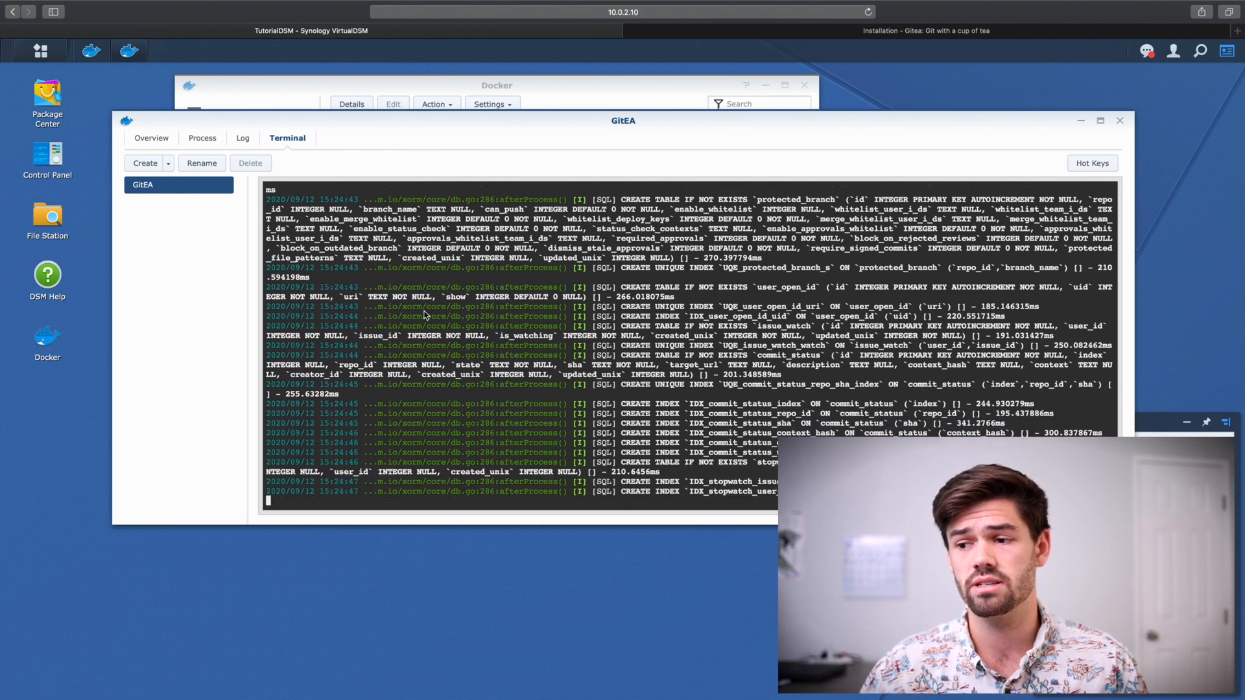
Scroll the GitEA container's log while Gitea creates its database tables.
scroll(down, 3)
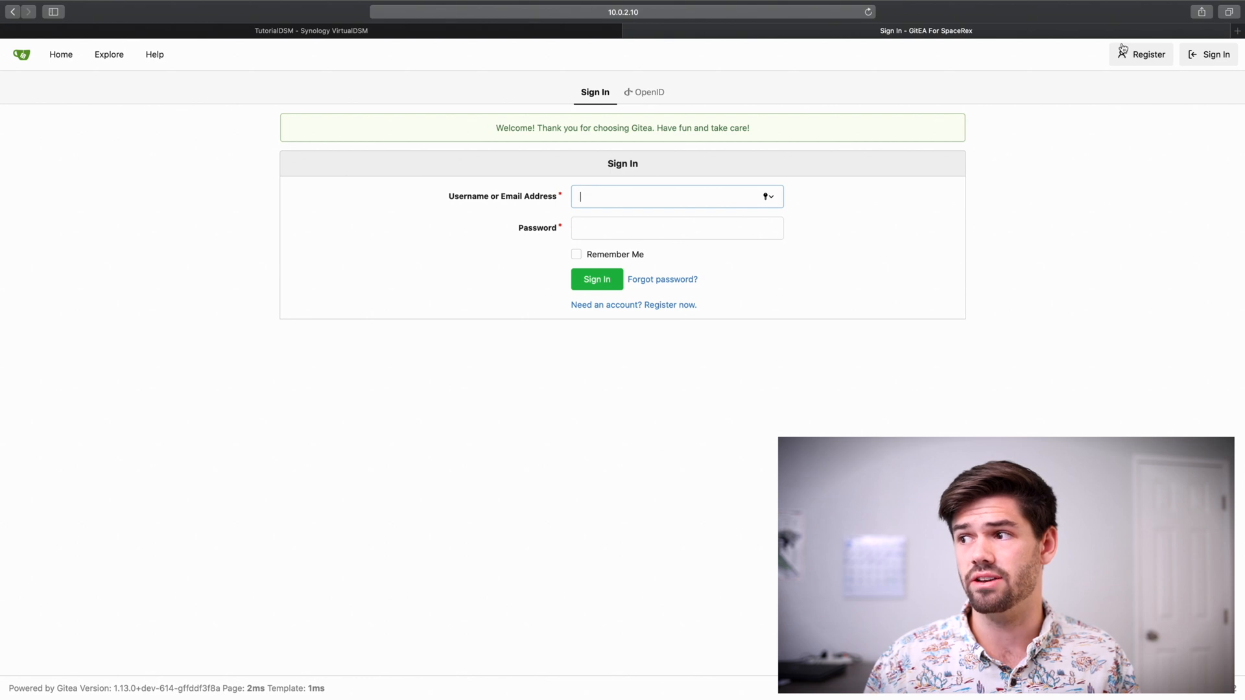
click(1147, 54)
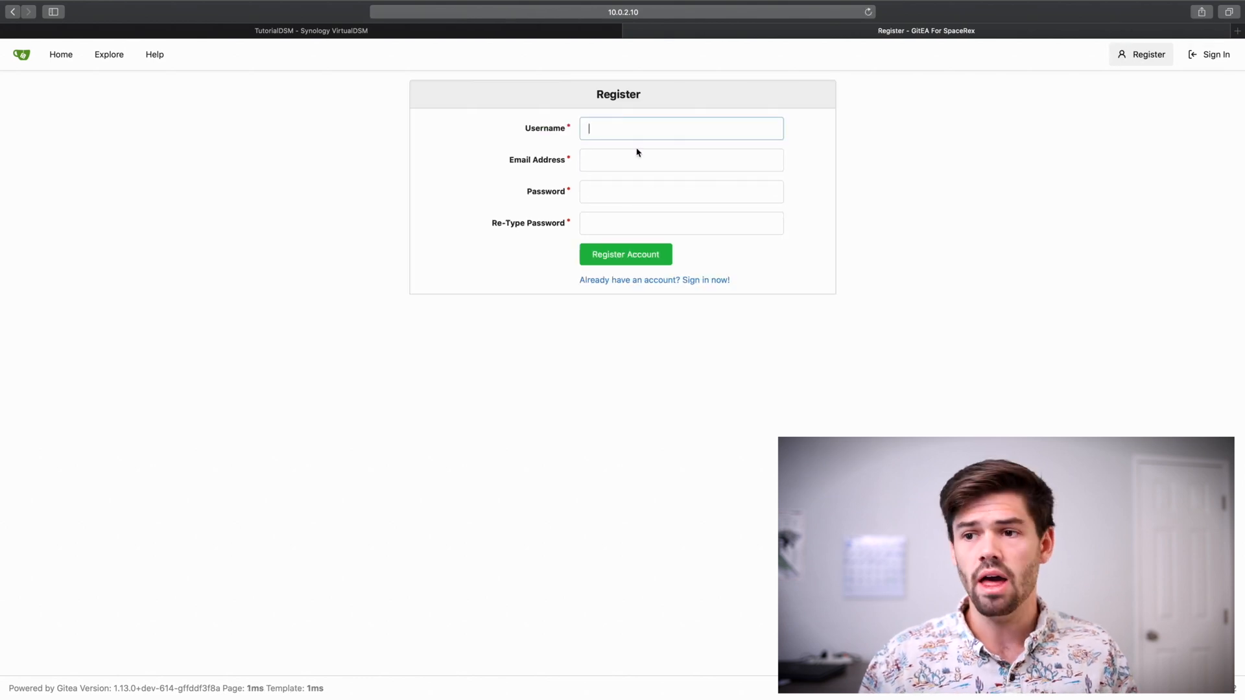
text(will)
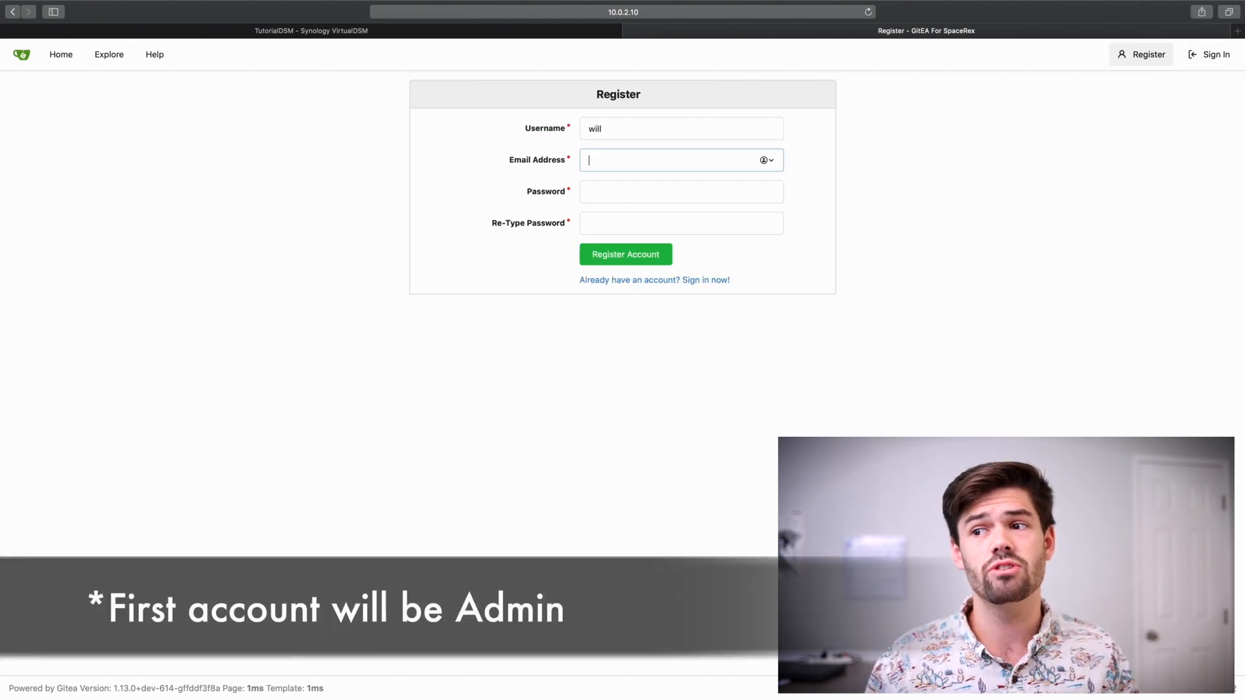
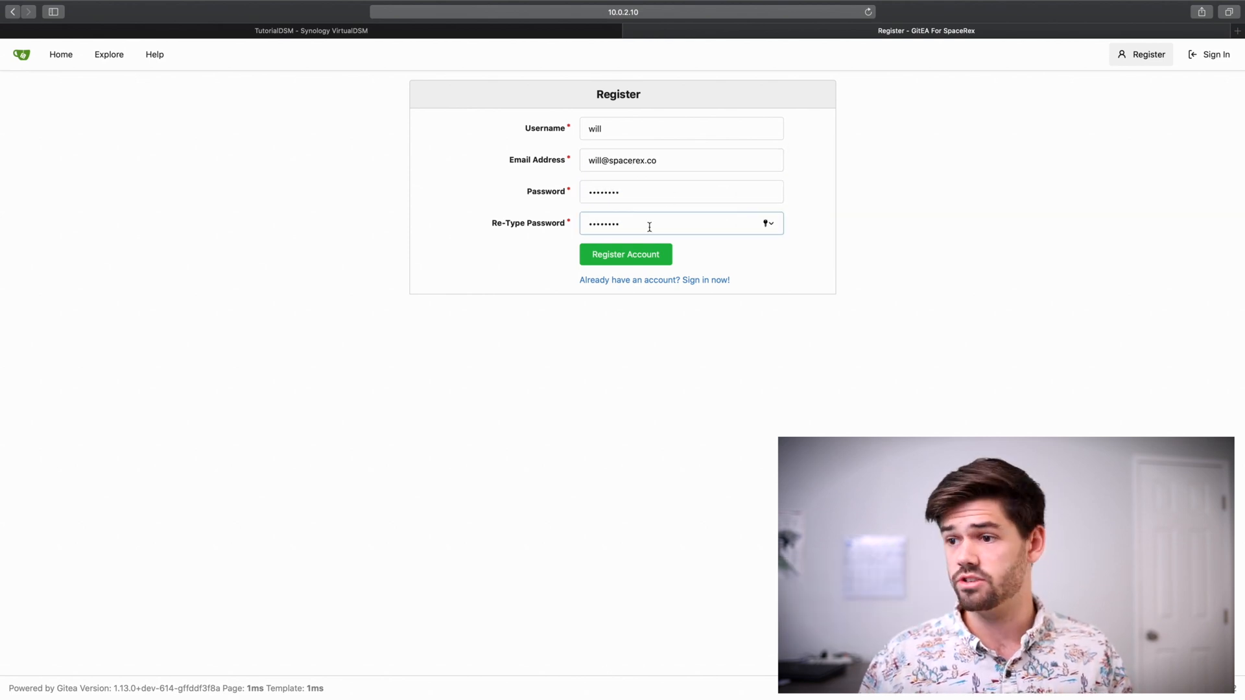
click(625, 254)
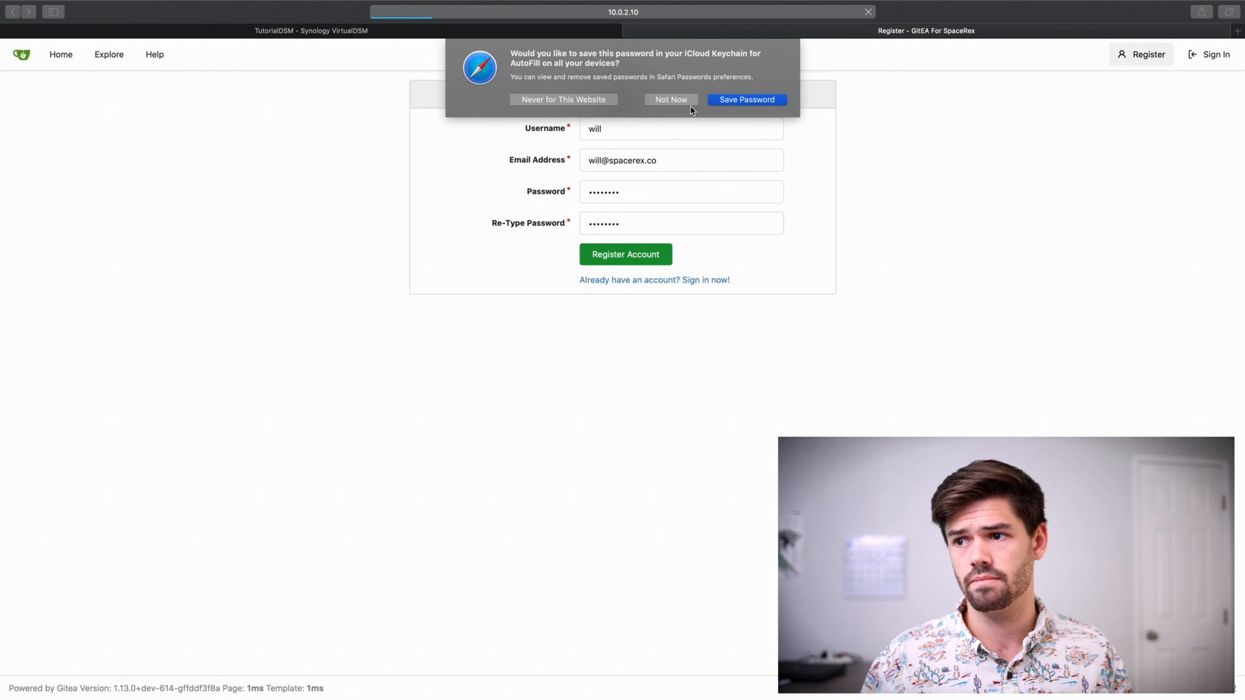
click(745, 99)
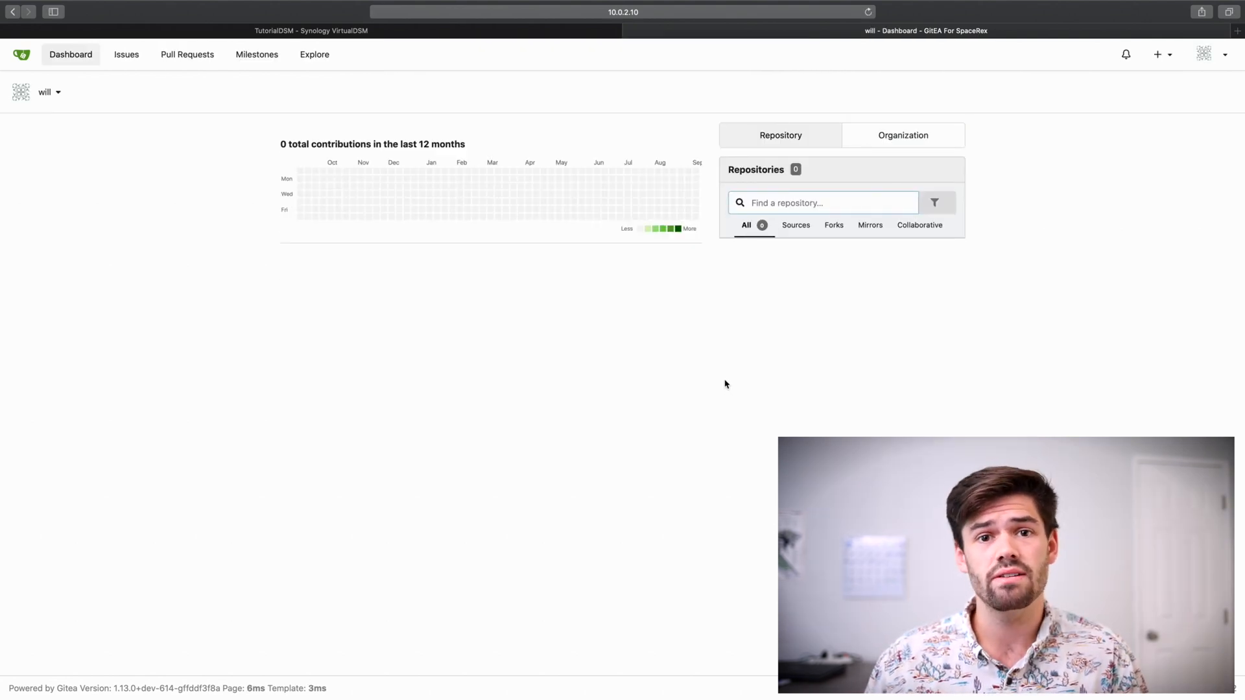
mouse_move(825, 382)
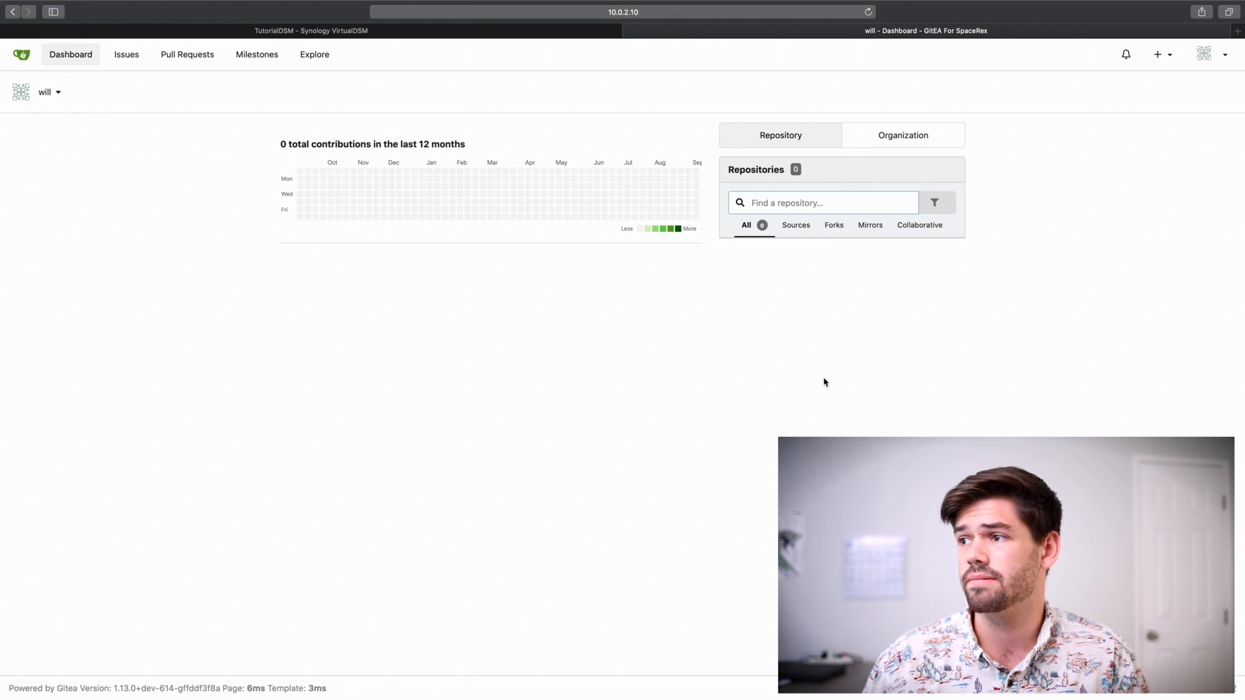
Create repository 'SpaceRex' described 'First Repo test for video', initialized with starter files.
click(1160, 54)
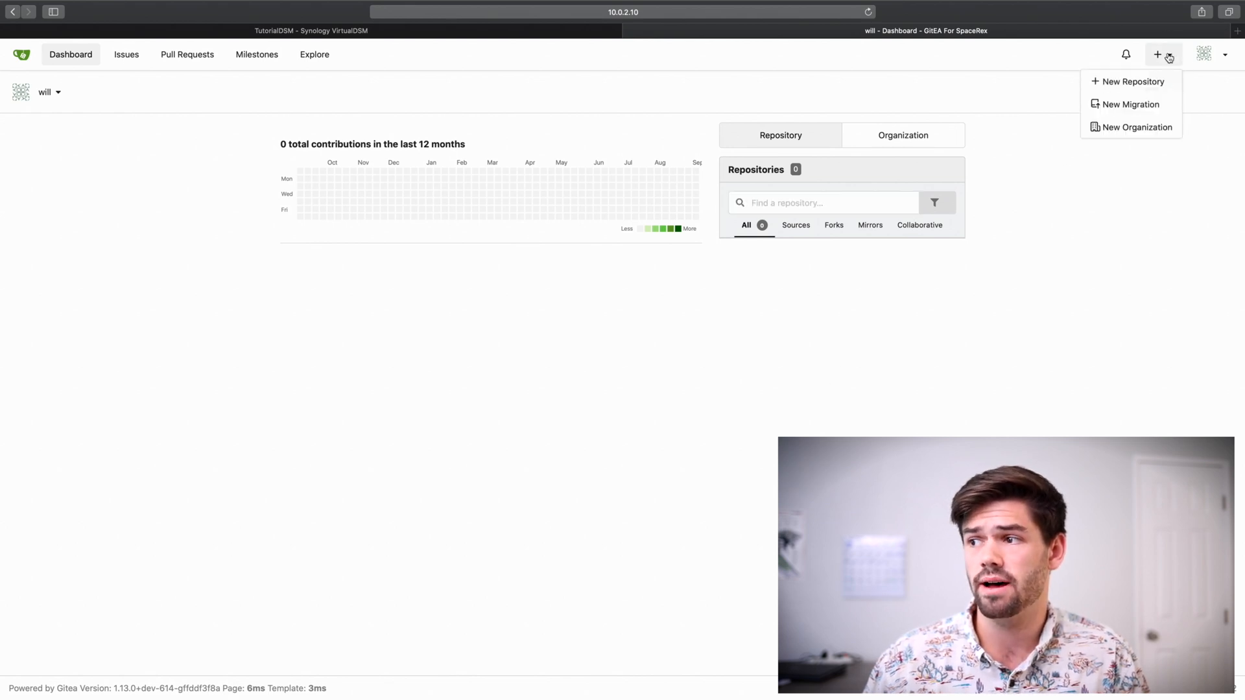
click(1135, 81)
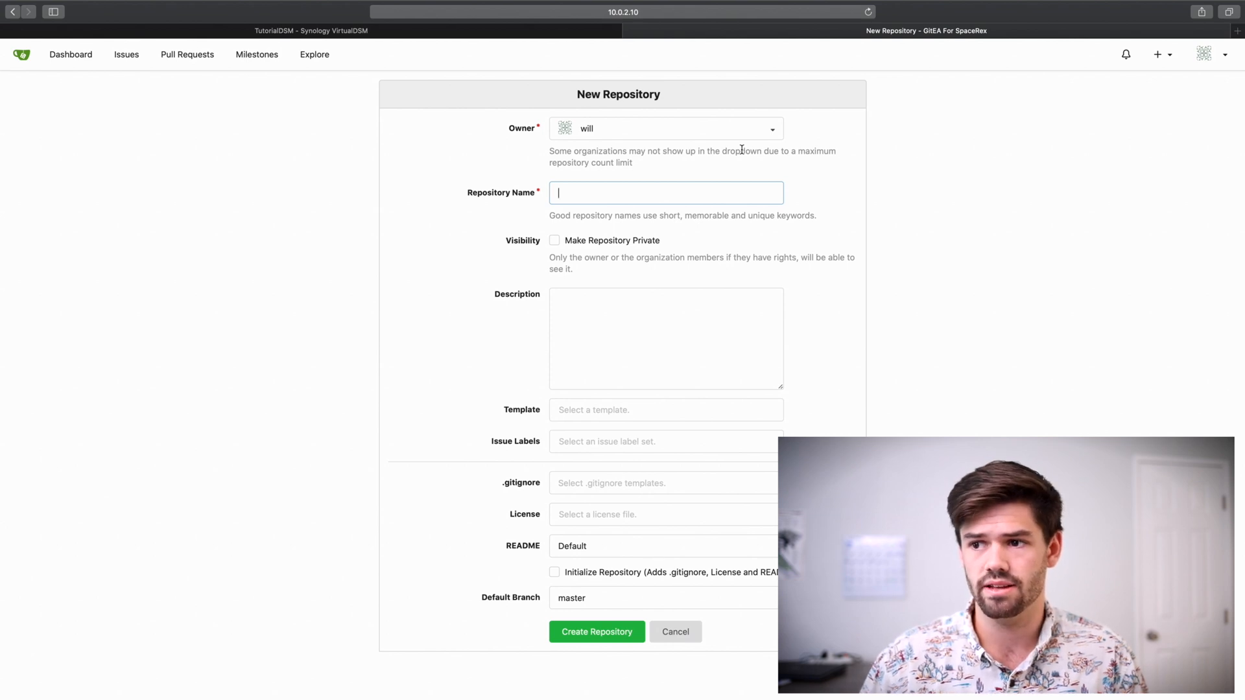
text(SpaceRex)
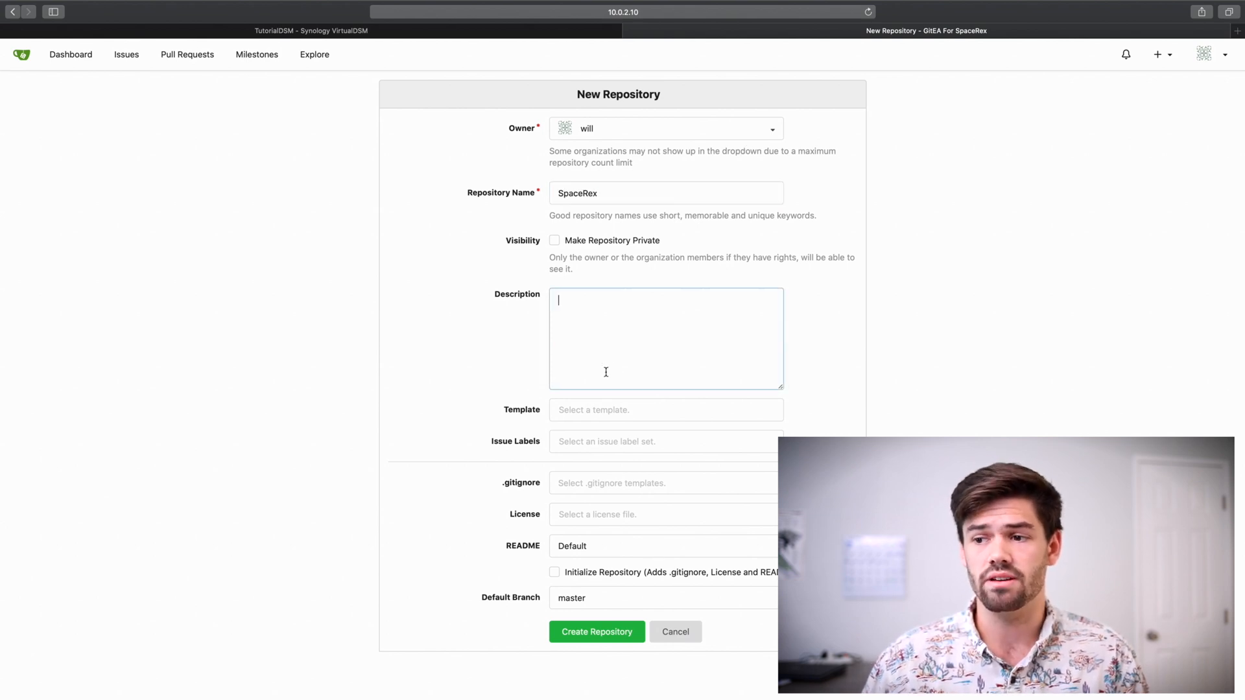
text(First Repo test for video)
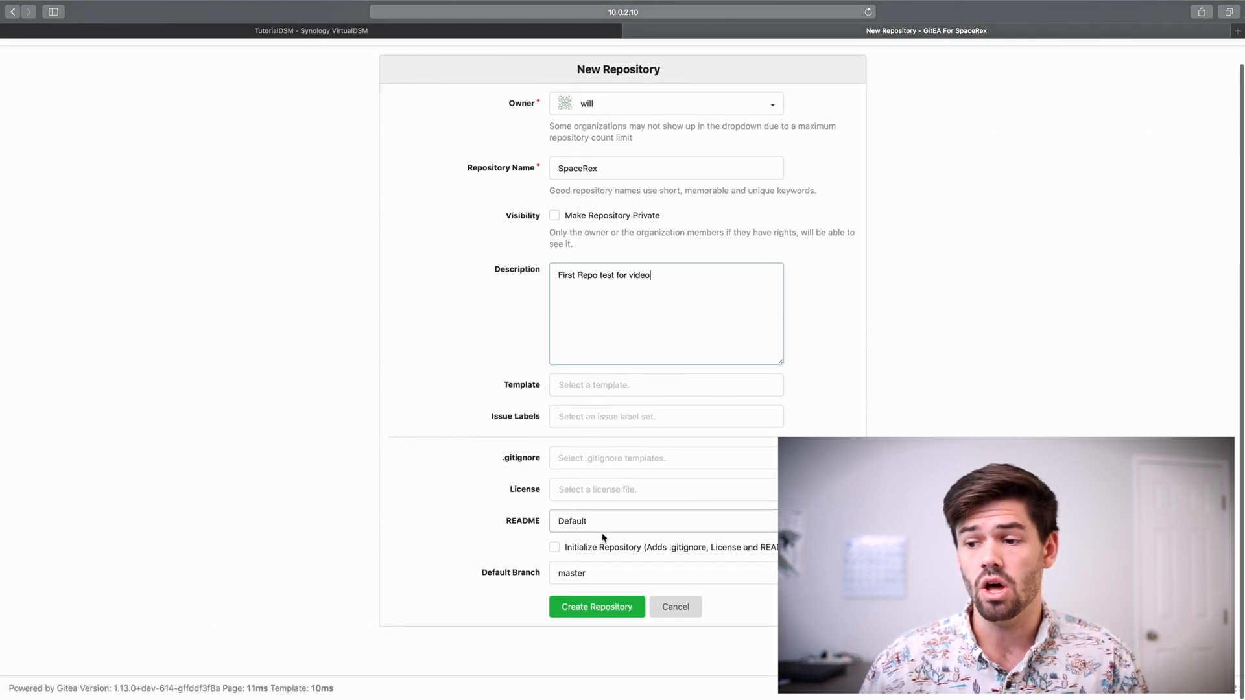
click(554, 547)
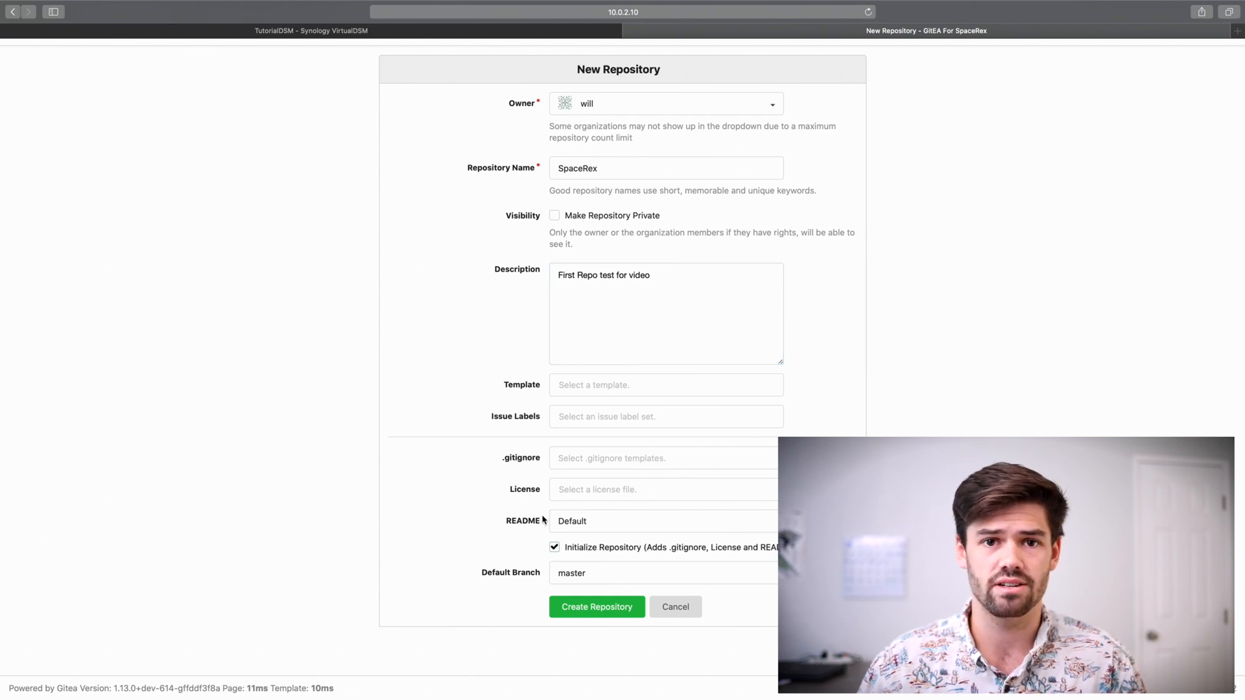
mouse_move(498, 512)
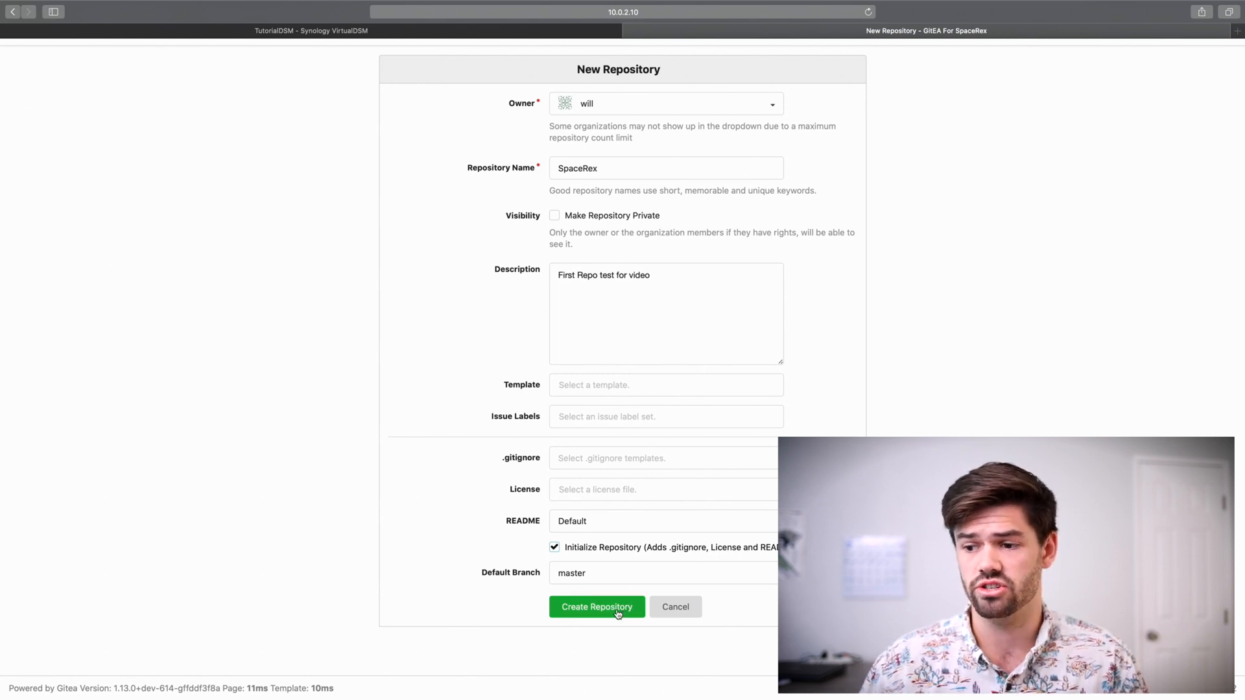
click(596, 607)
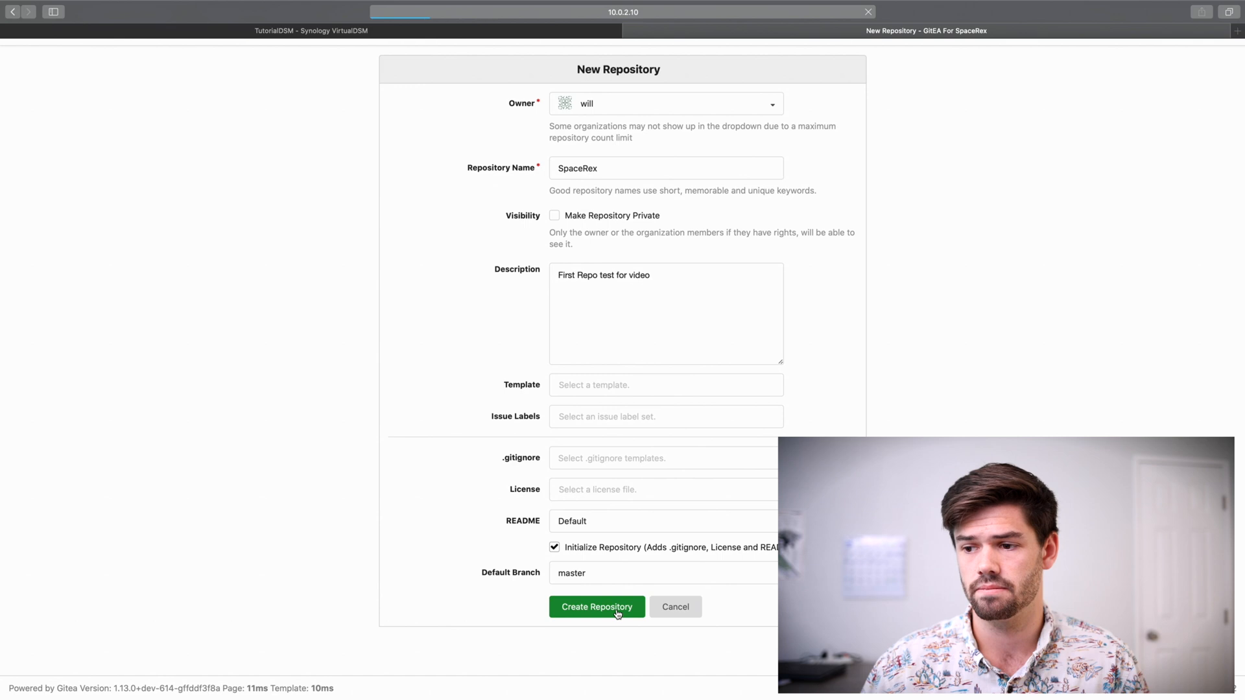
click(597, 607)
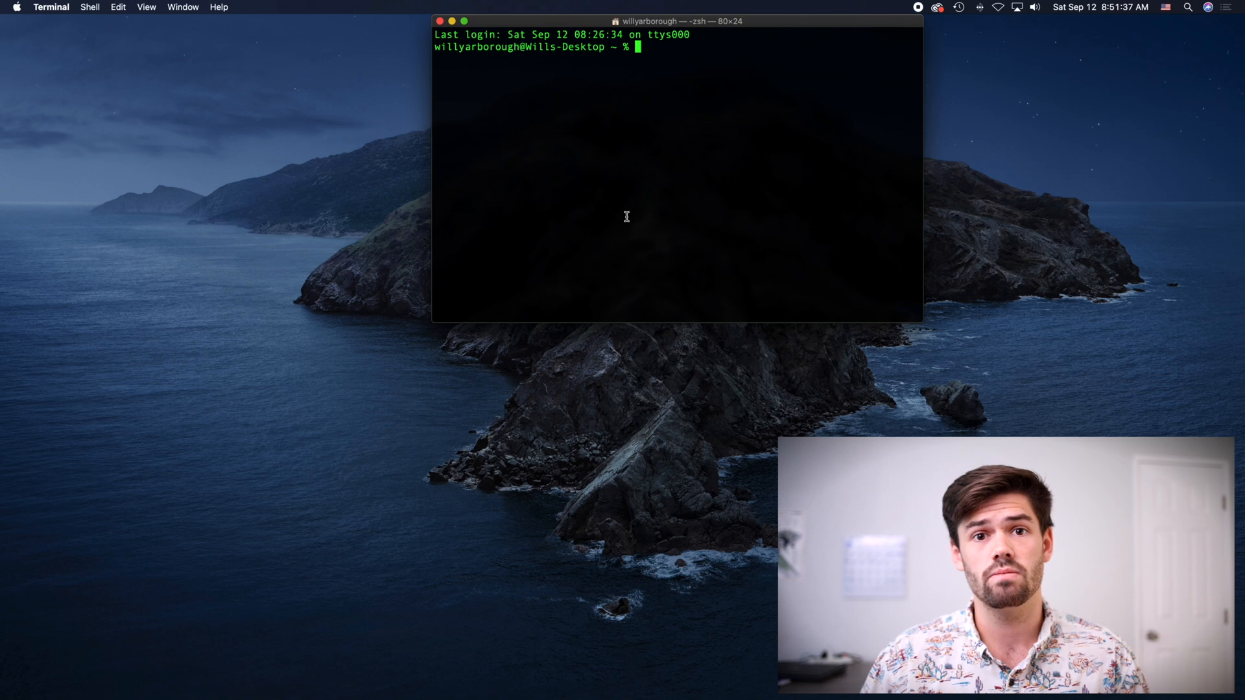
text(cd)
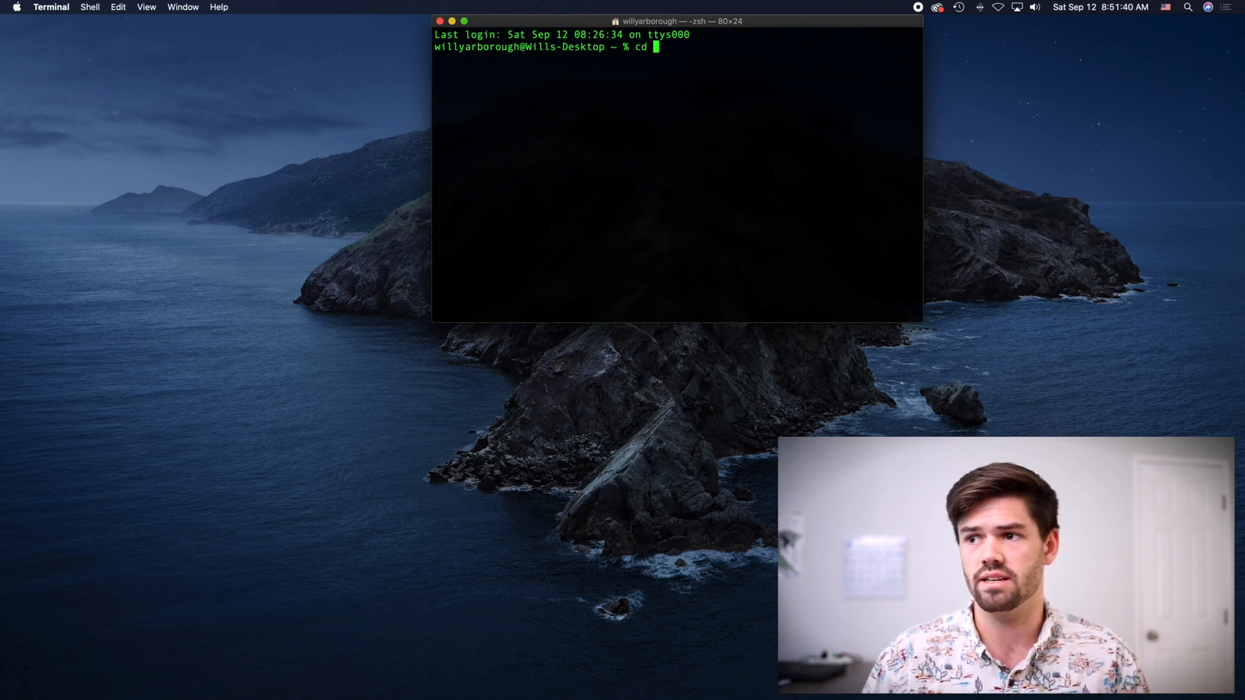
text(code)
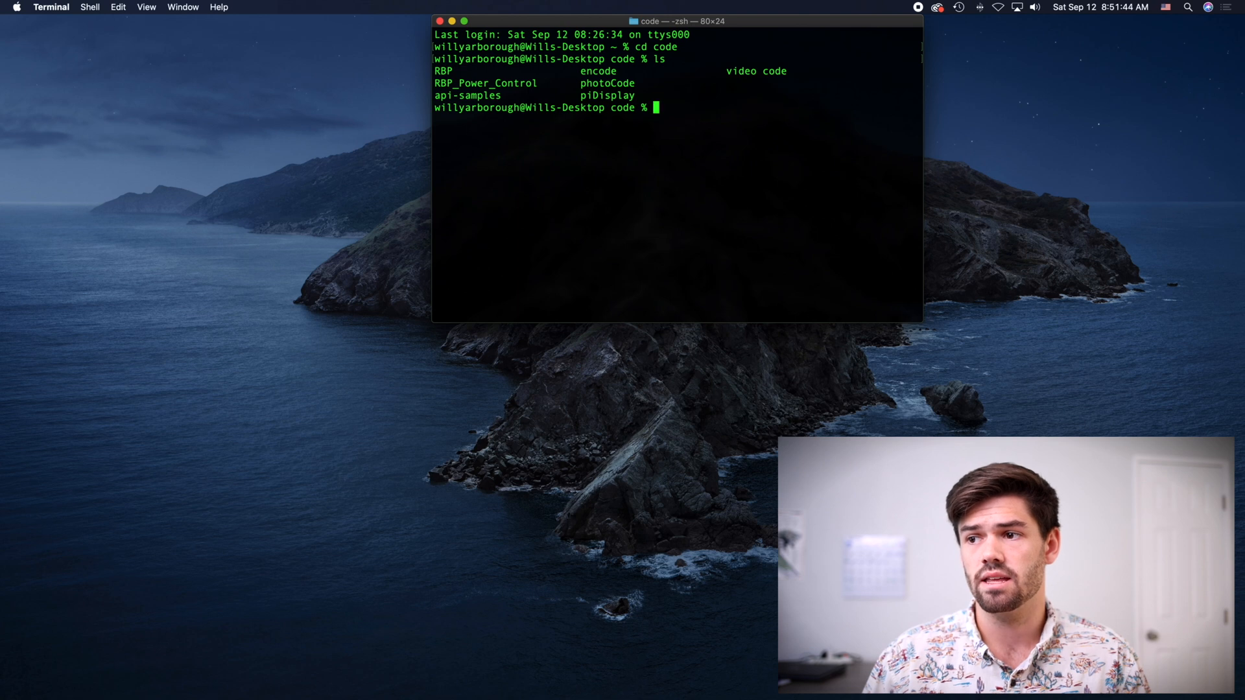
text(git clone http://10.0.2.10:3000/will/SpaceRex.git)
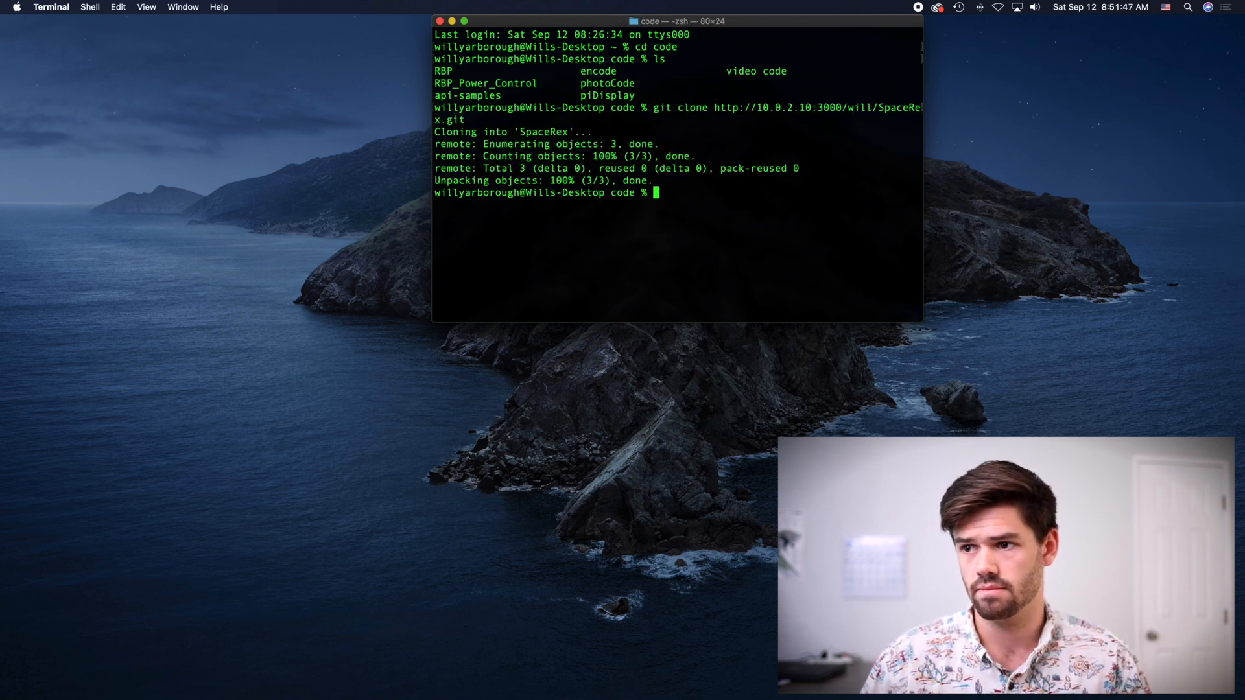
text(cd SpaceRex)
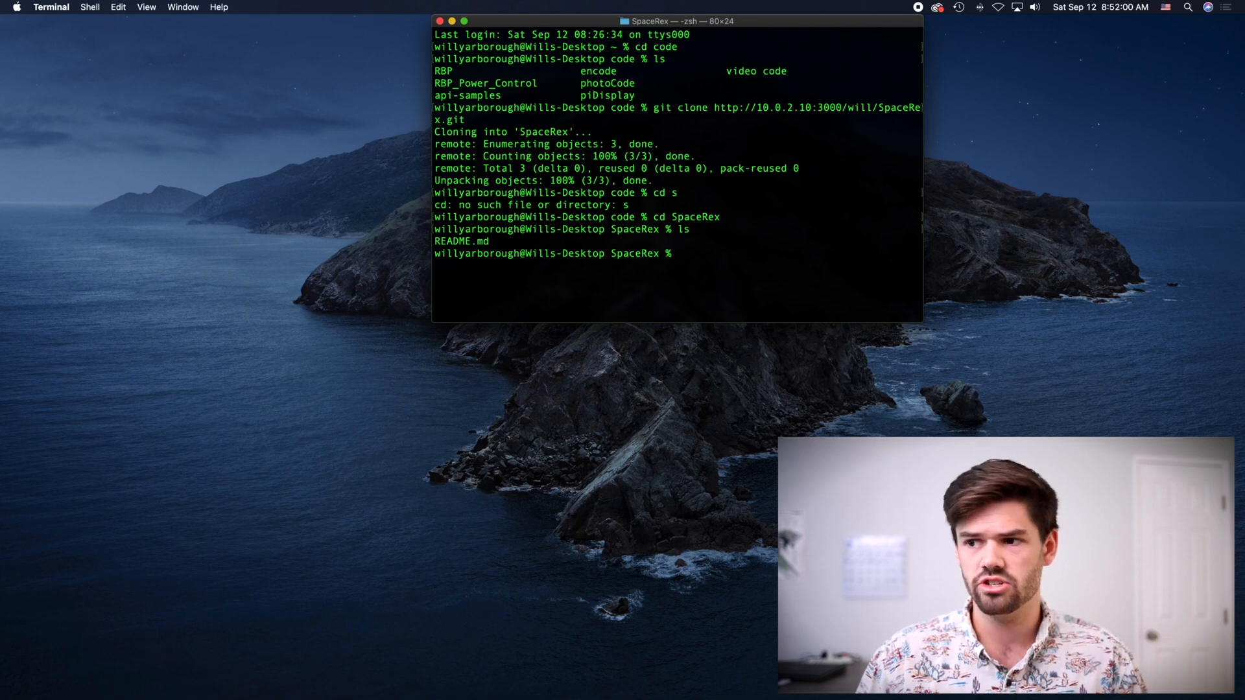
text(nano)
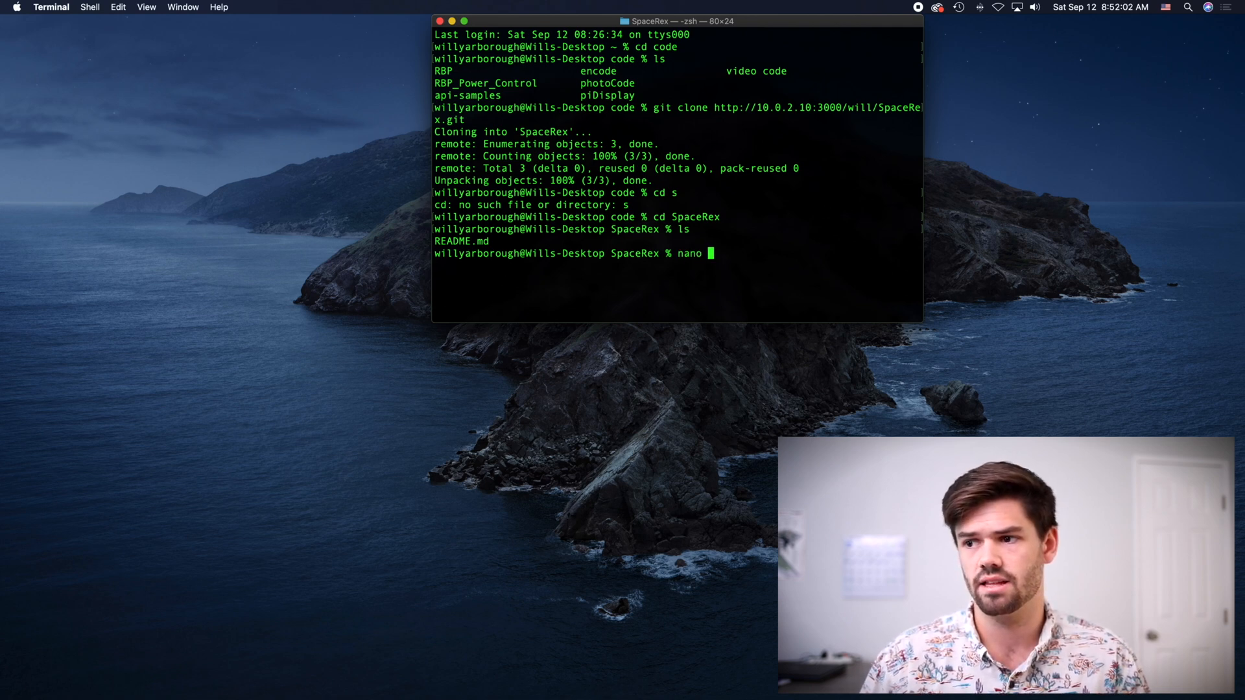
text(#this is how you make a read me!)
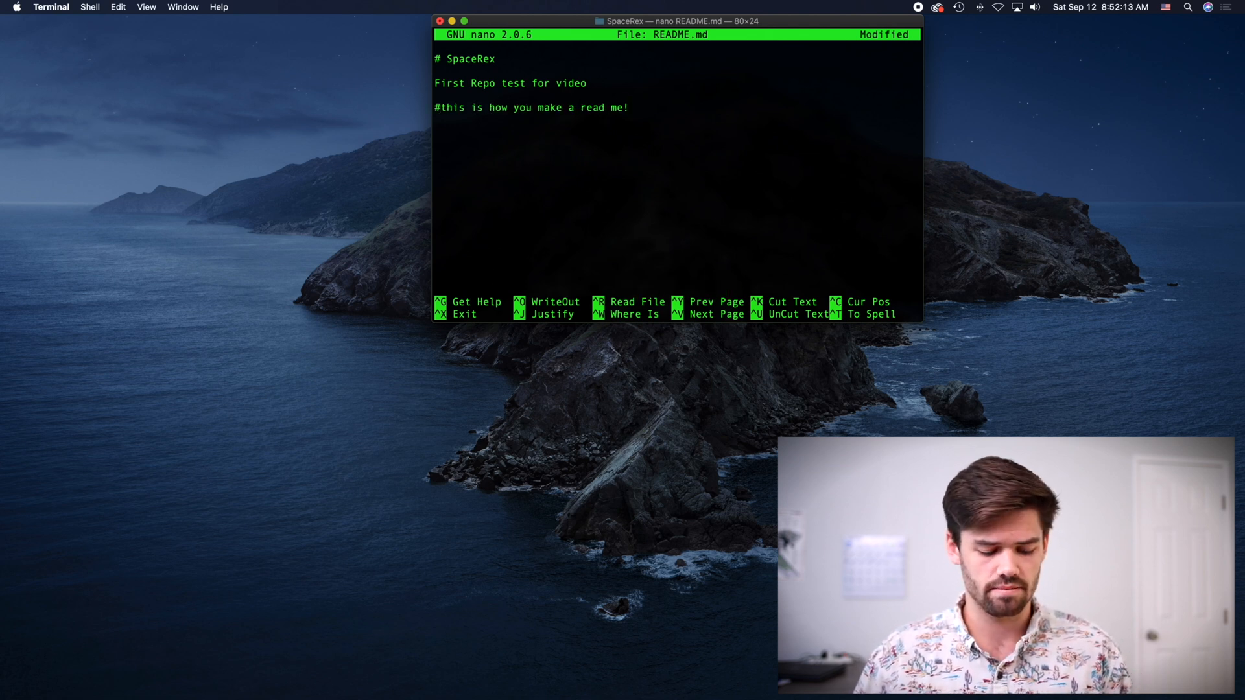
Save the README edit, stage it, commit as 'changed read me', and start git push.
key(ctrl+x)
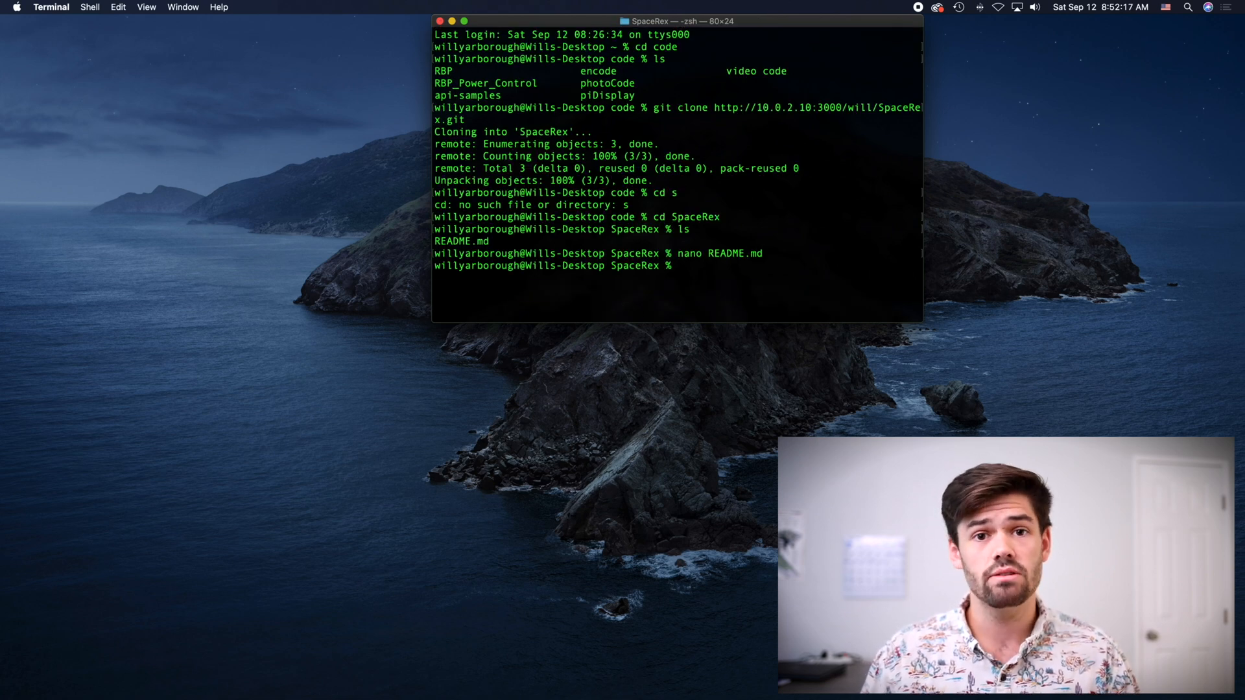
text(git add .)
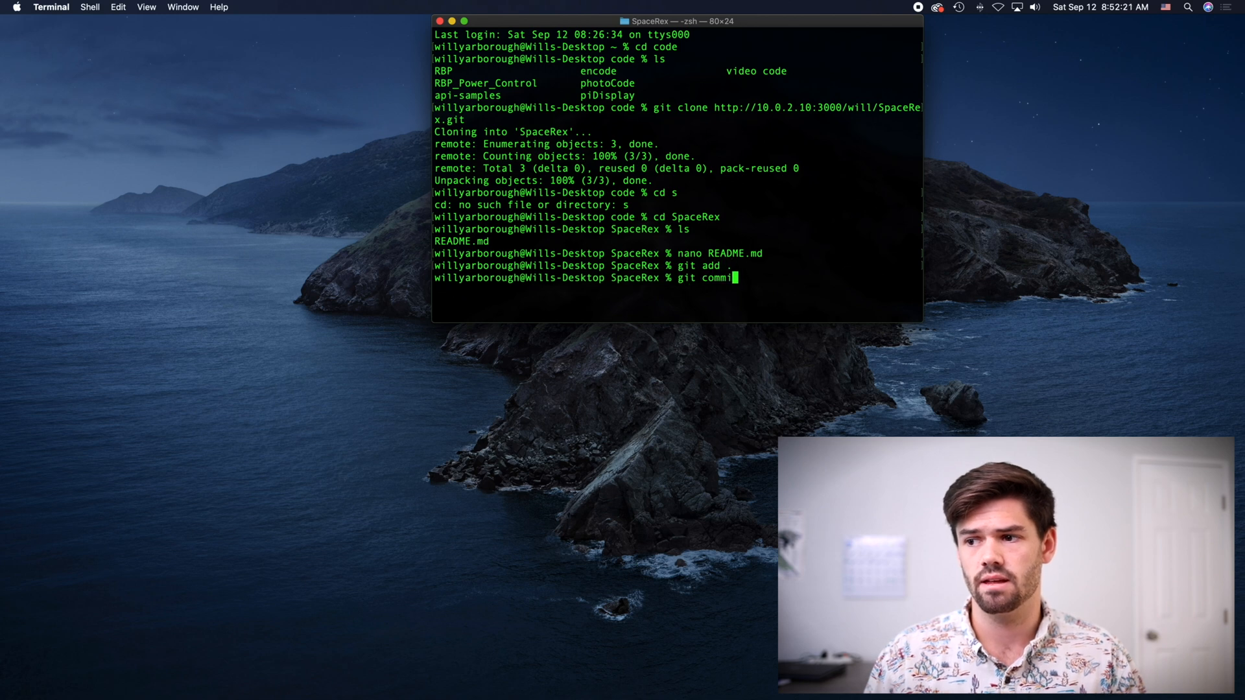
text(t -m ")
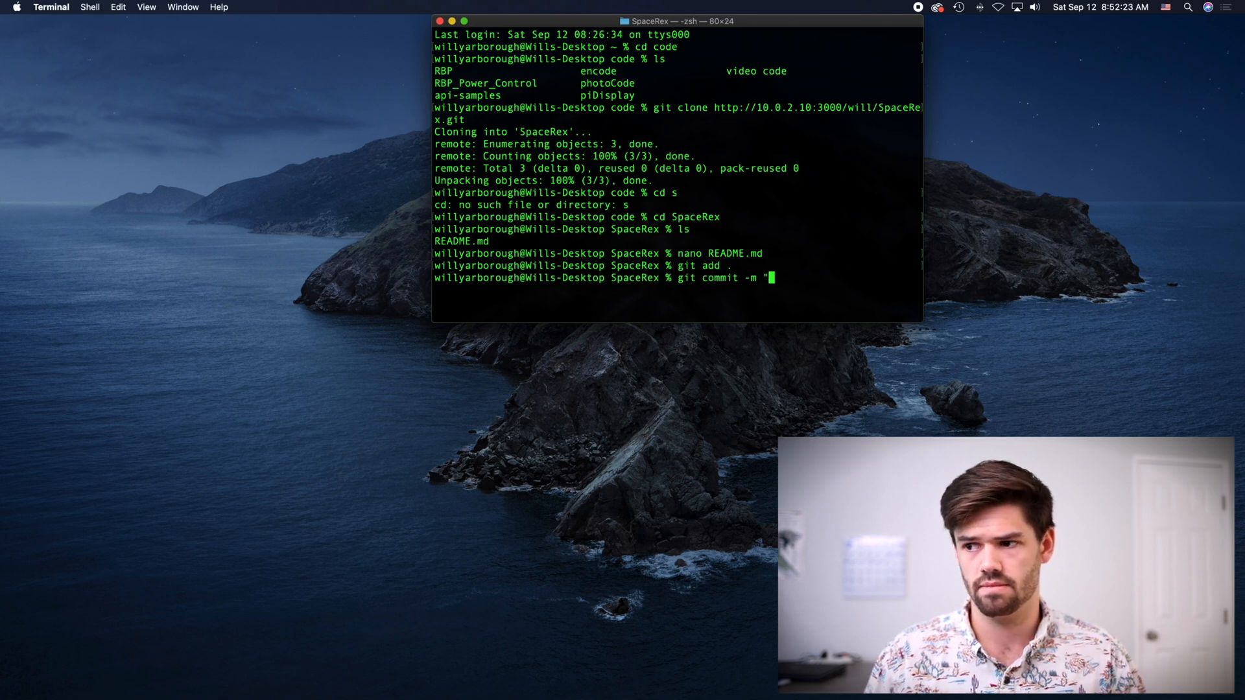
text(changed read me)
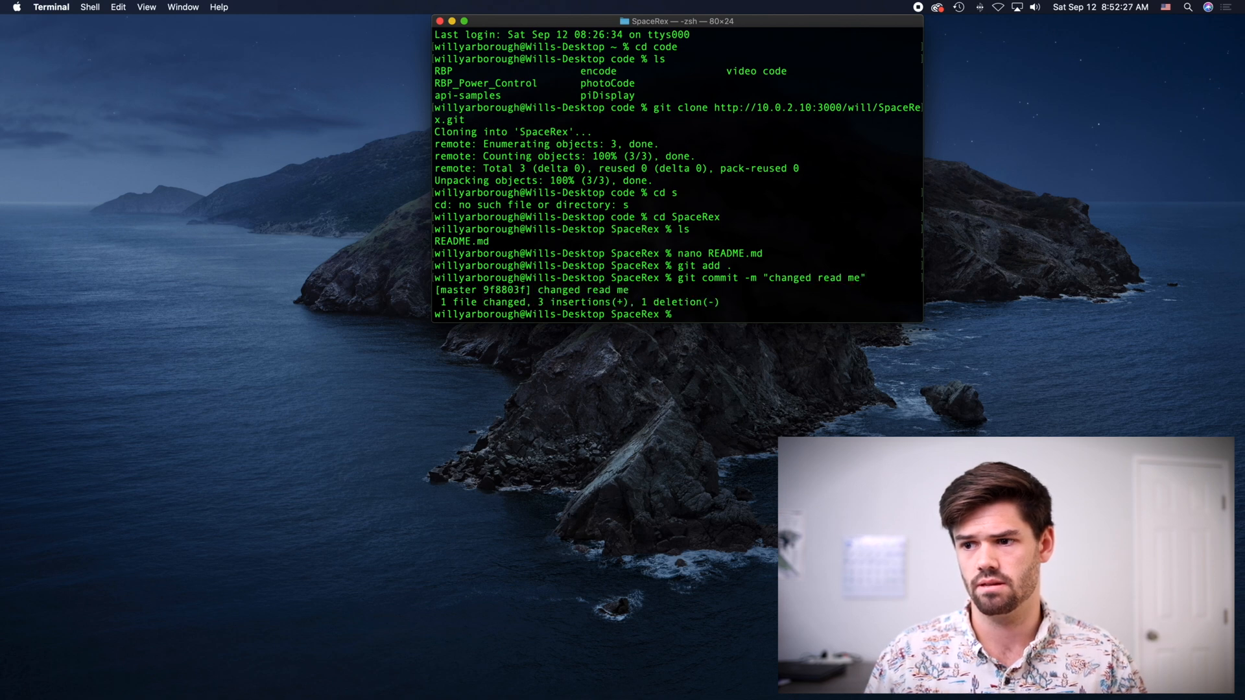
text(gi)
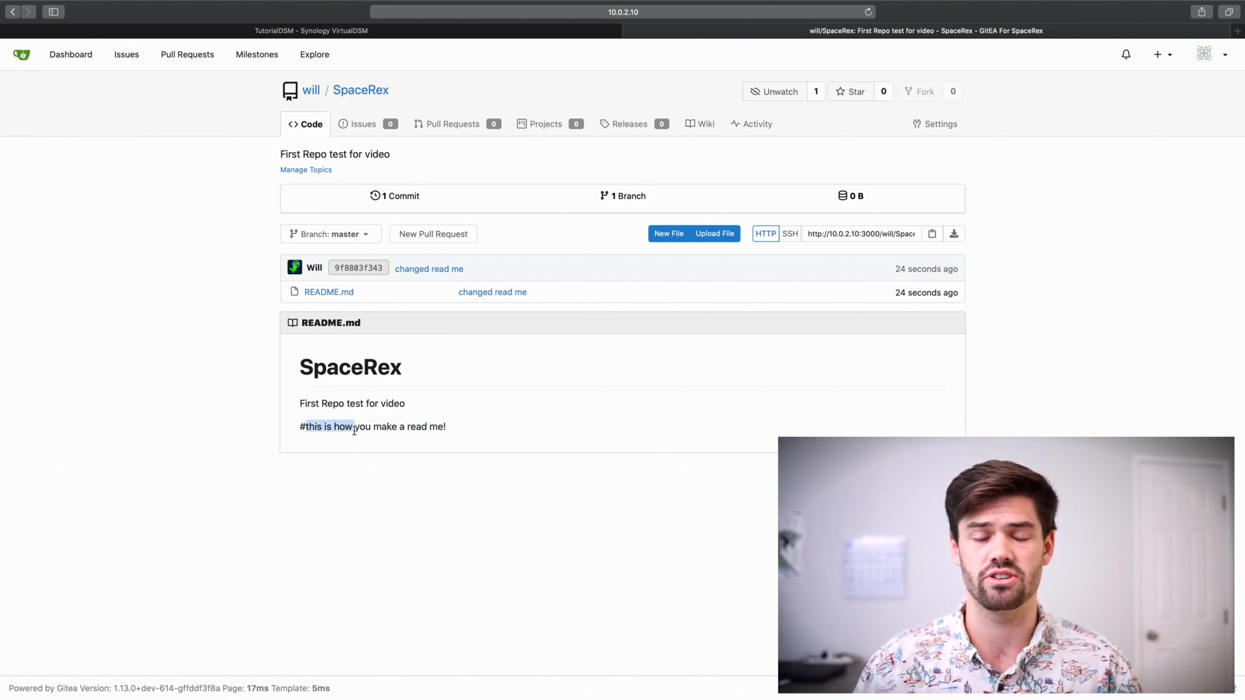
mouse_move(499, 404)
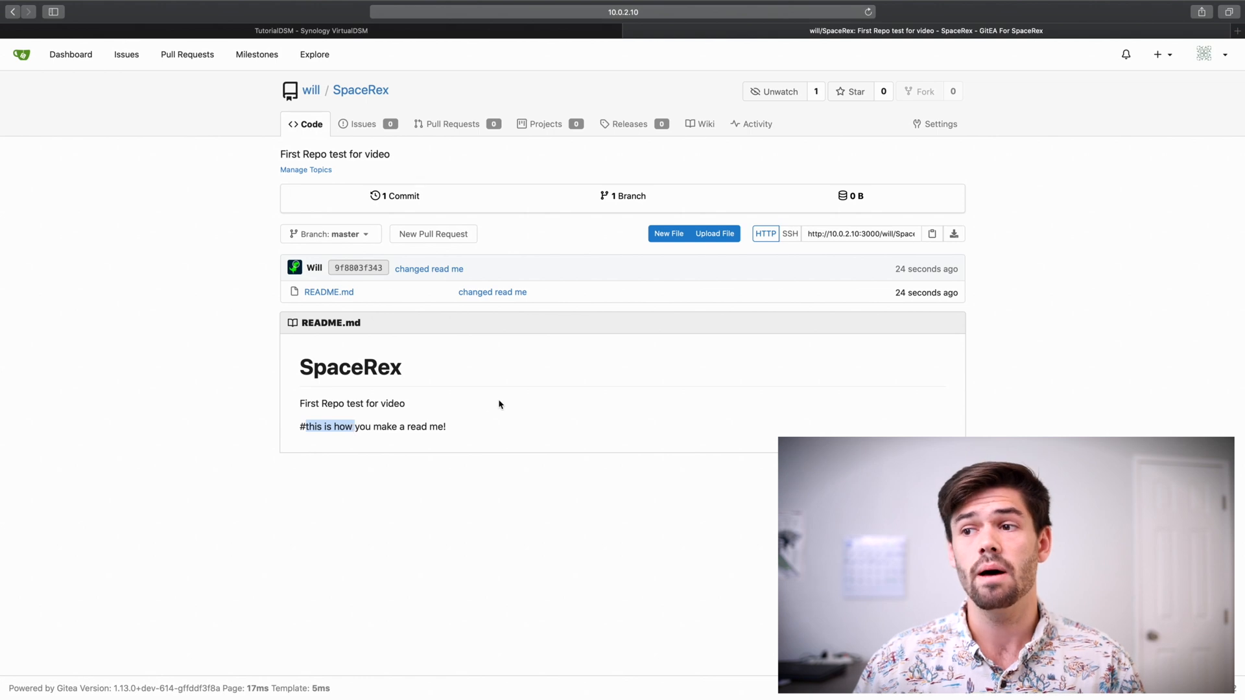
mouse_move(350, 218)
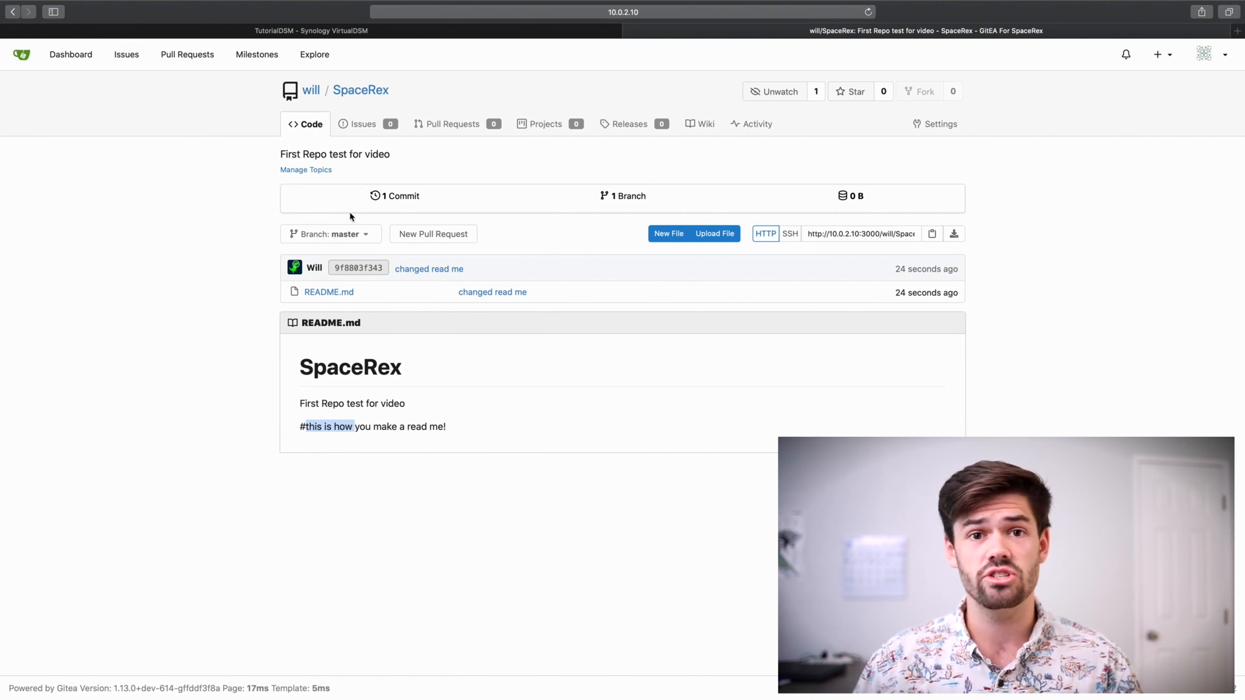
mouse_move(665, 216)
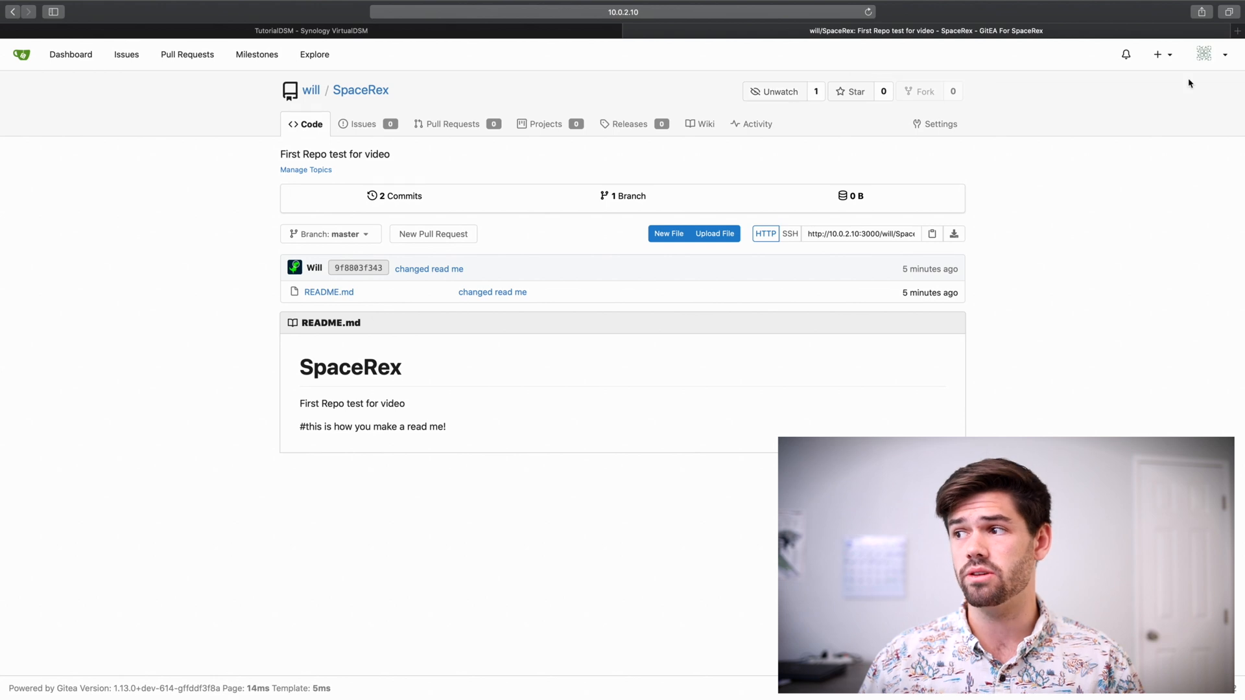
Go to Gitea's Site Administration area from the account menu.
click(1220, 54)
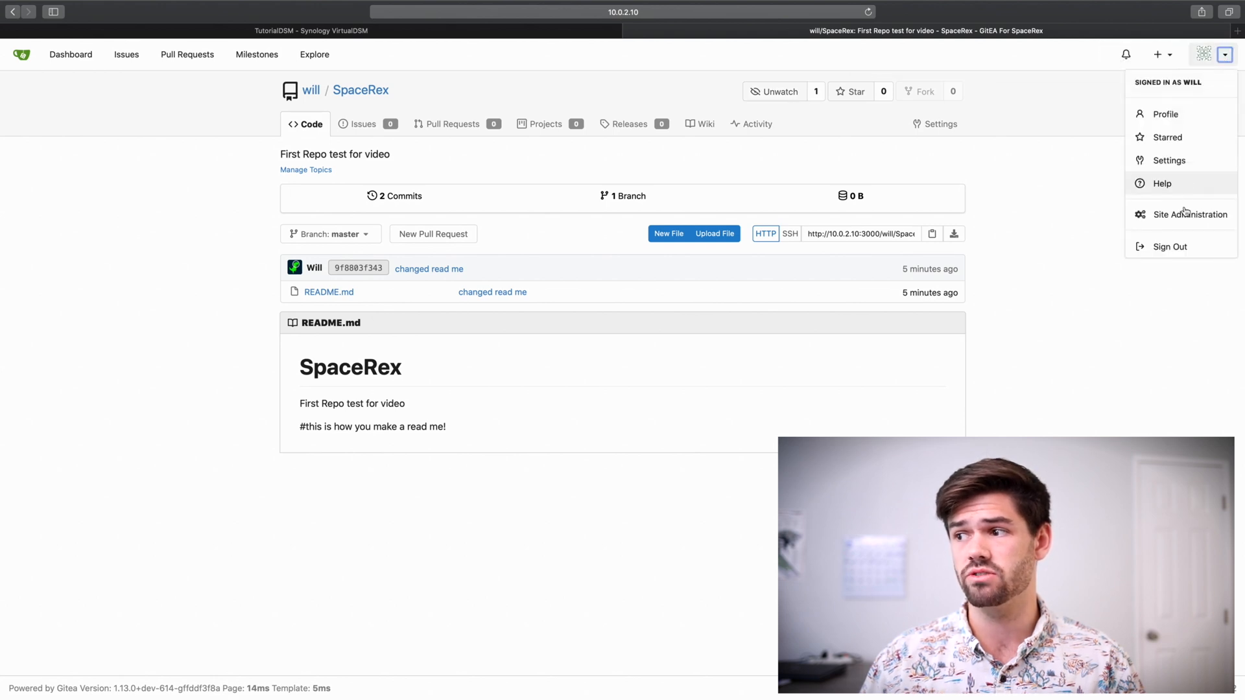
click(1189, 214)
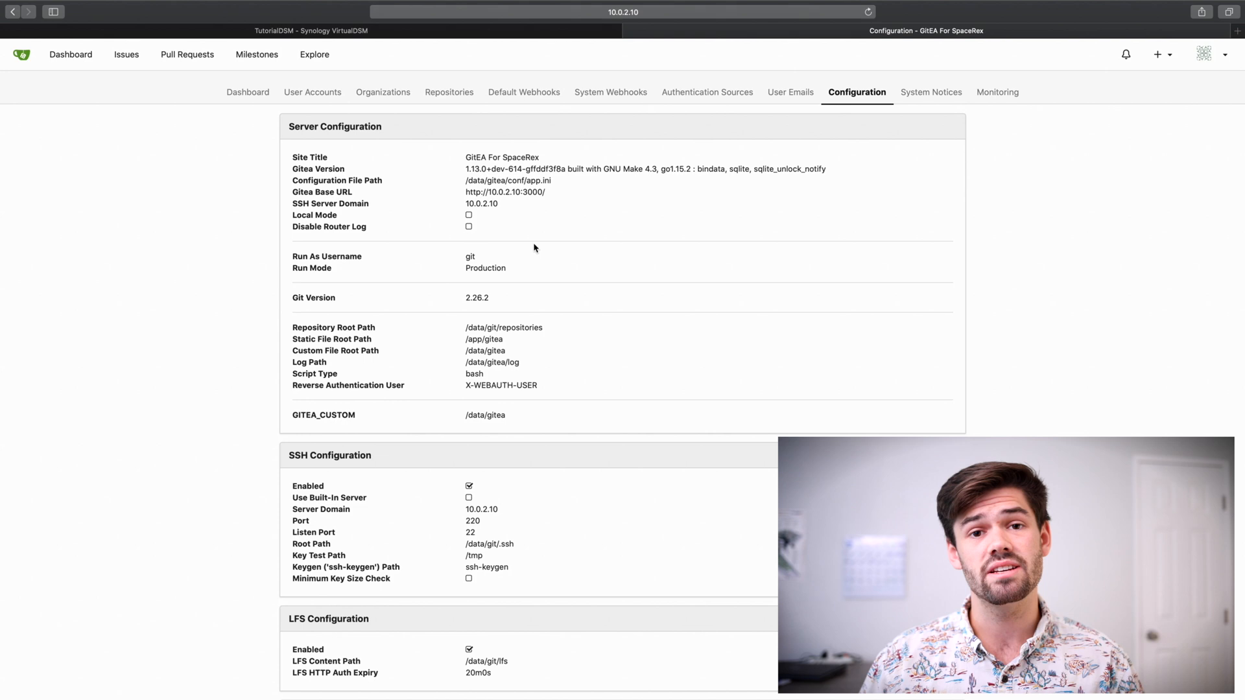
mouse_move(512, 223)
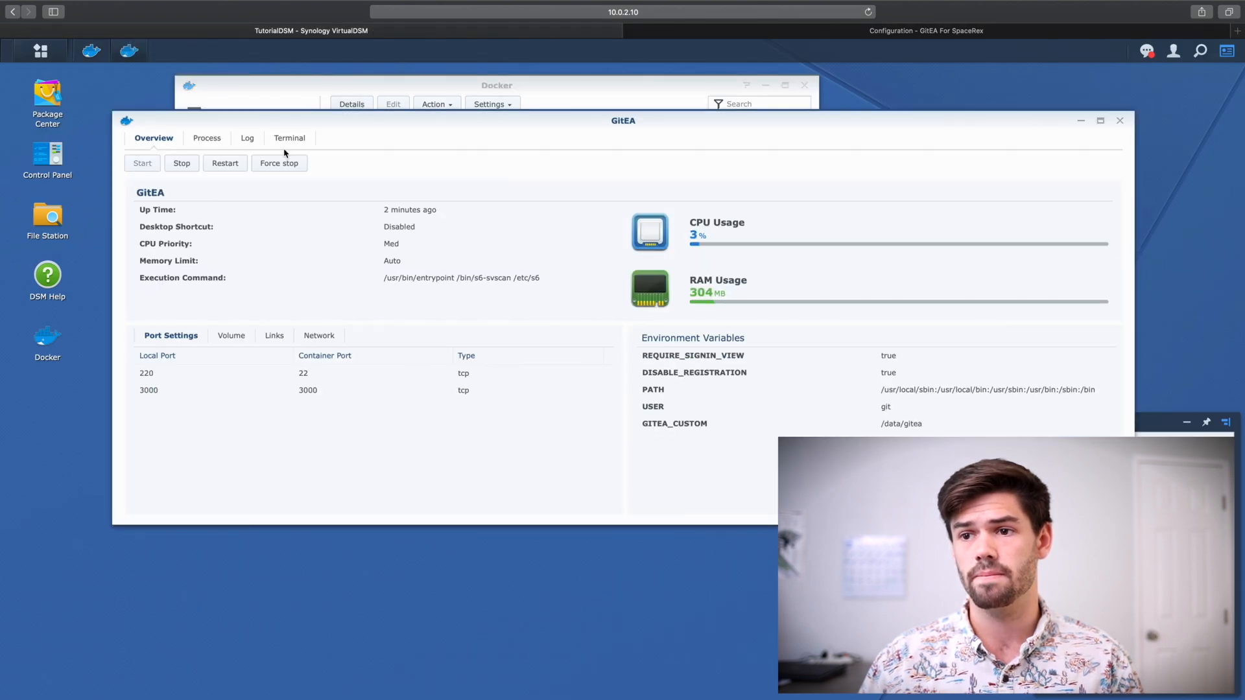
Start a bash session in the GitEA container's Terminal view to edit app.ini.
click(289, 137)
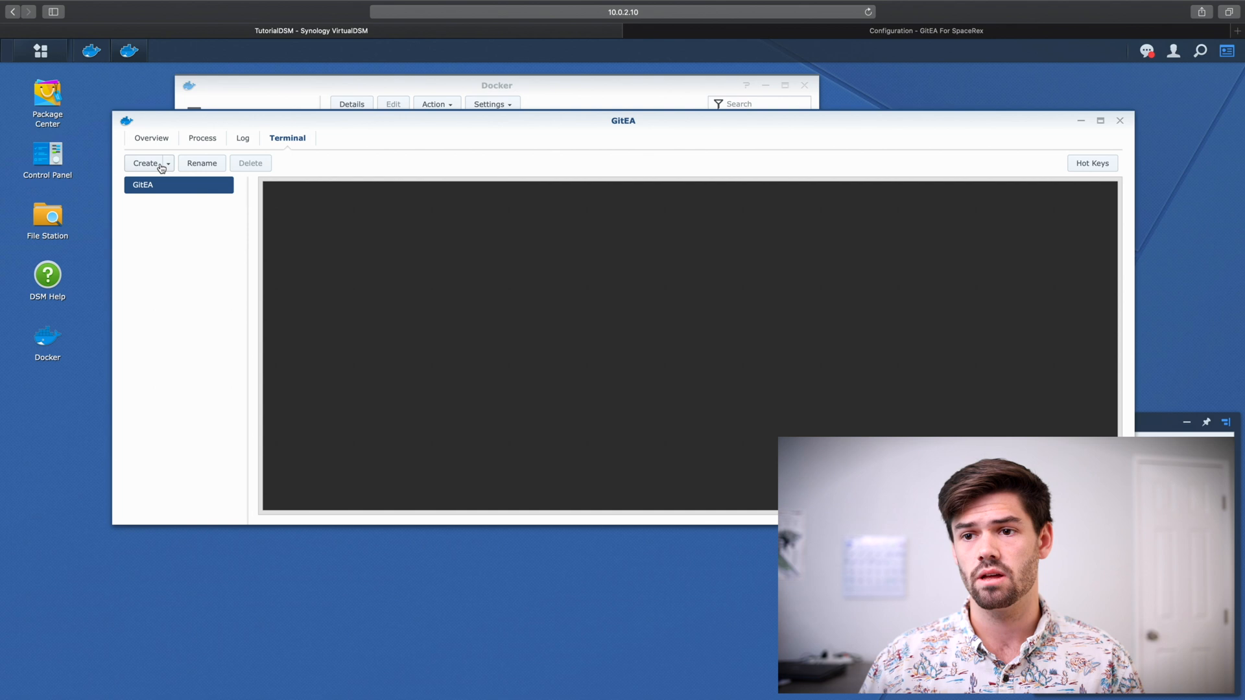
click(144, 163)
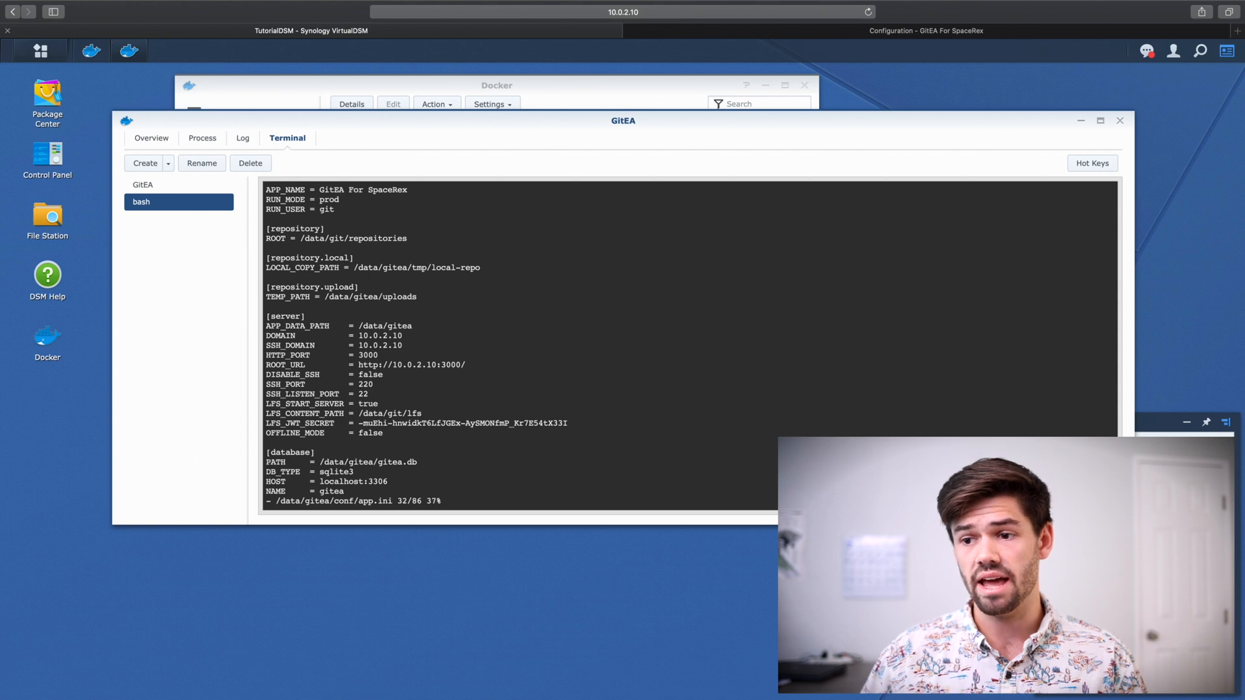
Set DISABLE_REGISTRATION to true under [service] in app.ini and save with :wq.
scroll(down, 3)
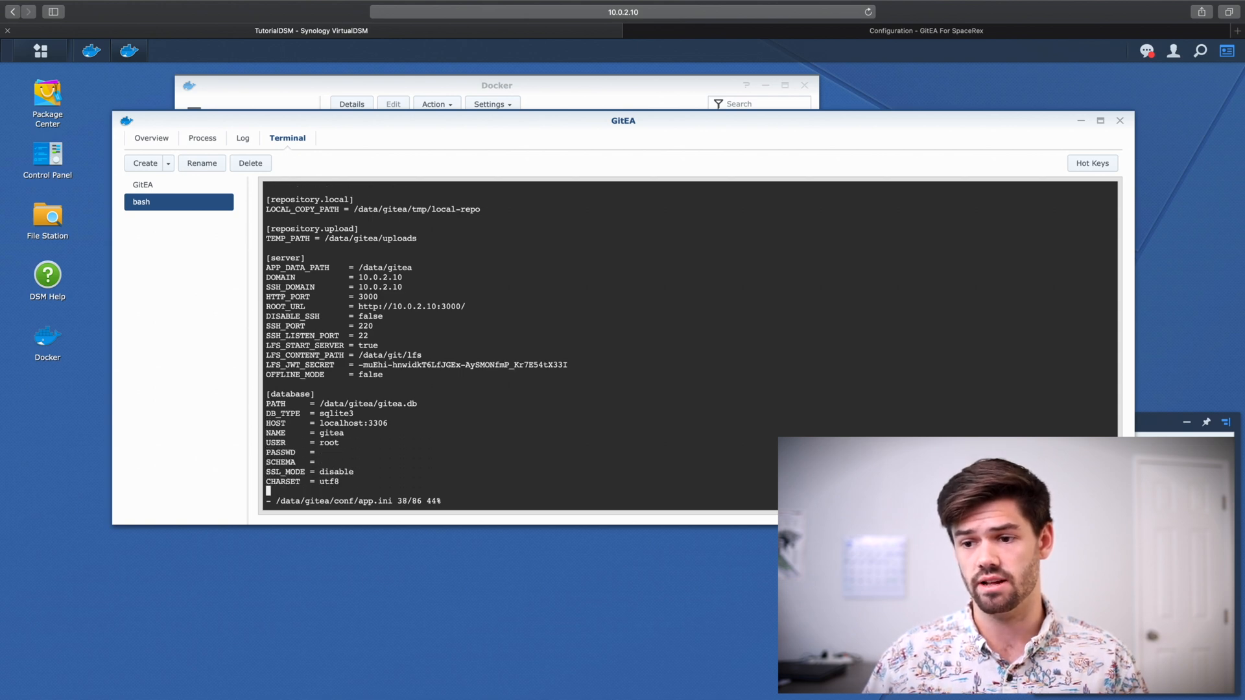
scroll(down, 3)
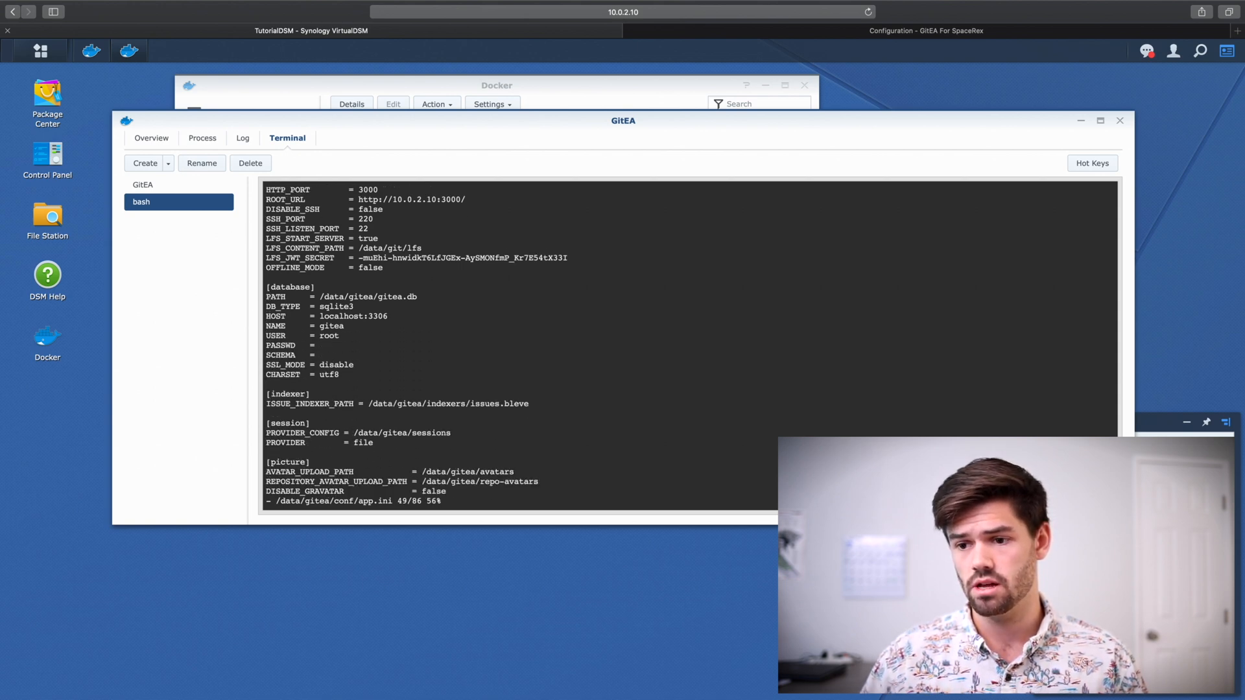
scroll(down, 3)
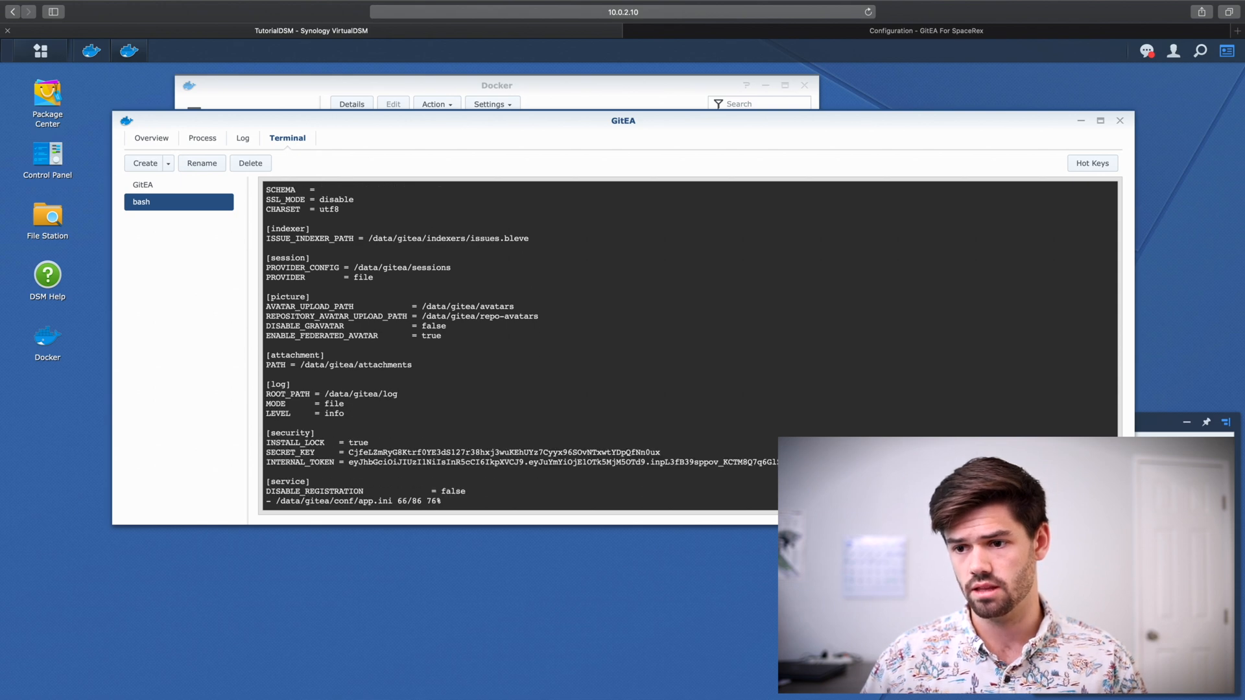
scroll(down, 3)
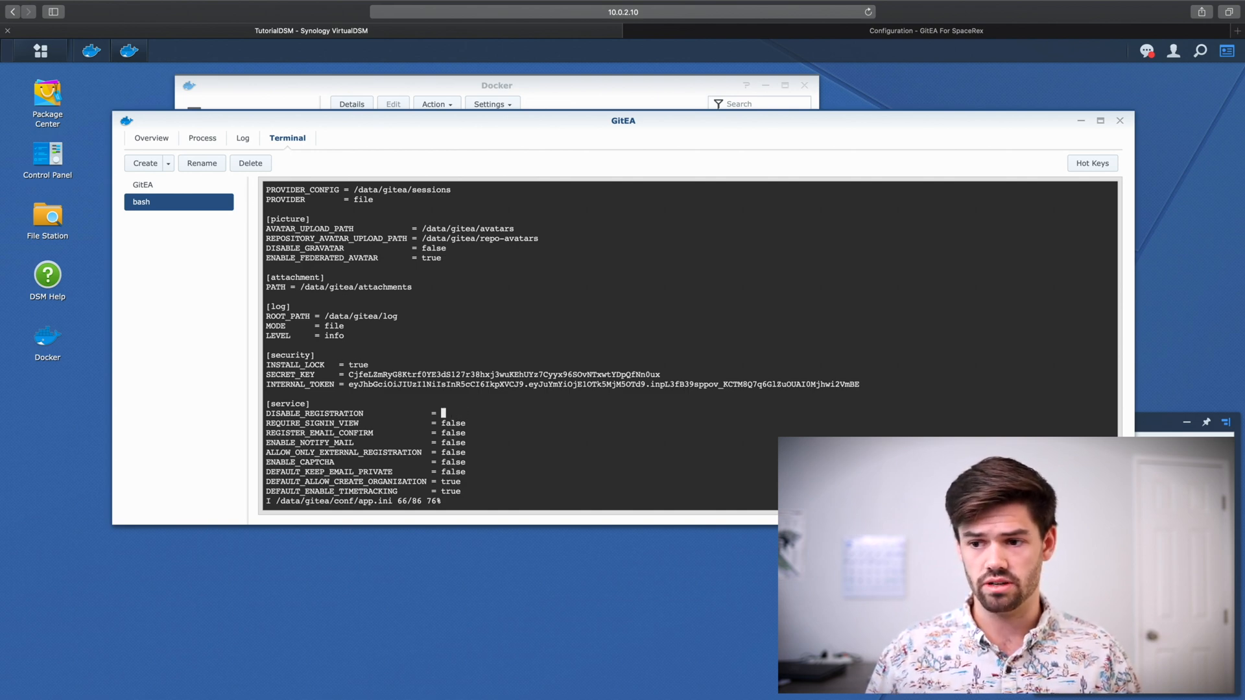
text(true)
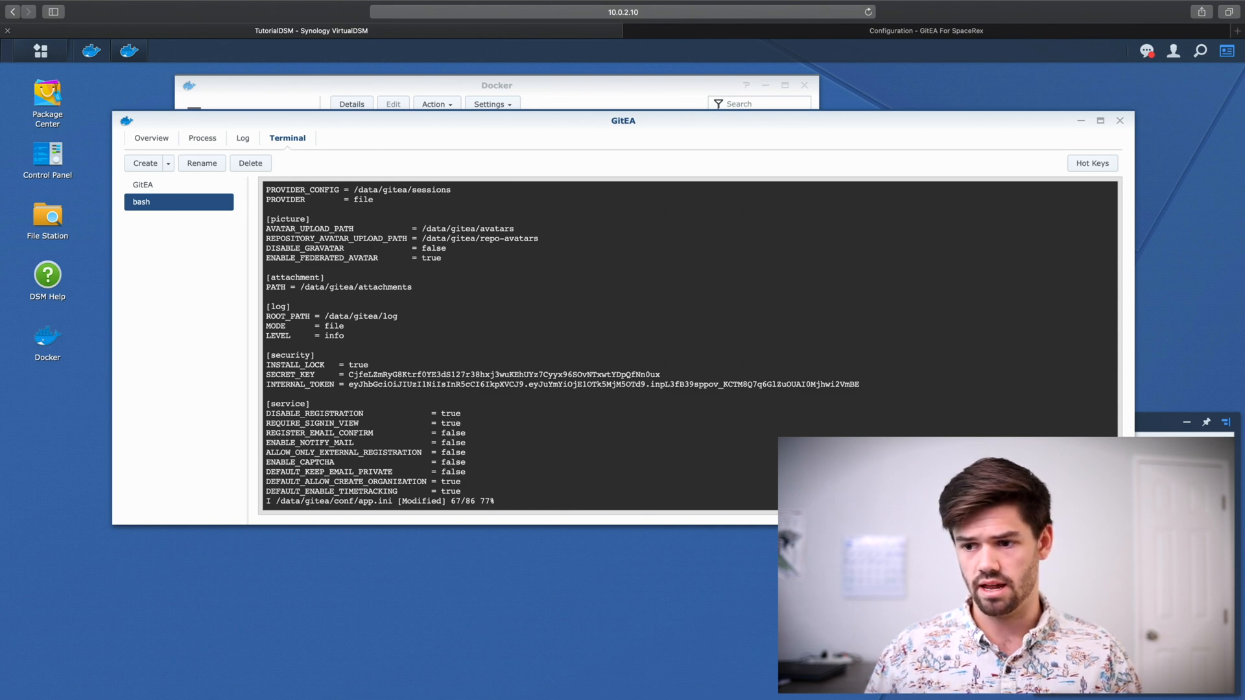
text(:wq)
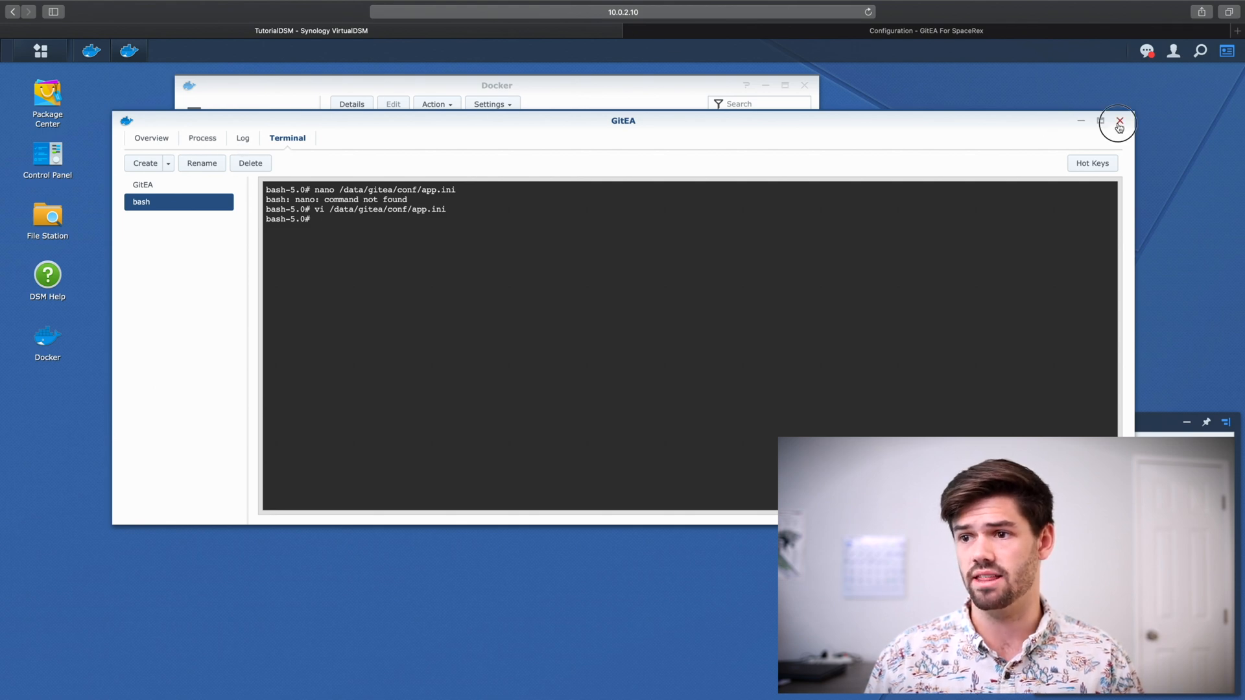
Close the GitEA details window and restart the GitEA container.
click(1120, 121)
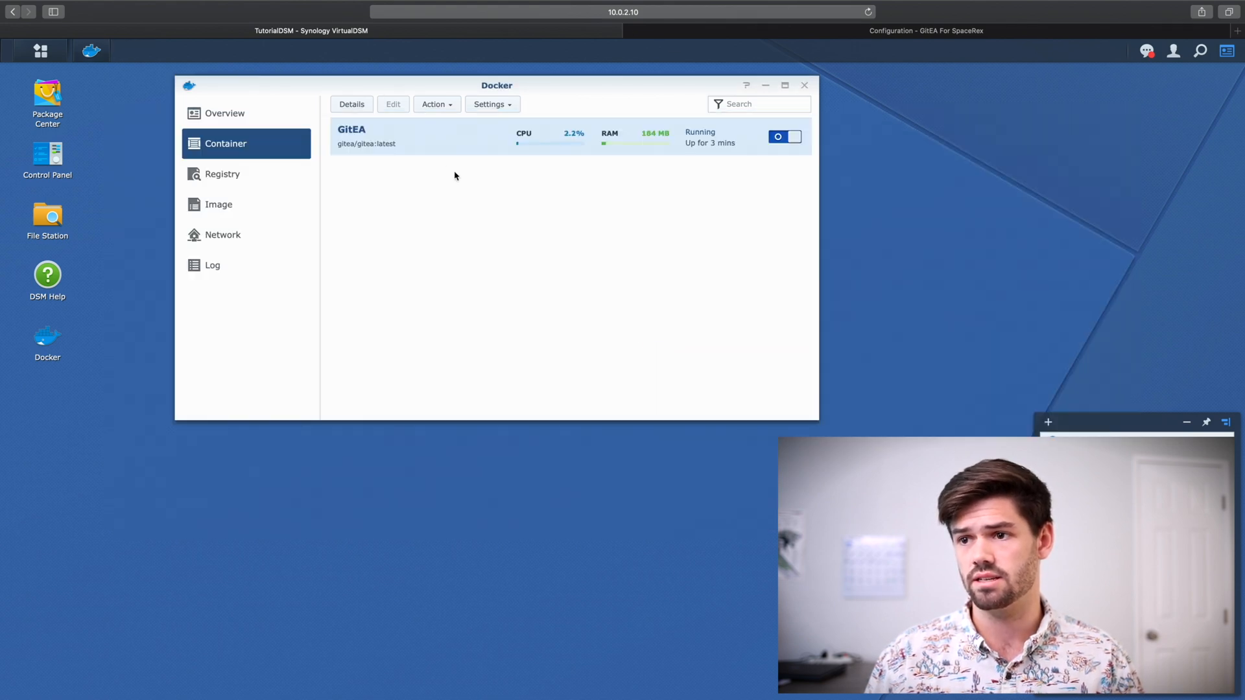
click(435, 104)
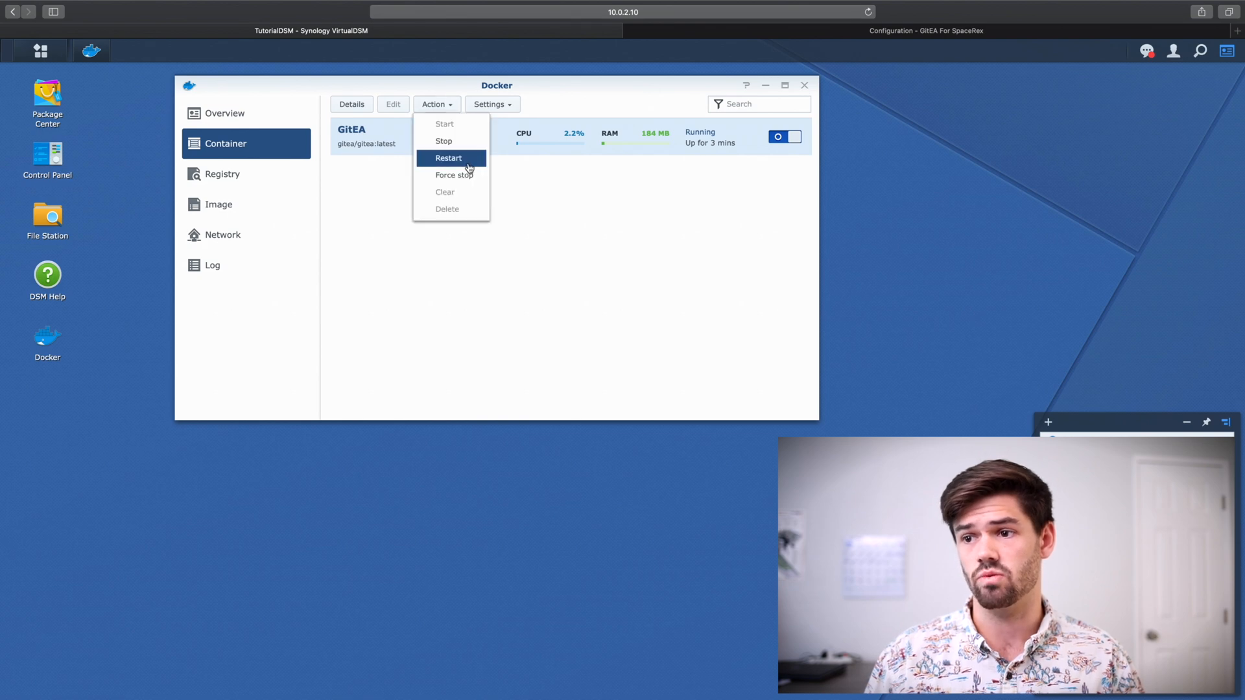
click(449, 158)
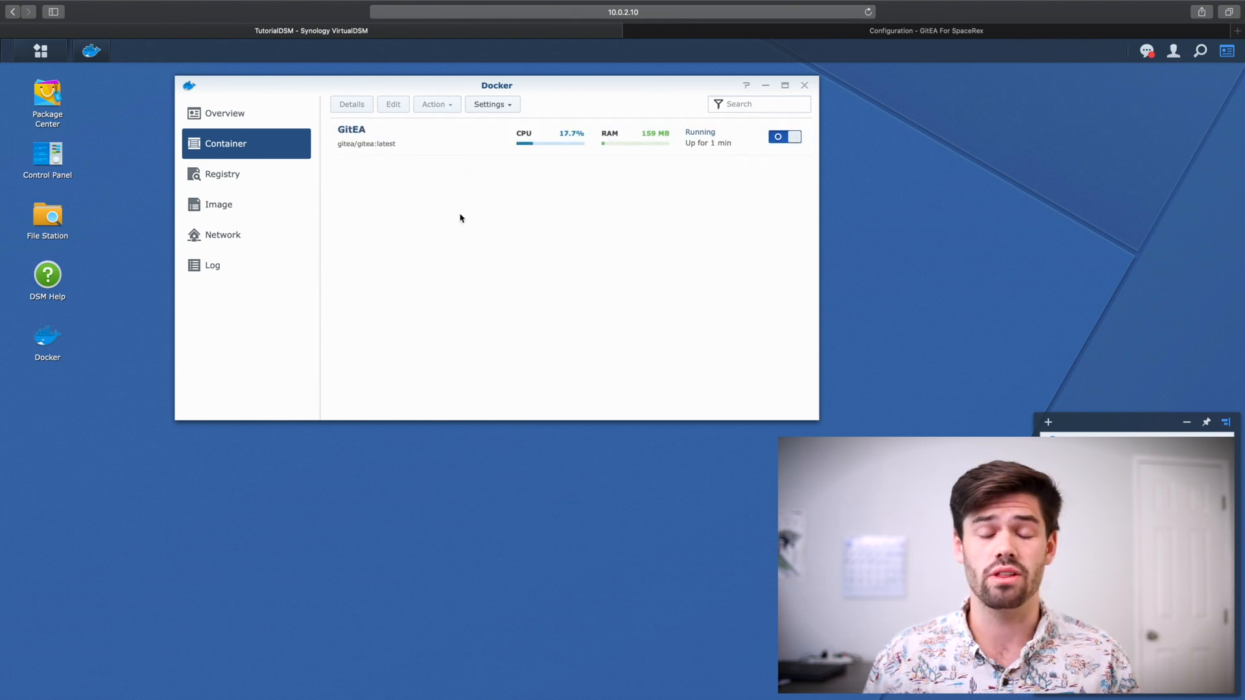
mouse_move(451, 187)
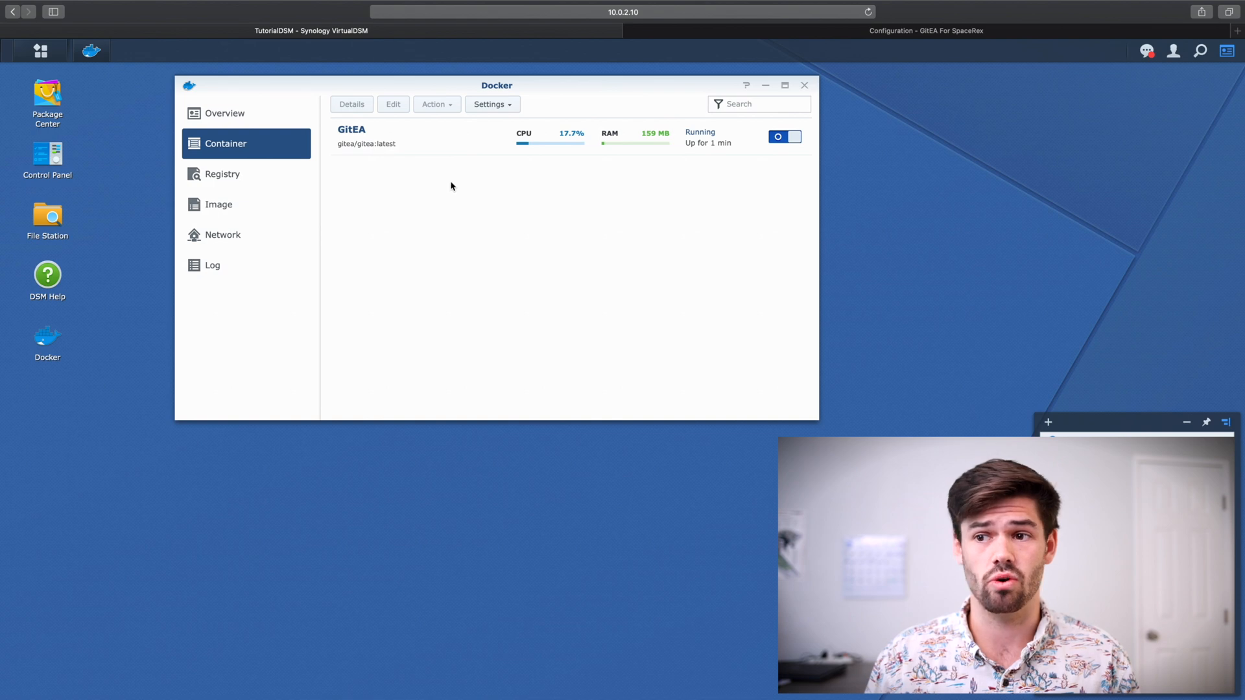
click(925, 30)
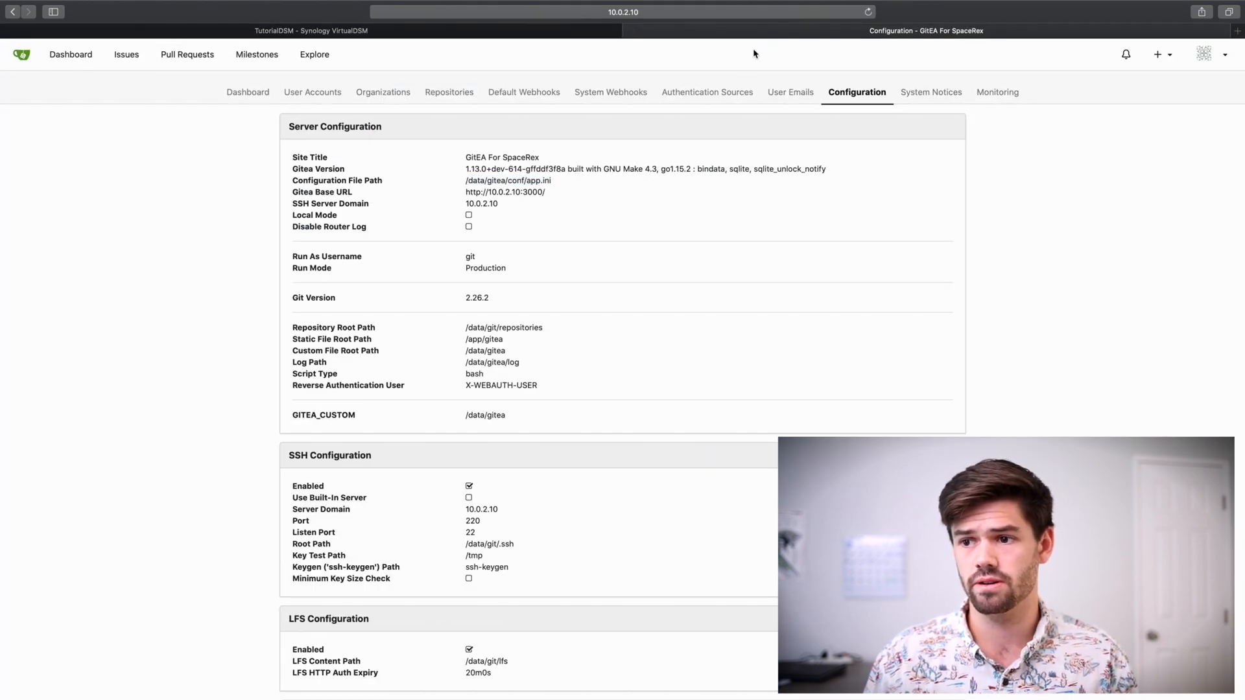
Open Gitea's Sign In form from the home page to confirm registration is gone.
scroll(down, 3)
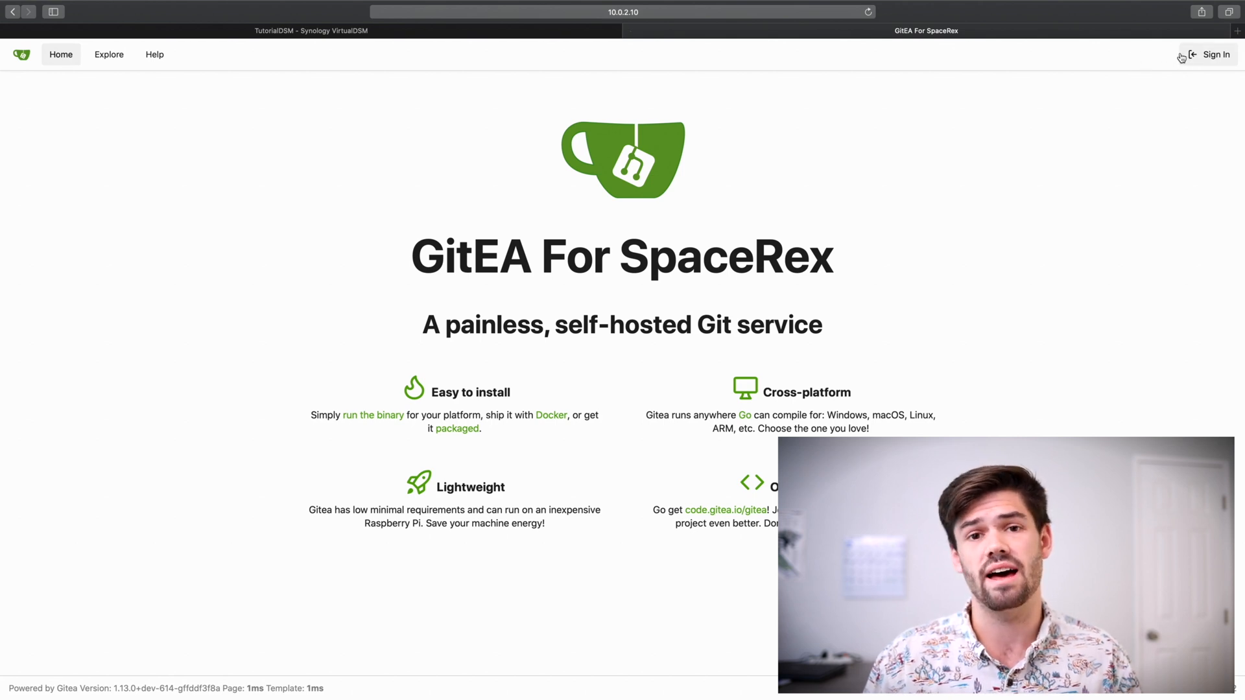
click(1216, 54)
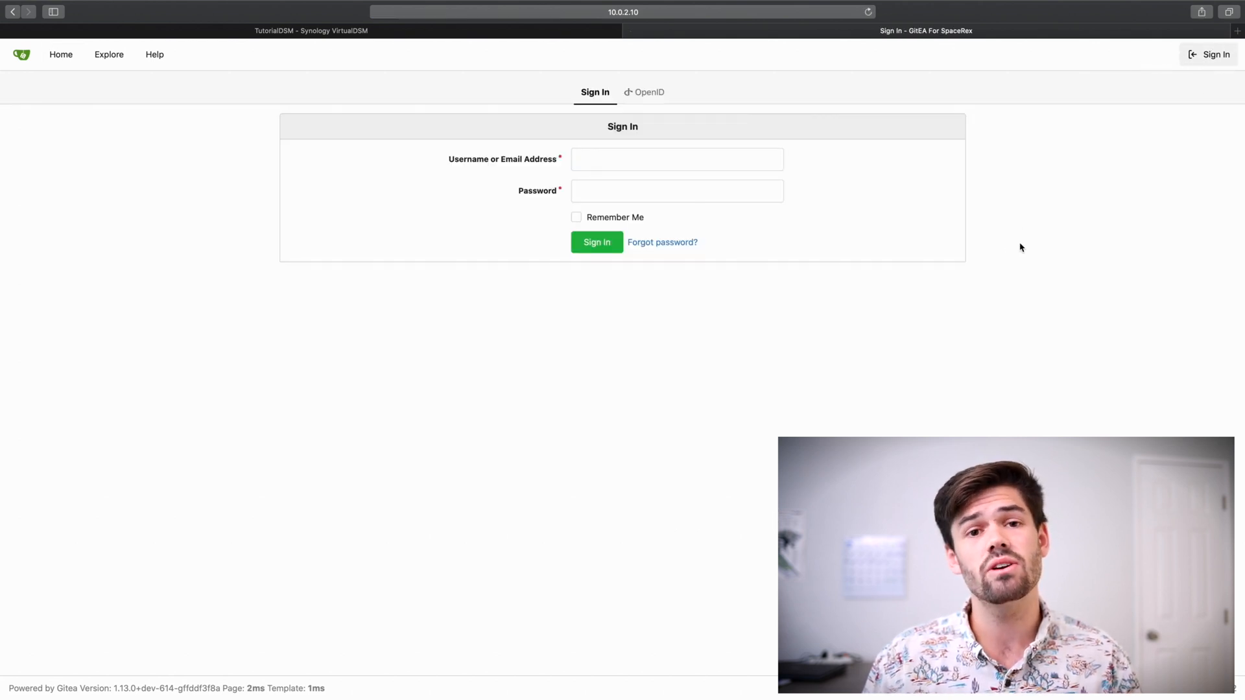